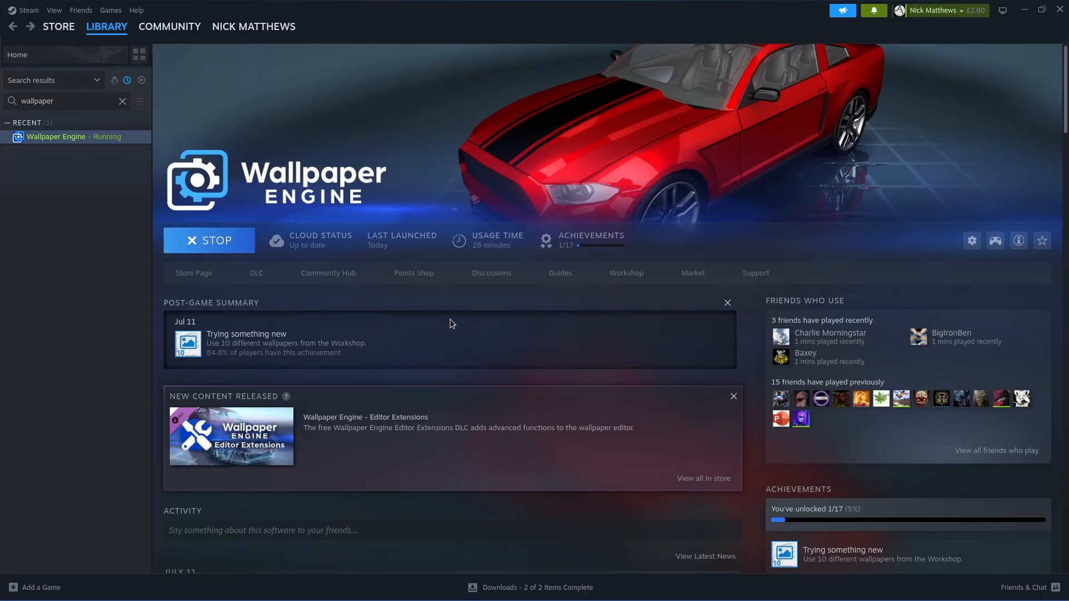
{"action": "mouse_move", "coordinate": [450, 253]}
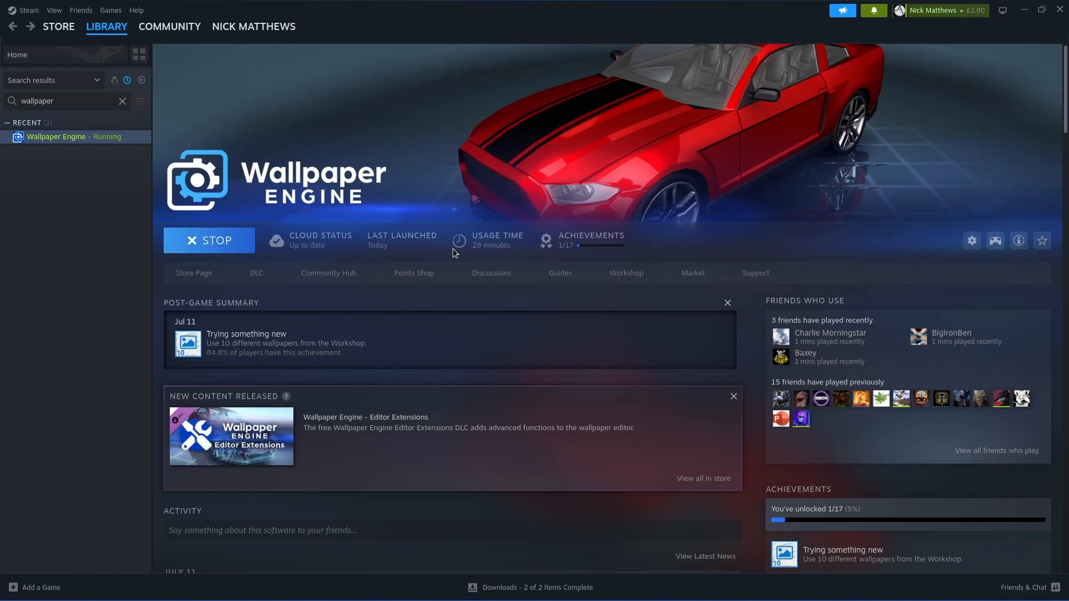
{"action": "mouse_move", "coordinate": [340, 102]}
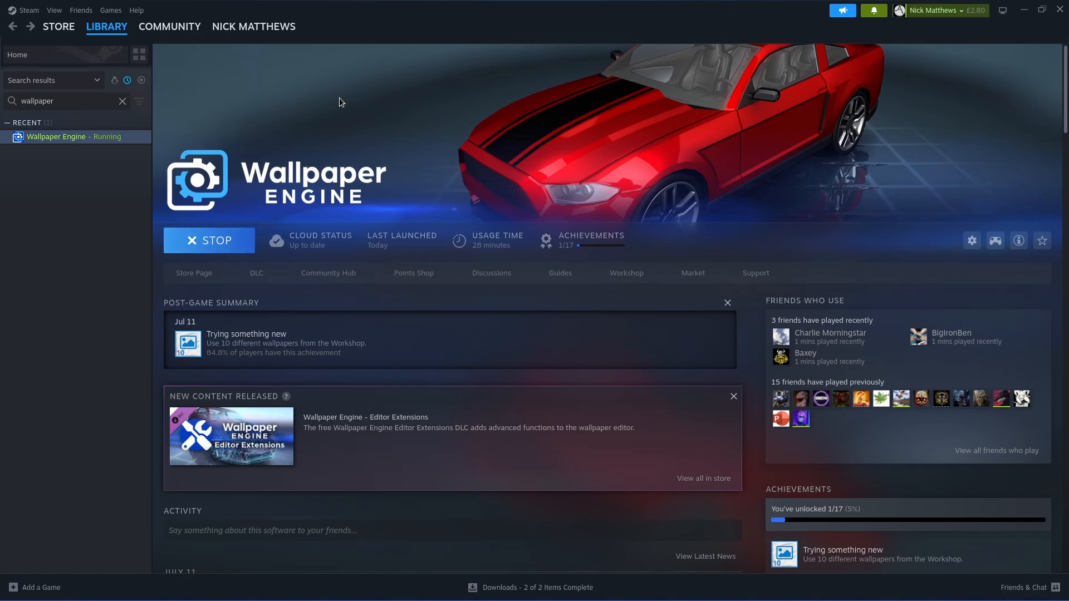
{"action": "mouse_move", "coordinate": [533, 181]}
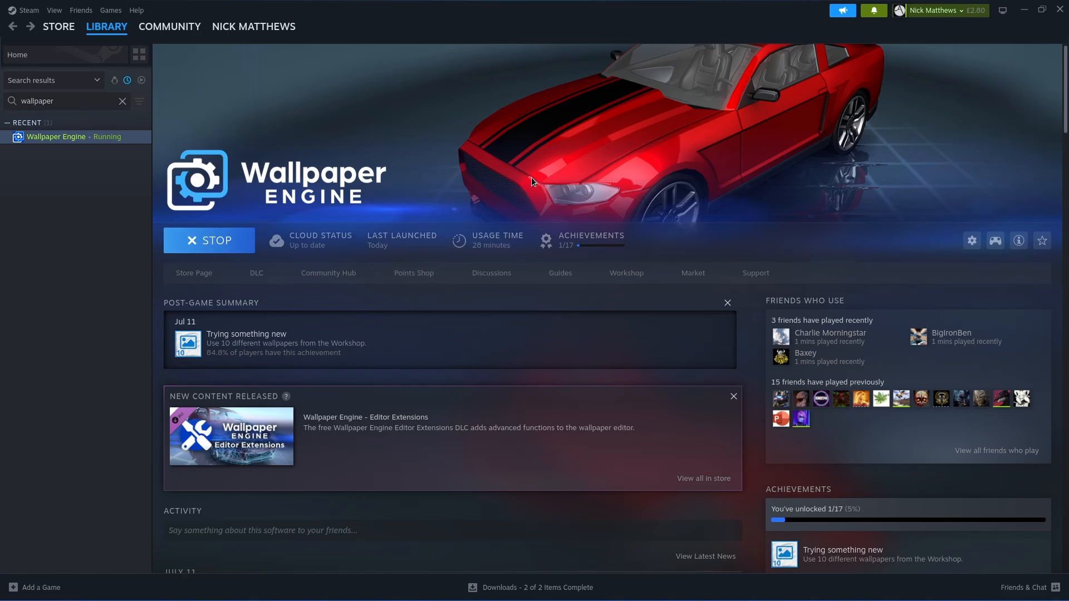
{"action": "mouse_move", "coordinate": [1034, 48]}
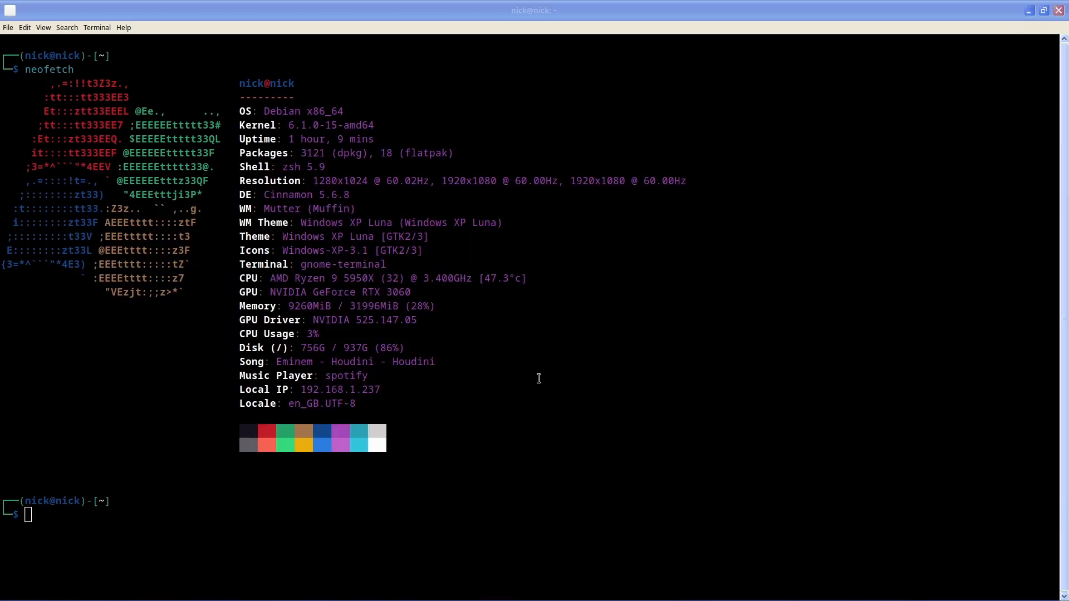
{"action": "mouse_move", "coordinate": [533, 377]}
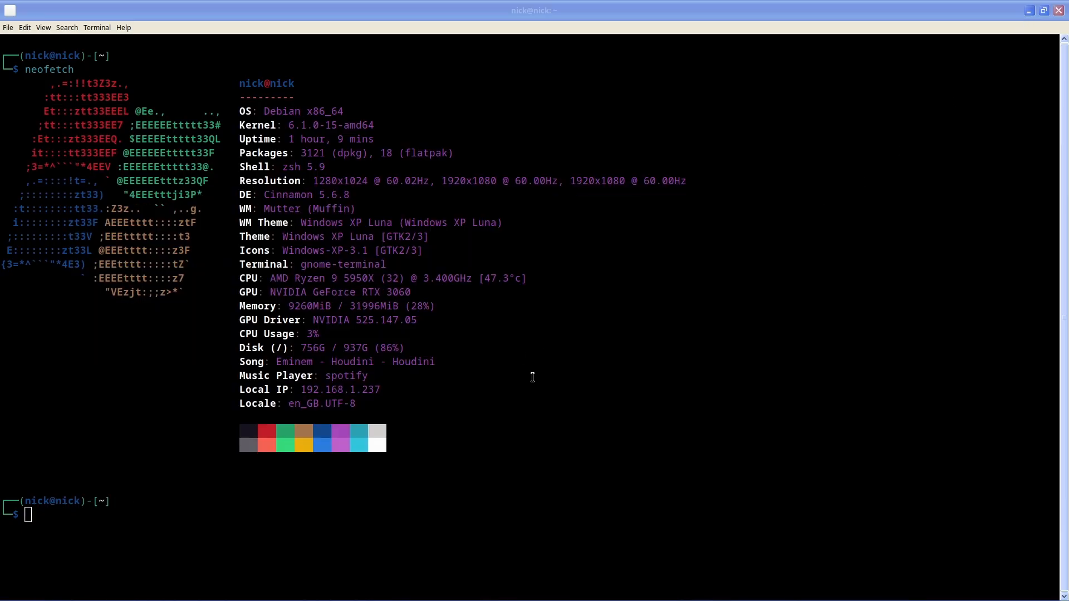
Run sudo apt update to refresh the Debian package lists until all packages report up to date
{"action": "type", "text": "sudo apt upgrade"}
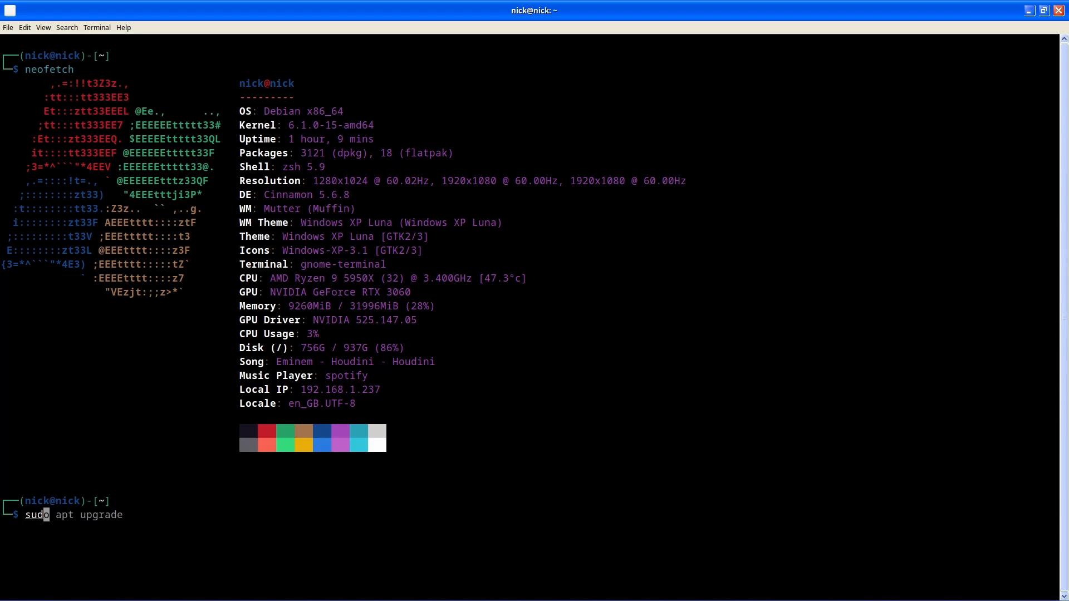
{"action": "type", "text": "update"}
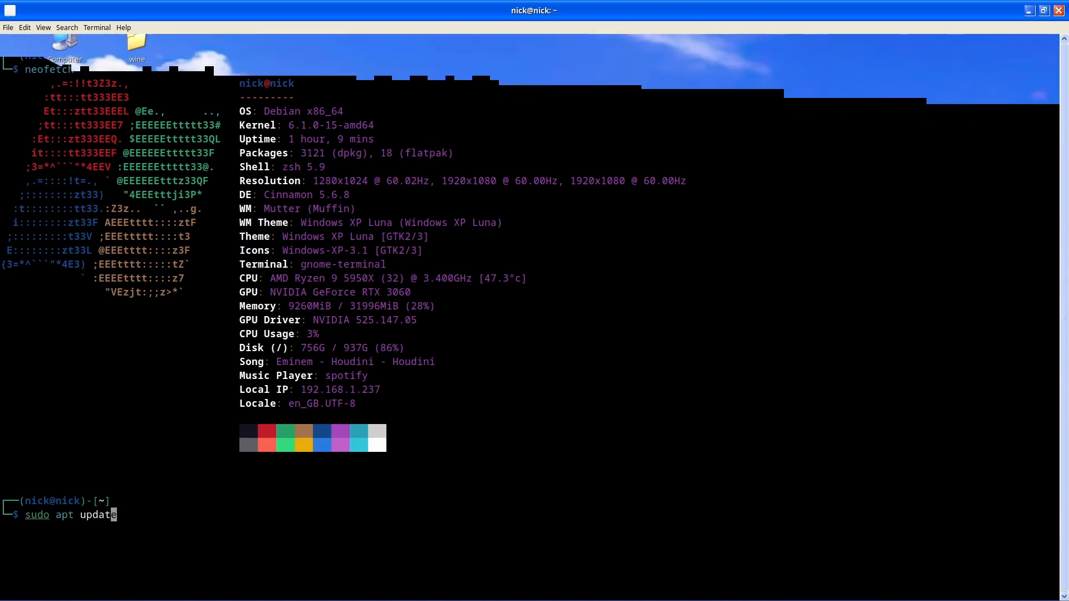
{"action": "key", "text": "Return"}
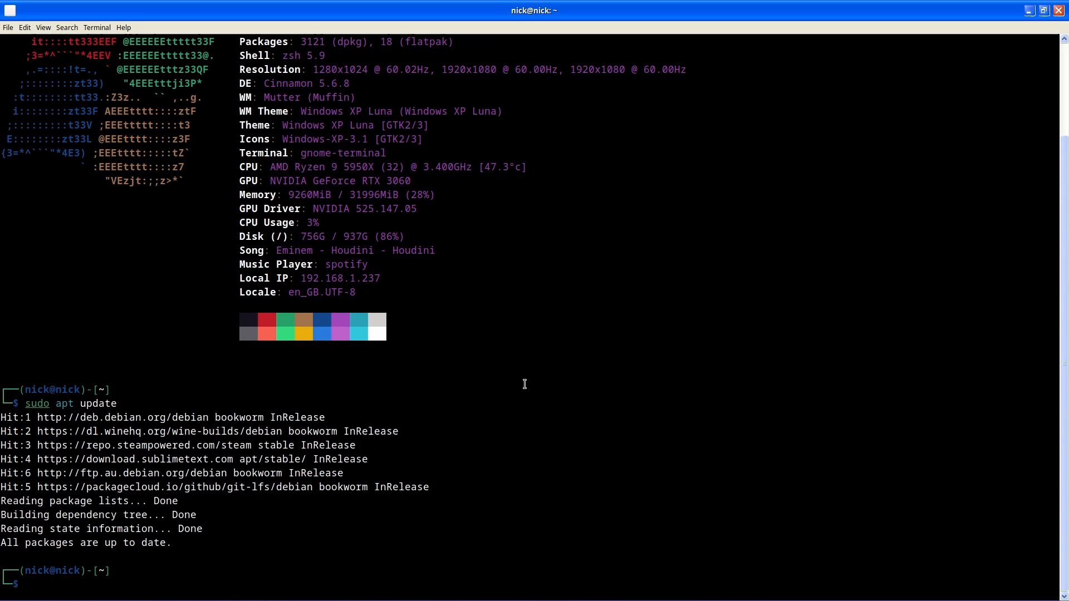
{"action": "mouse_move", "coordinate": [250, 444]}
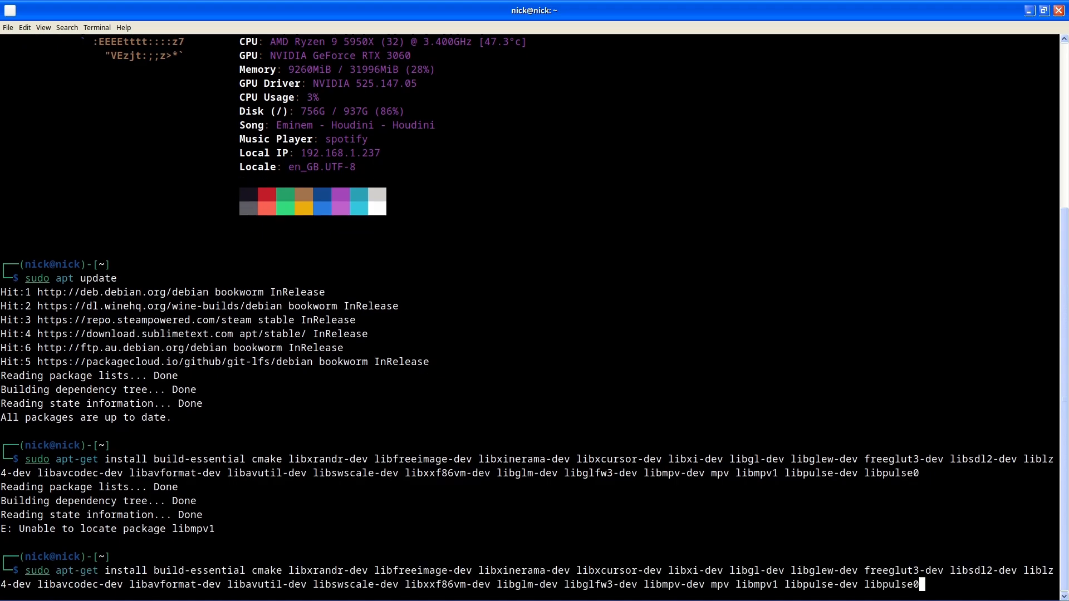
Drop the unavailable libmpv1 from the apt-get install dependency list and rerun it, listing 83 new packages
{"action": "key", "text": "Left"}
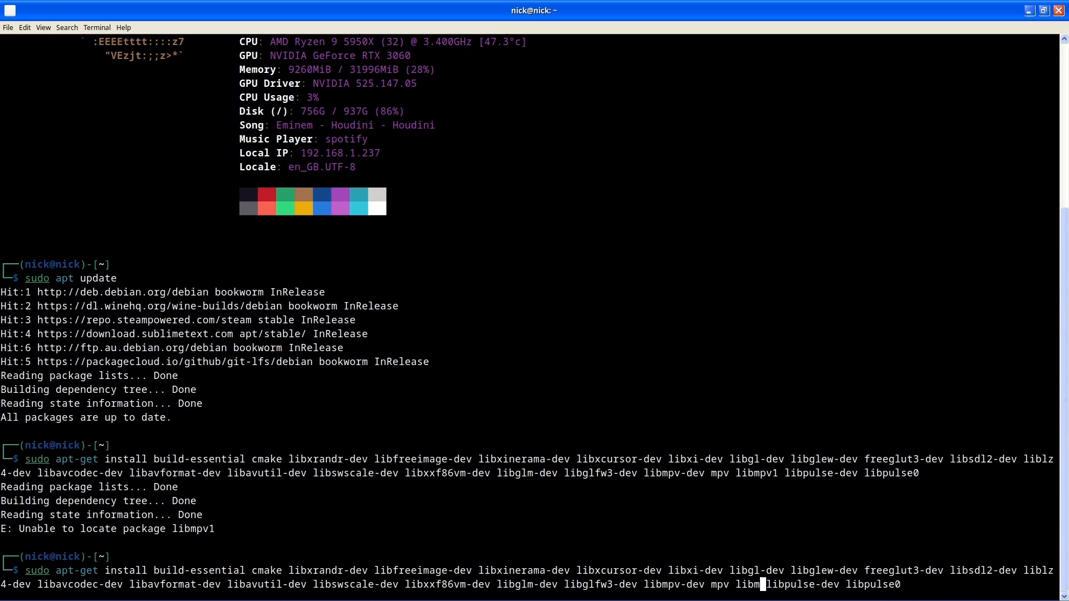
{"action": "key", "text": "Return"}
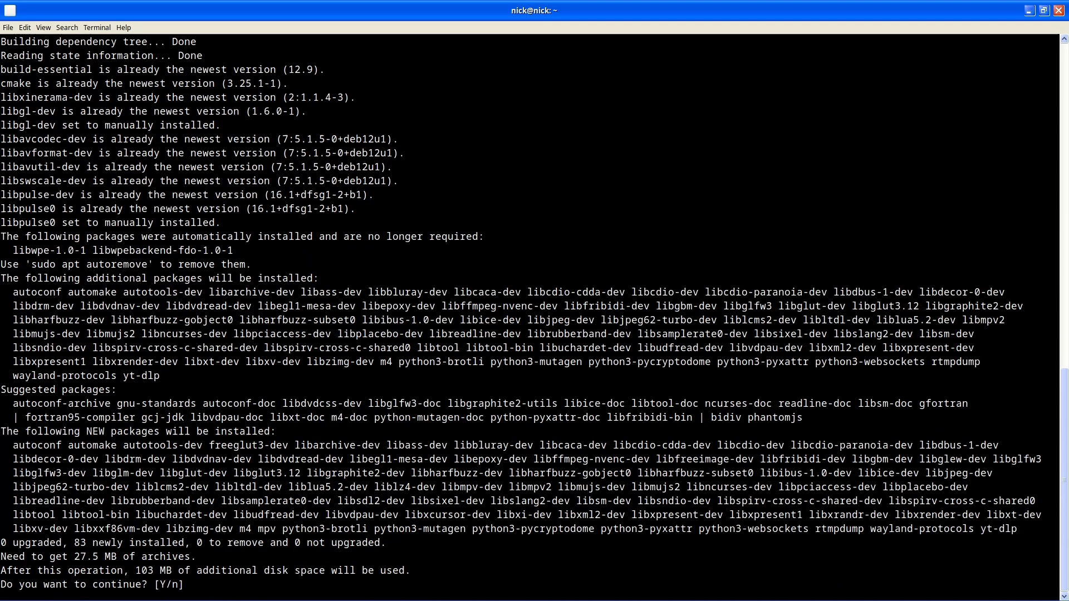
Confirm with y and let the 83 build-dependency packages download, unpack and set up
{"action": "type", "text": "y"}
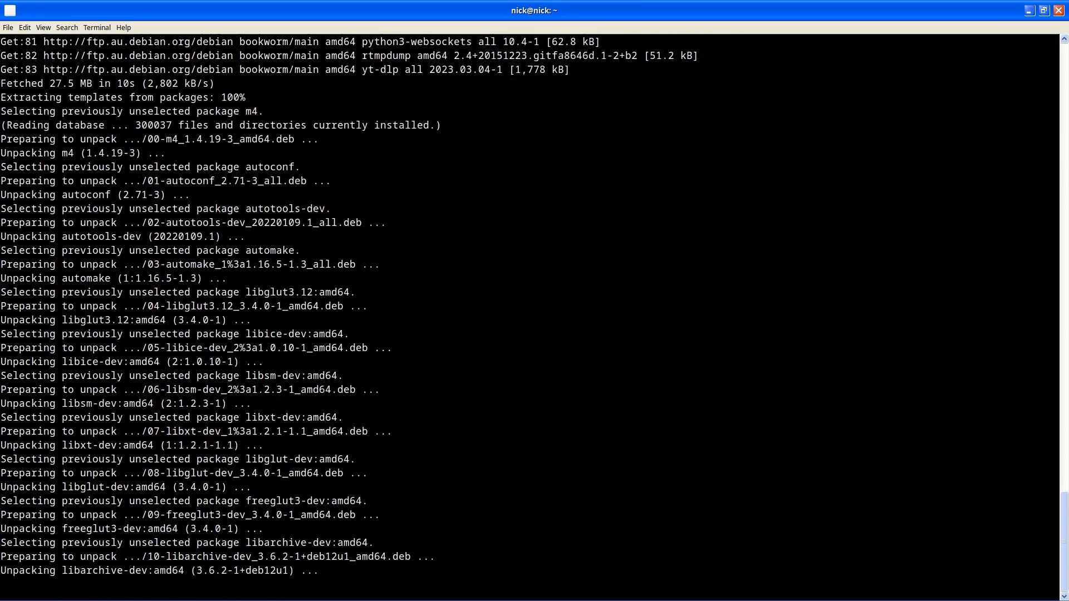
{"action": "scroll", "scroll_direction": "down", "scroll_amount": 3}
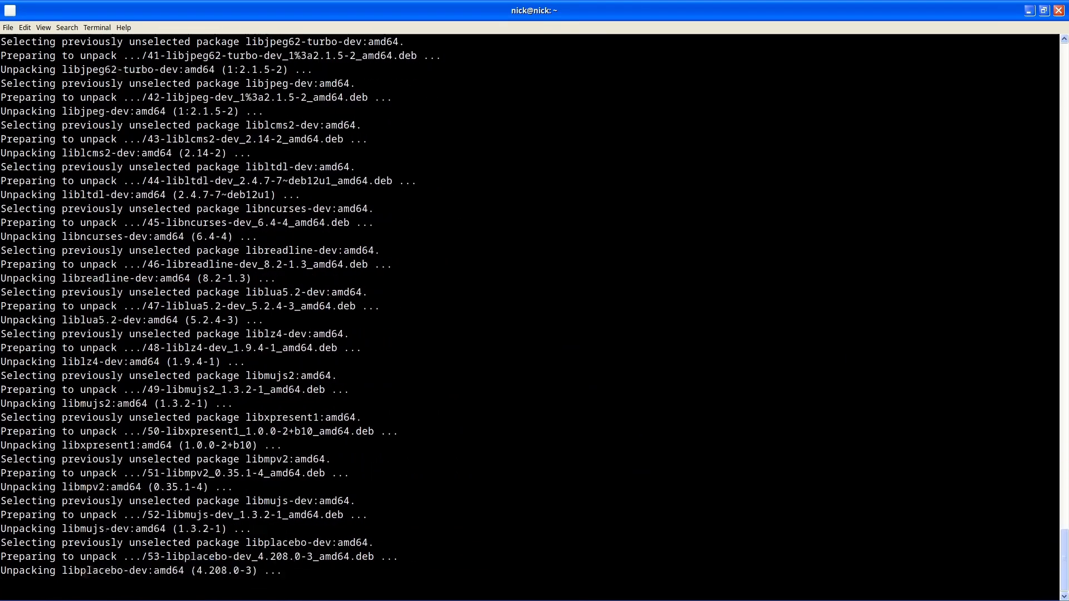
{"action": "scroll", "scroll_direction": "down", "scroll_amount": 3}
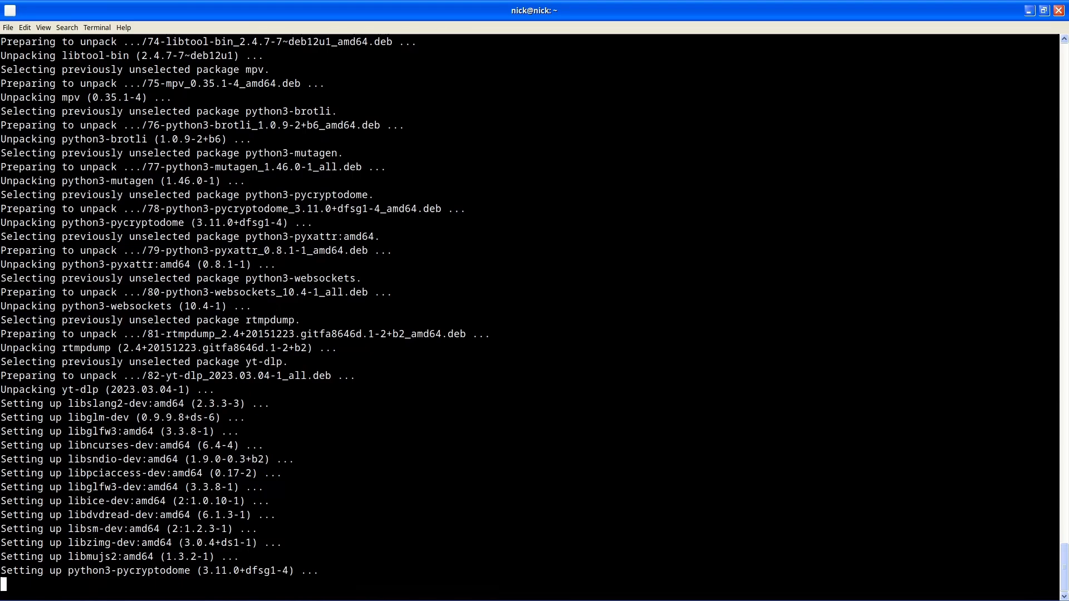
{"action": "scroll", "scroll_direction": "down", "scroll_amount": 3}
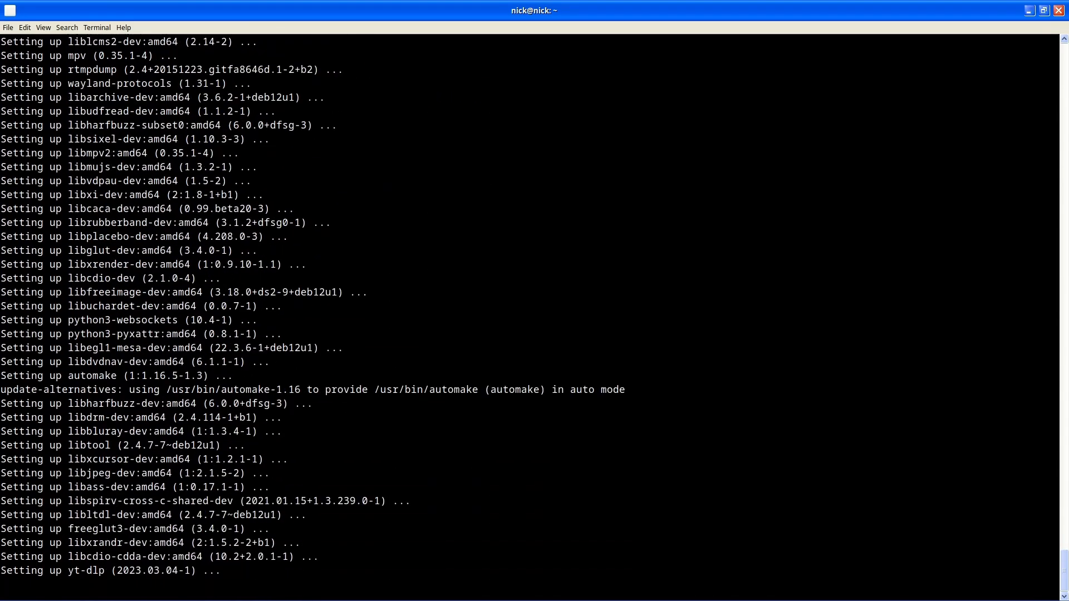
{"action": "scroll", "scroll_direction": "down", "scroll_amount": 3}
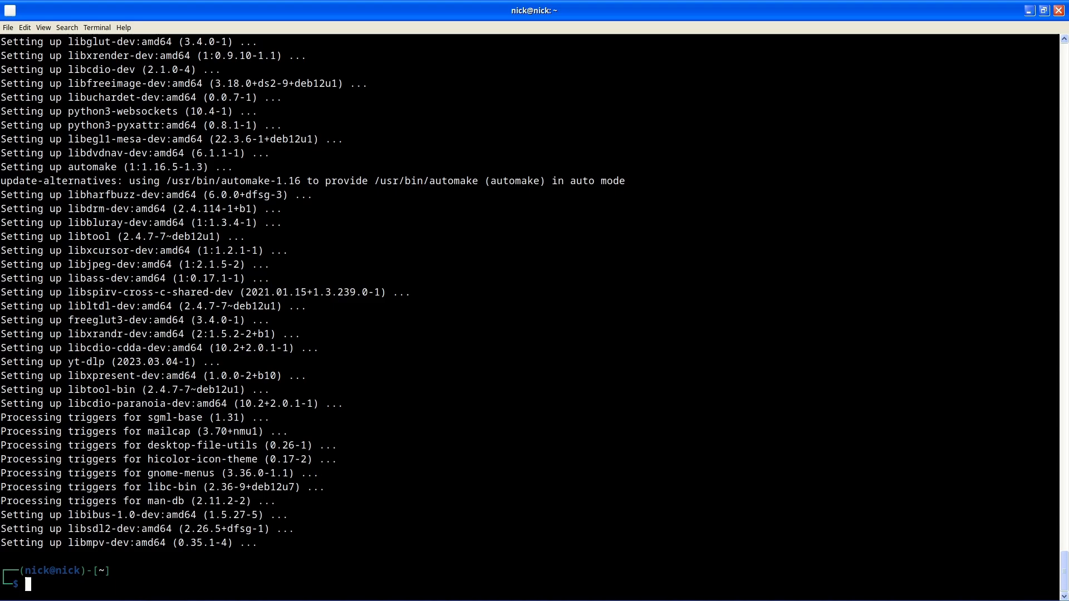
{"action": "mouse_move", "coordinate": [485, 494]}
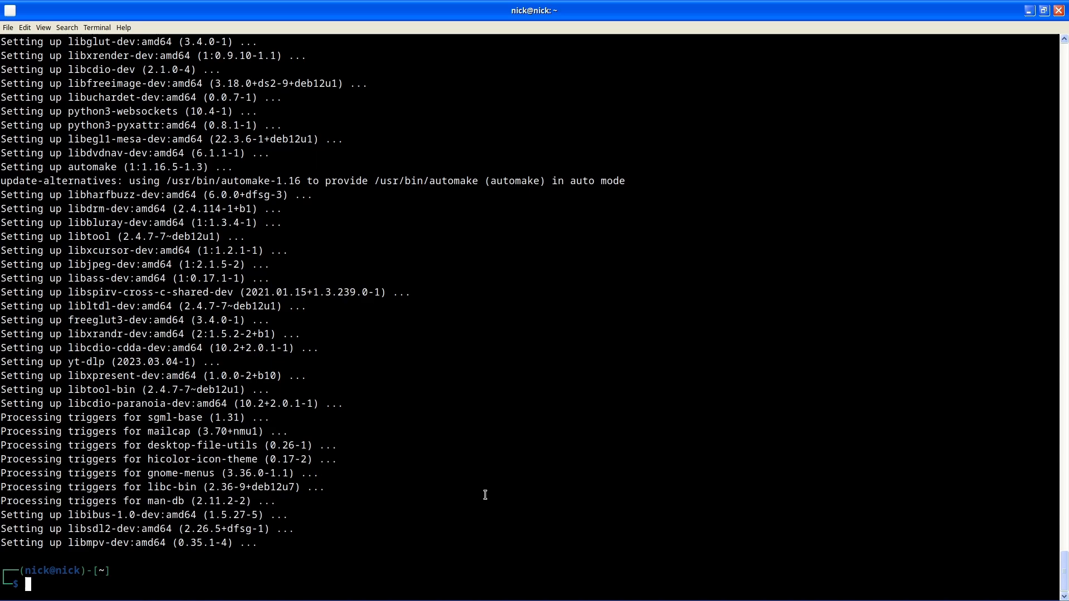
Navigate the shell up to the user's ~/Desktop directory
{"action": "type", "text": "cd ./"}
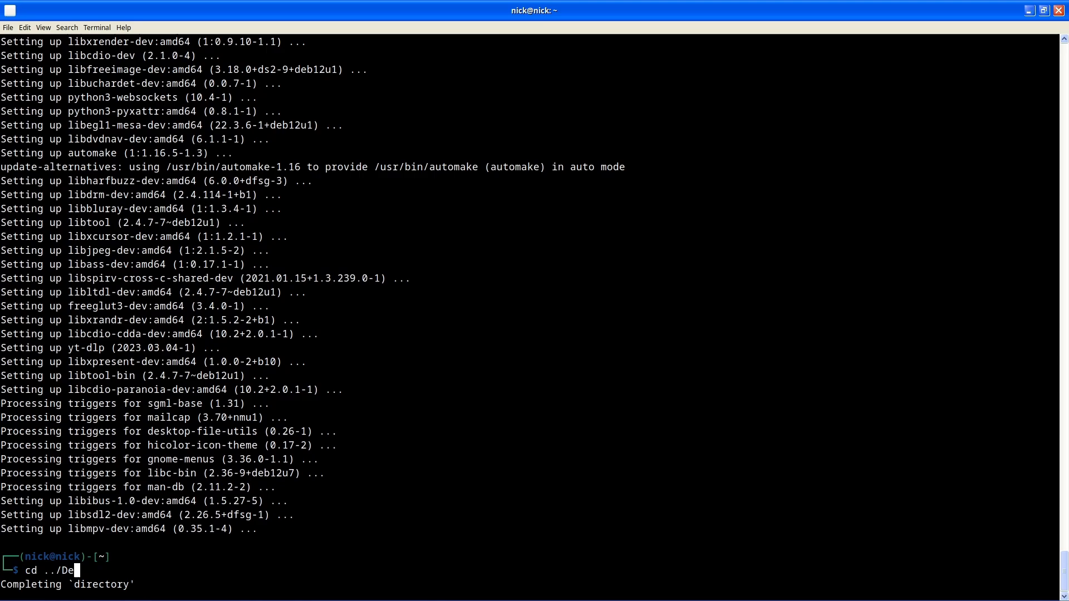
{"action": "type", "text": "s"}
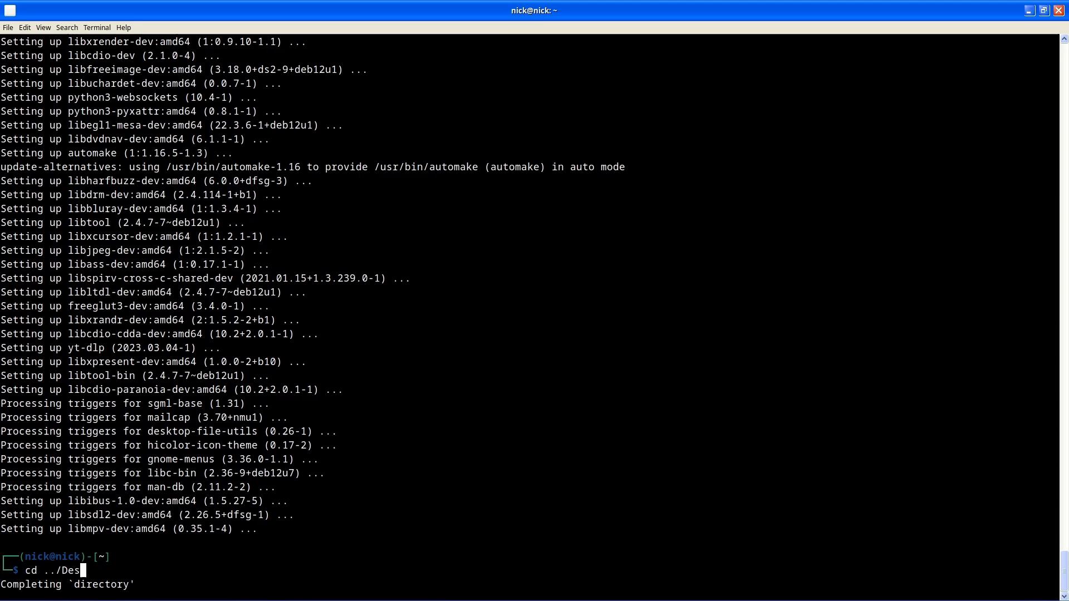
{"action": "key", "text": "Return"}
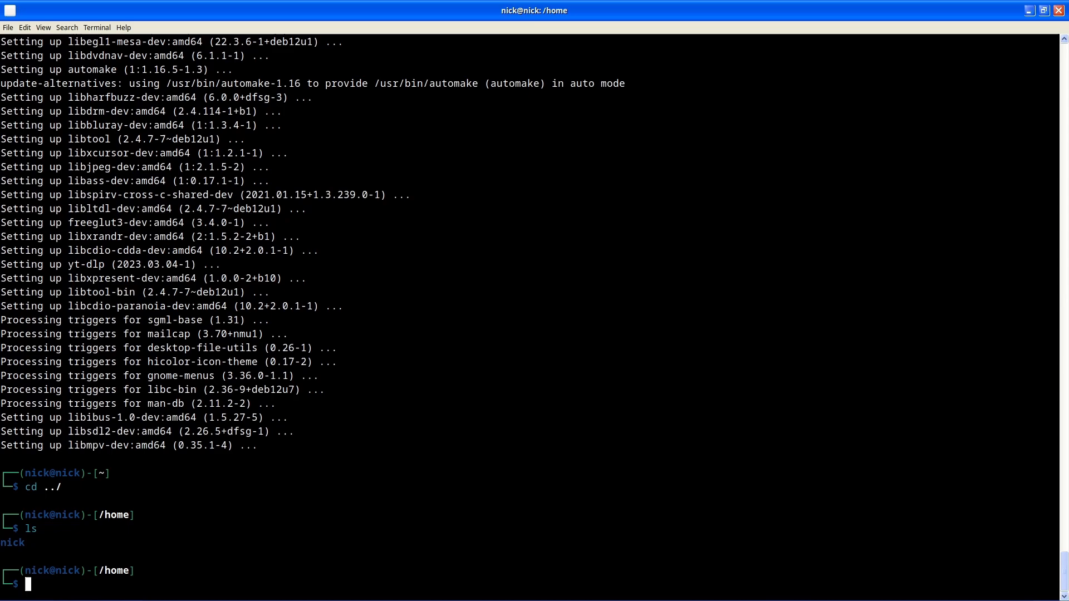
{"action": "type", "text": "cd ./"}
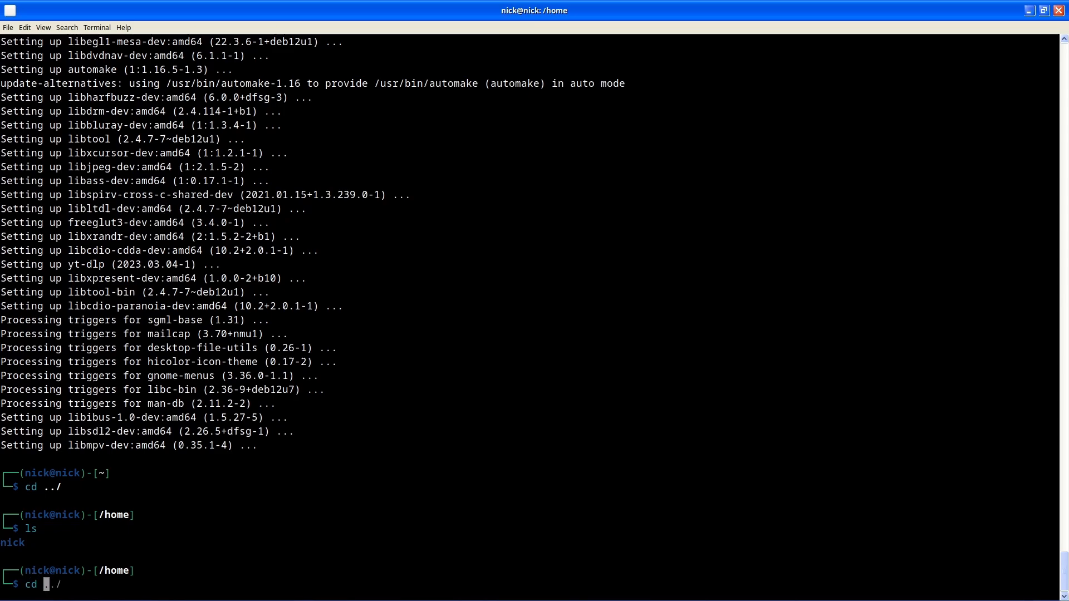
{"action": "key", "text": "Return"}
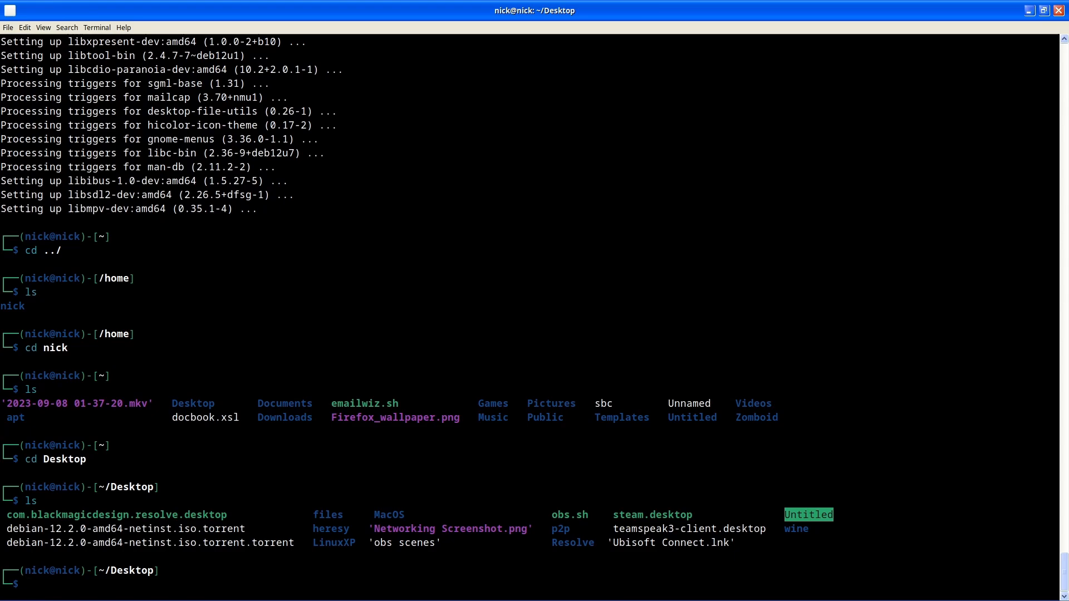
Create a wallpaper folder on the Desktop with mkdir and move into it
{"action": "type", "text": "mkdir /var/www/"}
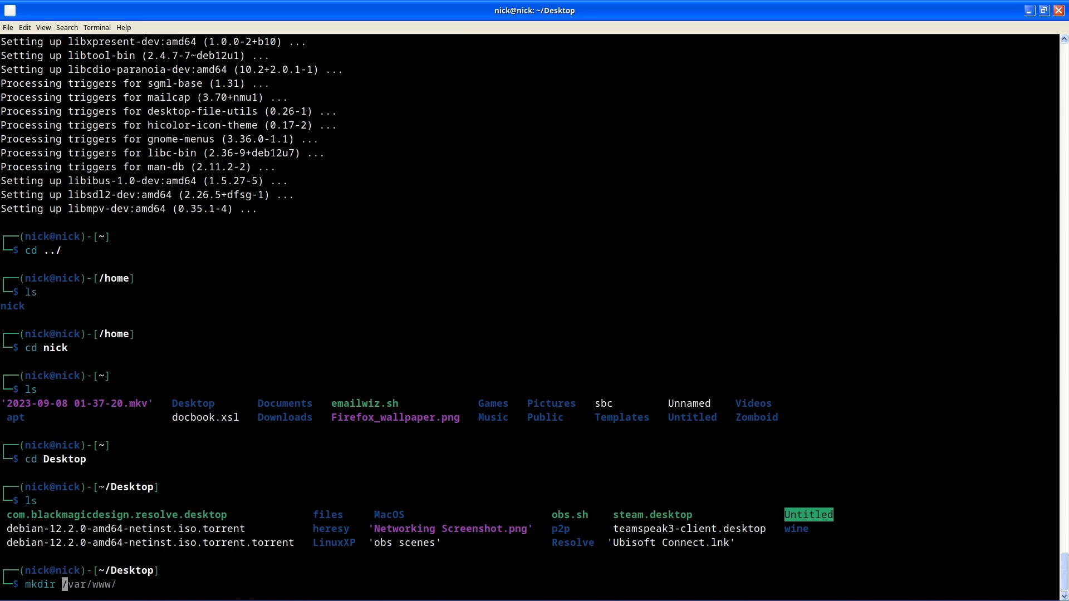
{"action": "key", "text": "Return"}
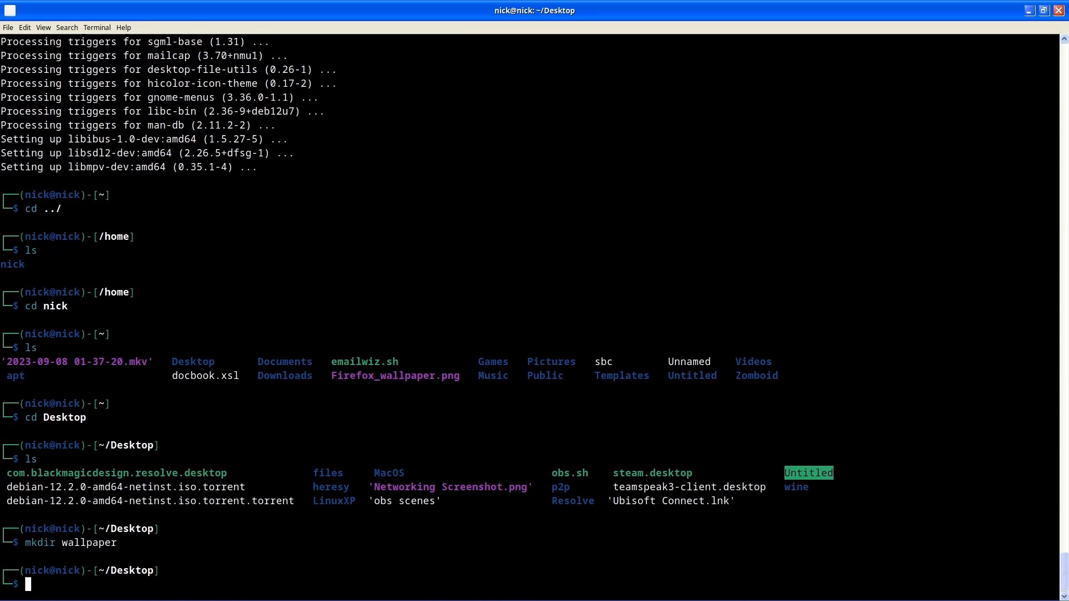
{"action": "type", "text": "cd wallpap"}
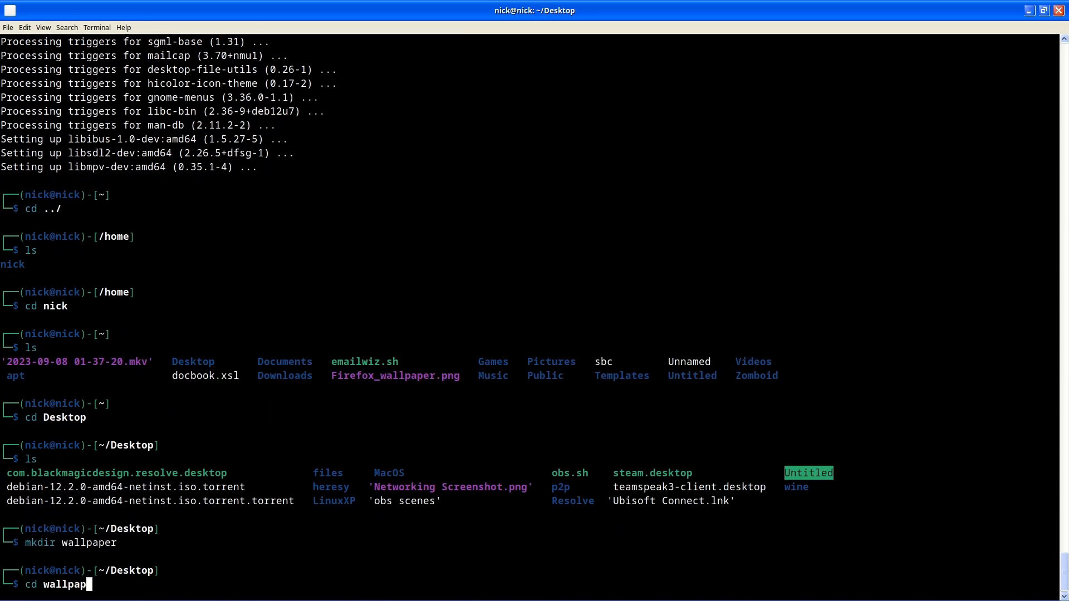
{"action": "key", "text": "Return"}
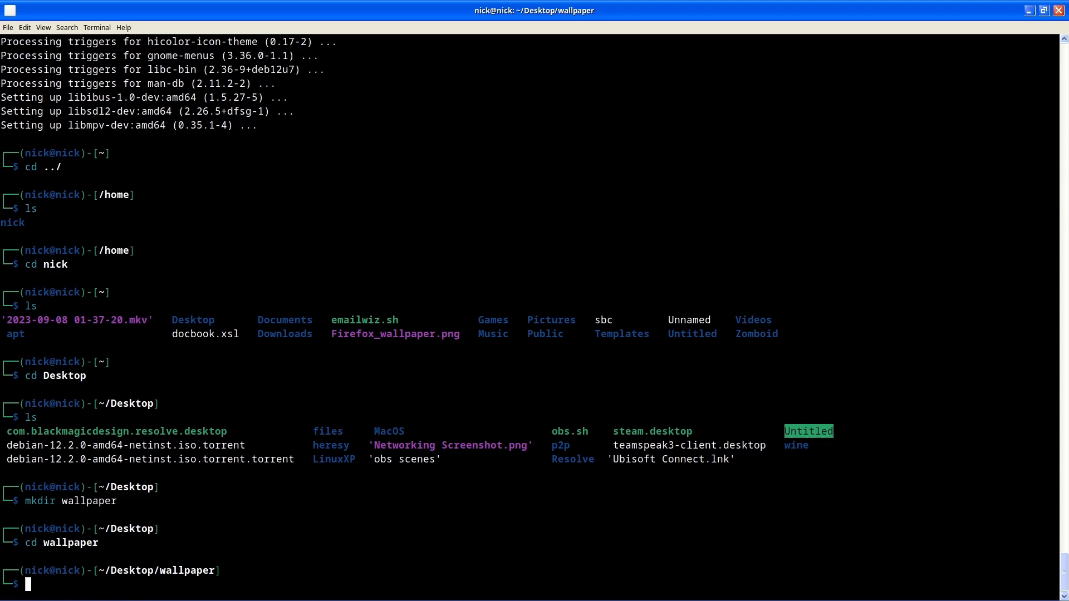
{"action": "scroll", "scroll_direction": "down", "scroll_amount": 3}
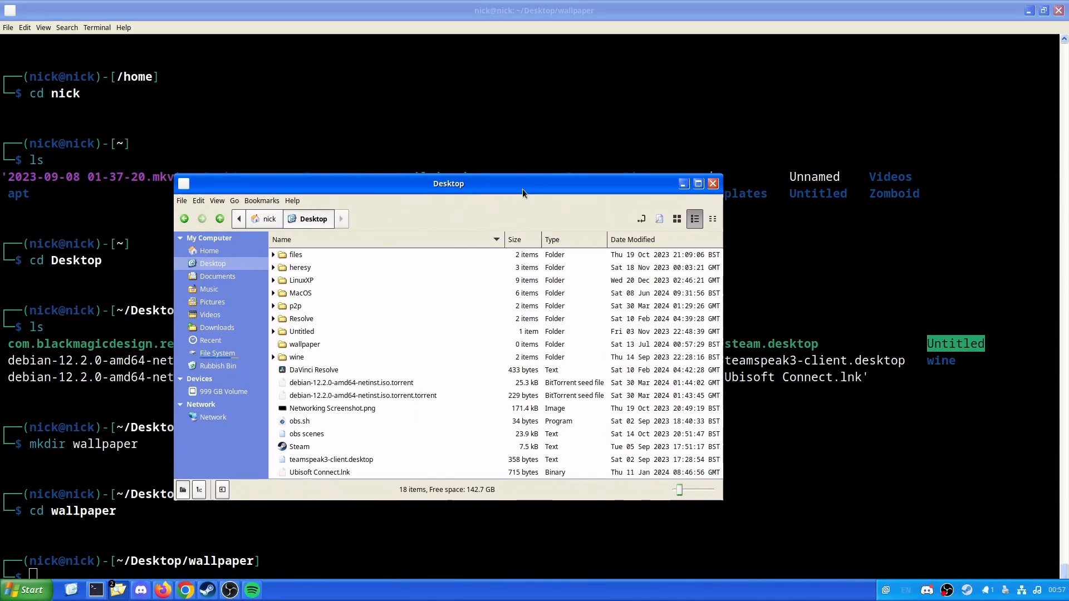
Copy all ten wallpaper_engine asset folders and paste them into the empty wallpaper folder in Nemo
{"action": "double_click", "coordinate": [305, 344]}
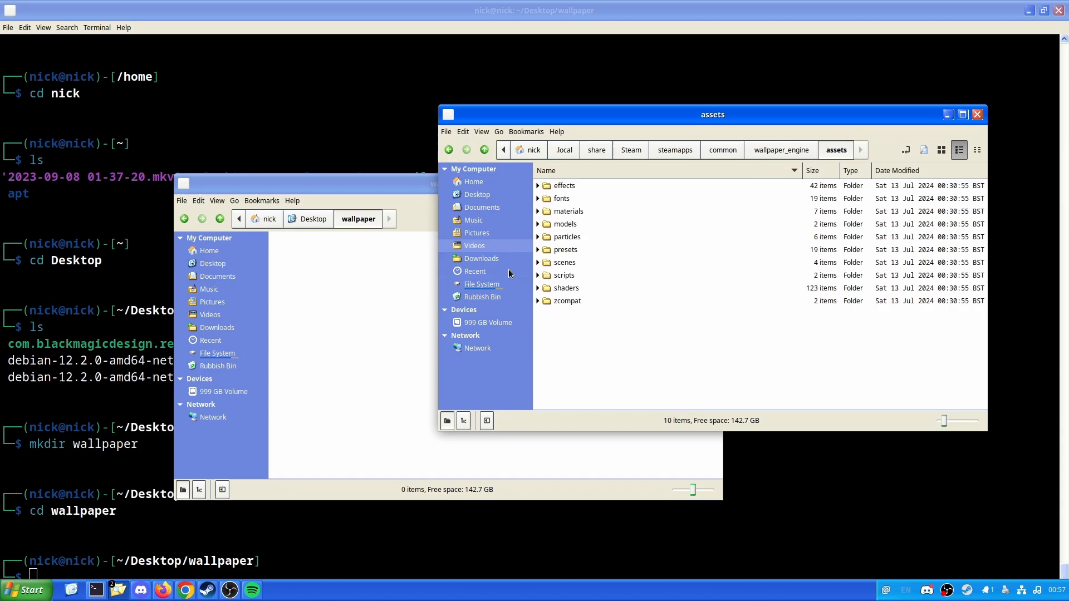
{"action": "key", "text": "ctrl+a"}
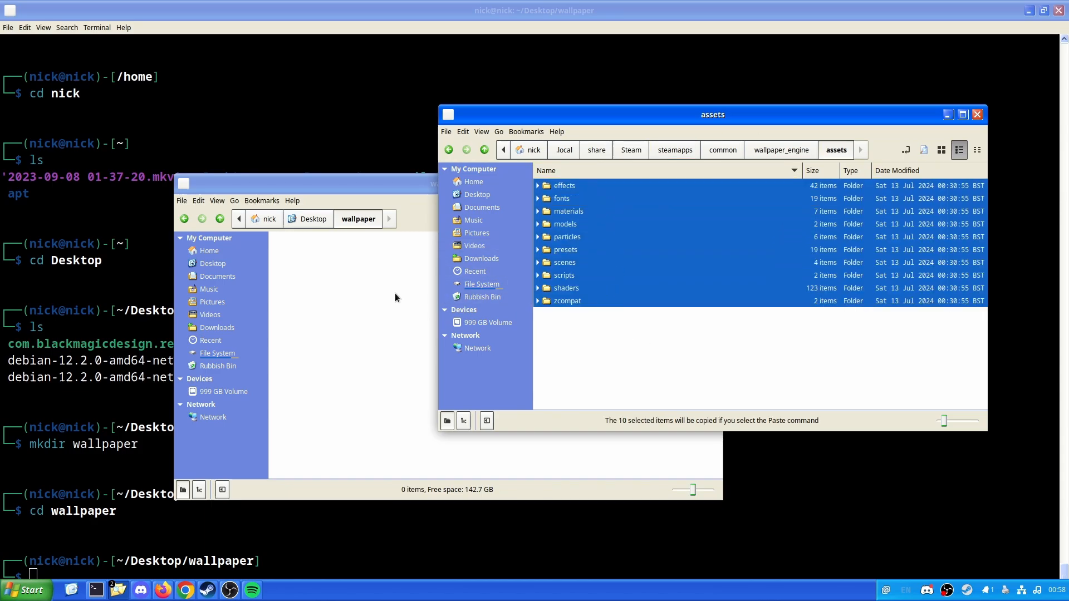
{"action": "right_click", "coordinate": [394, 296]}
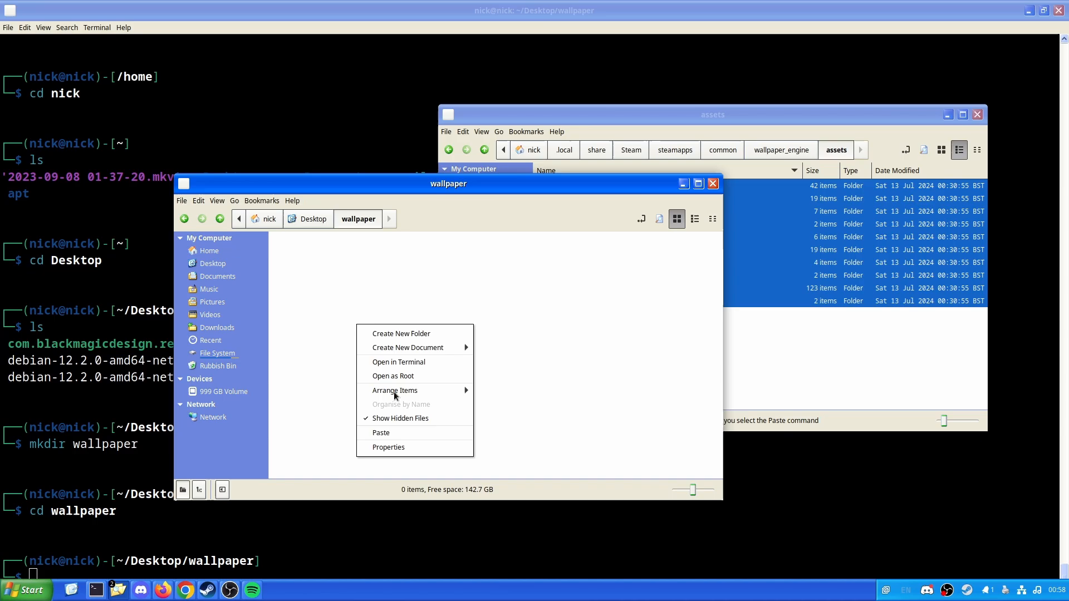
{"action": "left_click", "coordinate": [381, 432]}
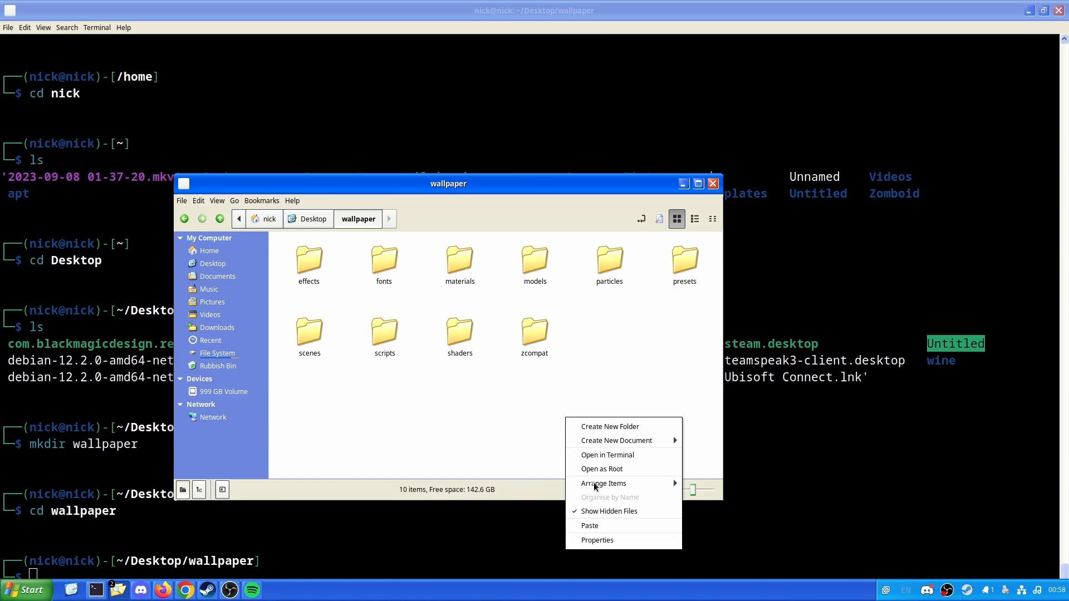
Create a new folder named assests inside wallpaper for the asset folders and return to the terminal
{"action": "left_click", "coordinate": [532, 469]}
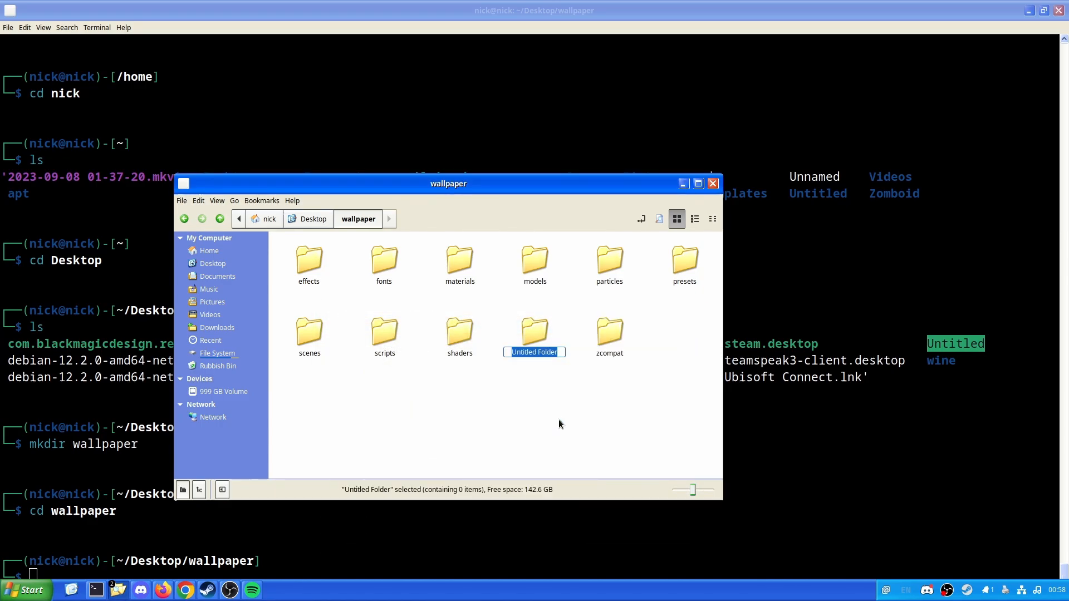
{"action": "type", "text": "assests"}
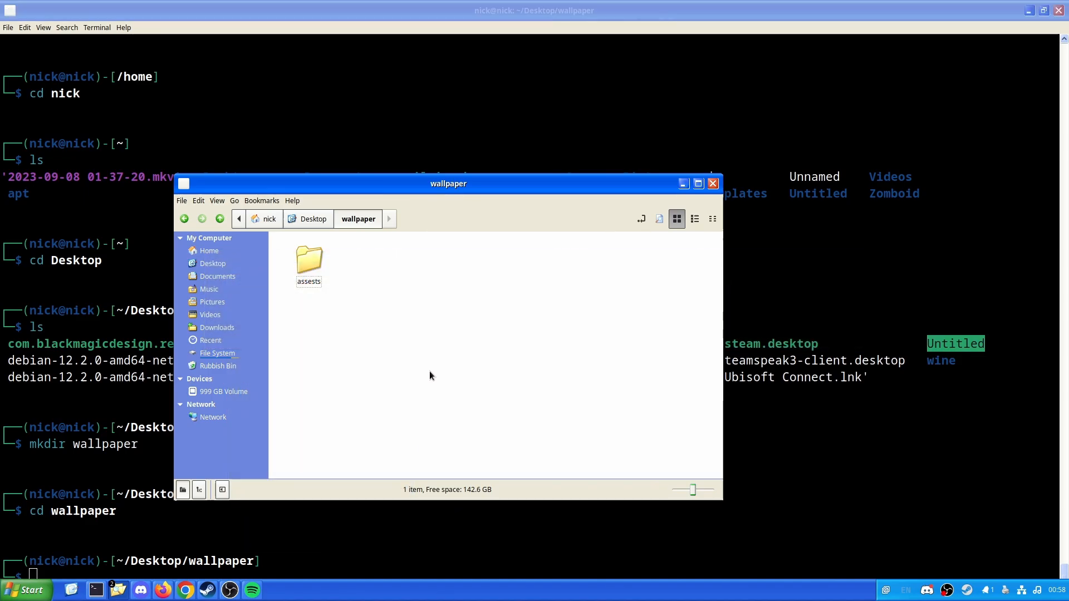
{"action": "right_click", "coordinate": [308, 260]}
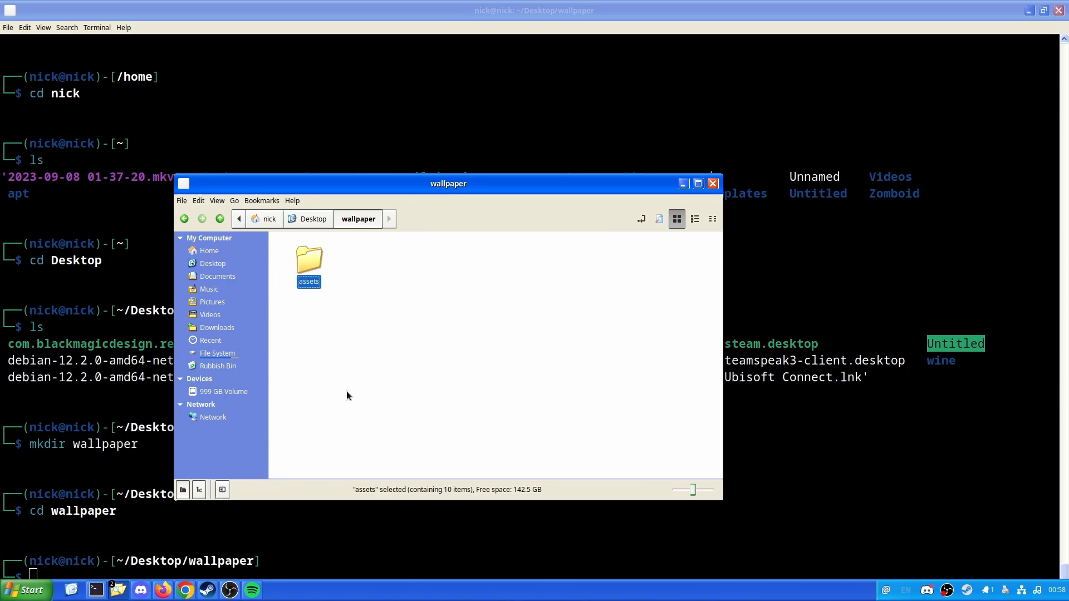
{"action": "left_click", "coordinate": [344, 397]}
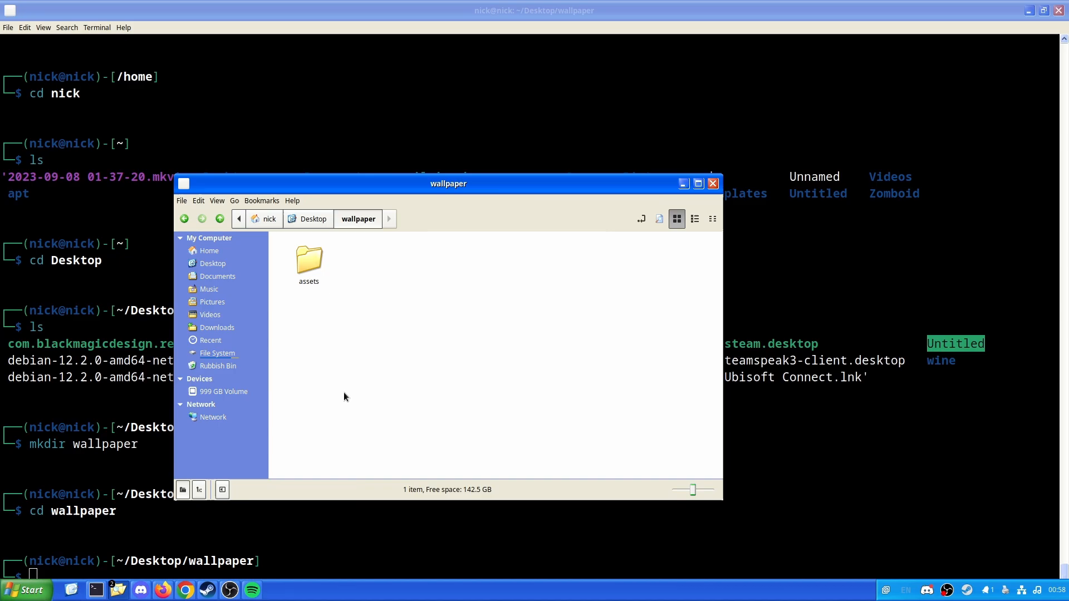
{"action": "mouse_move", "coordinate": [410, 415]}
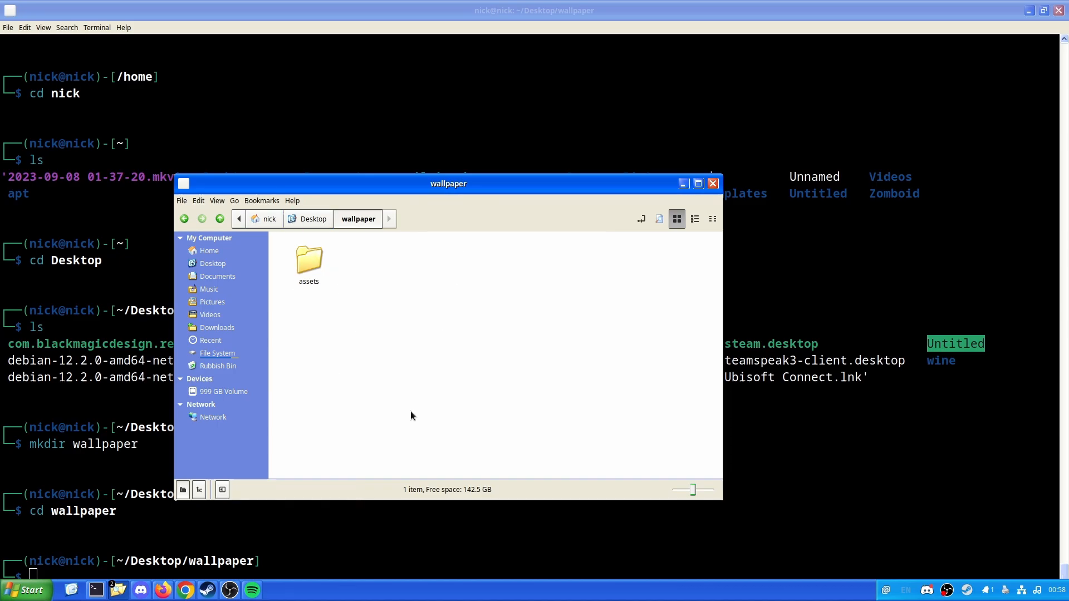
{"action": "left_click", "coordinate": [682, 183]}
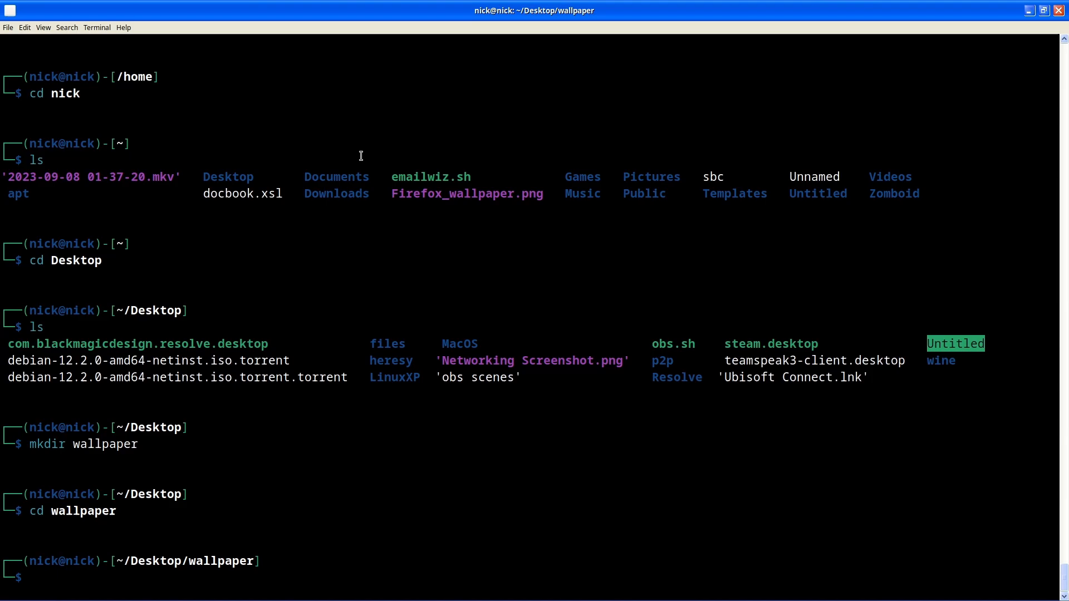
List the wallpaper folder and begin a git clone command, discarding the suggested repository paths
{"action": "type", "text": "ls /var/lib/machines"}
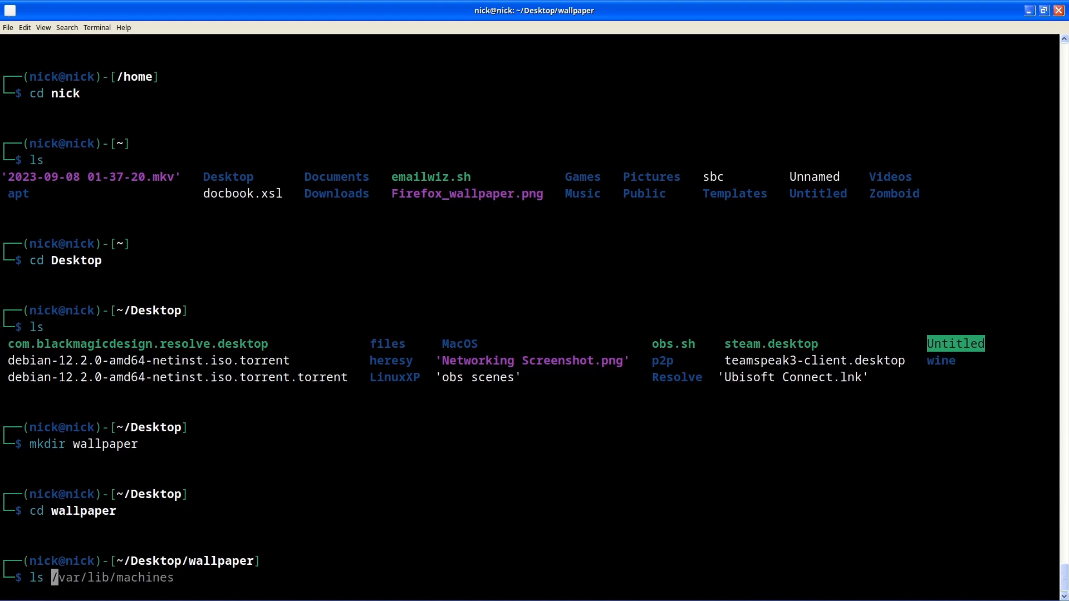
{"action": "key", "text": "Return"}
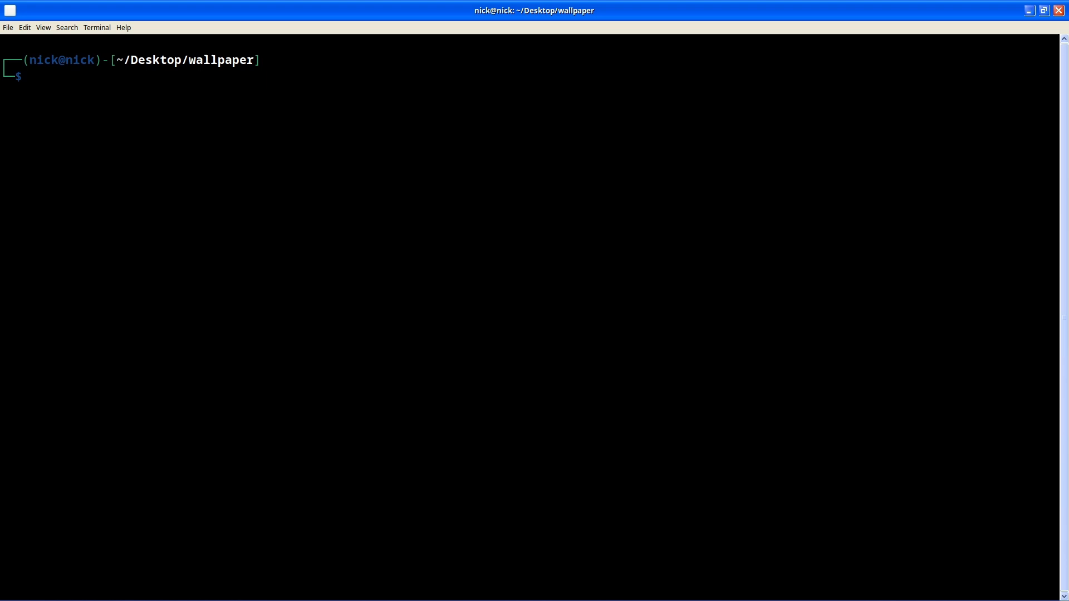
{"action": "type", "text": "git push"}
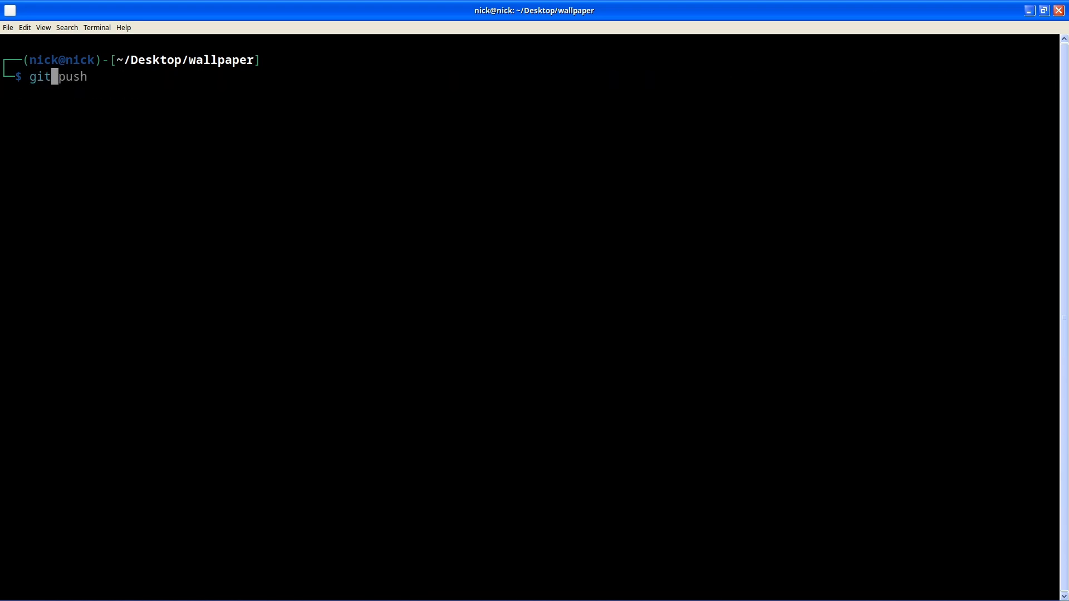
{"action": "type", "text": "clone git@github.com:NickMatthews-1/WineLegacy.git"}
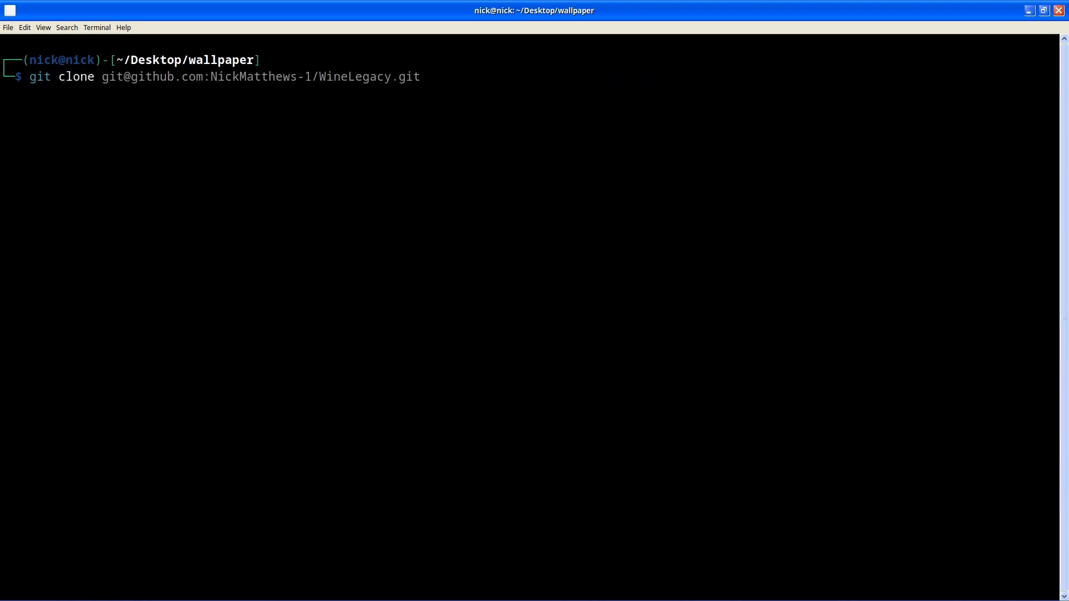
{"action": "type", "text": "https://github.com/NickMatthews-1/LinuxXP"}
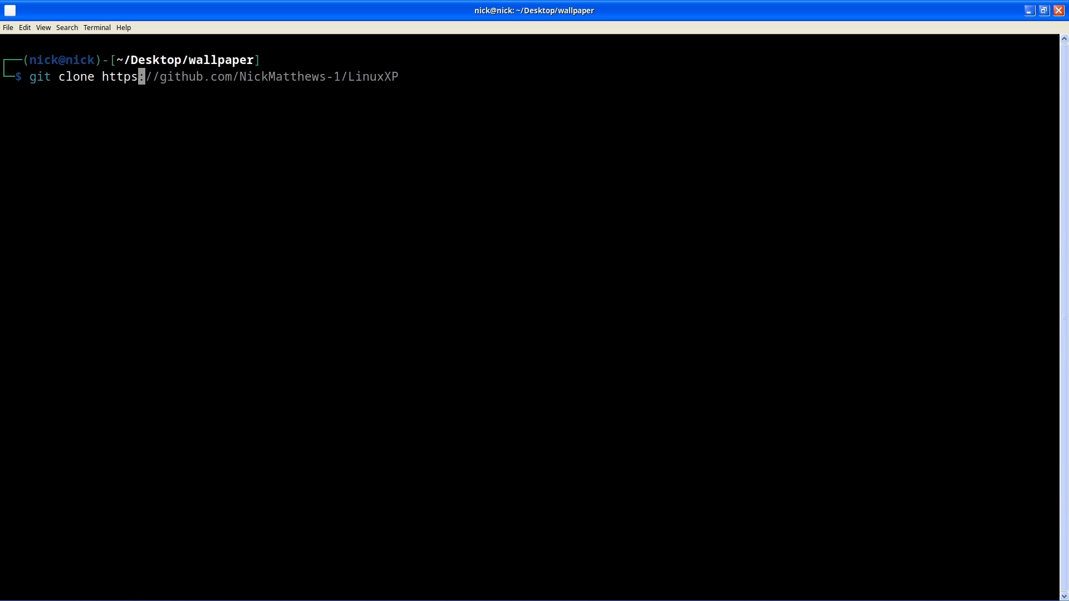
{"action": "type", "text": "//gu"}
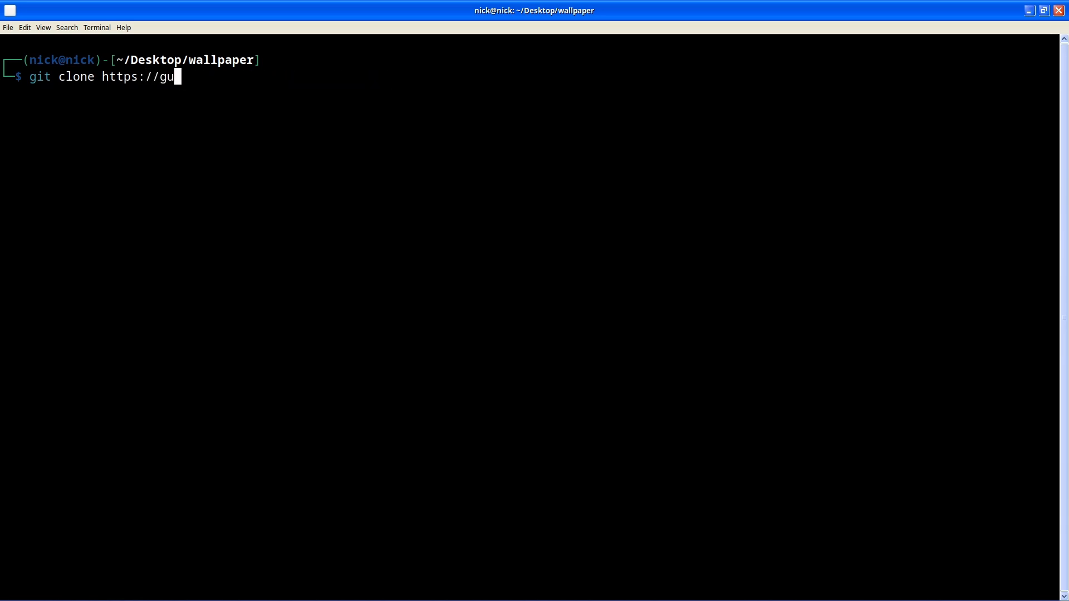
{"action": "type", "text": "ithub.com/NickMatthews-1/LinuxXP"}
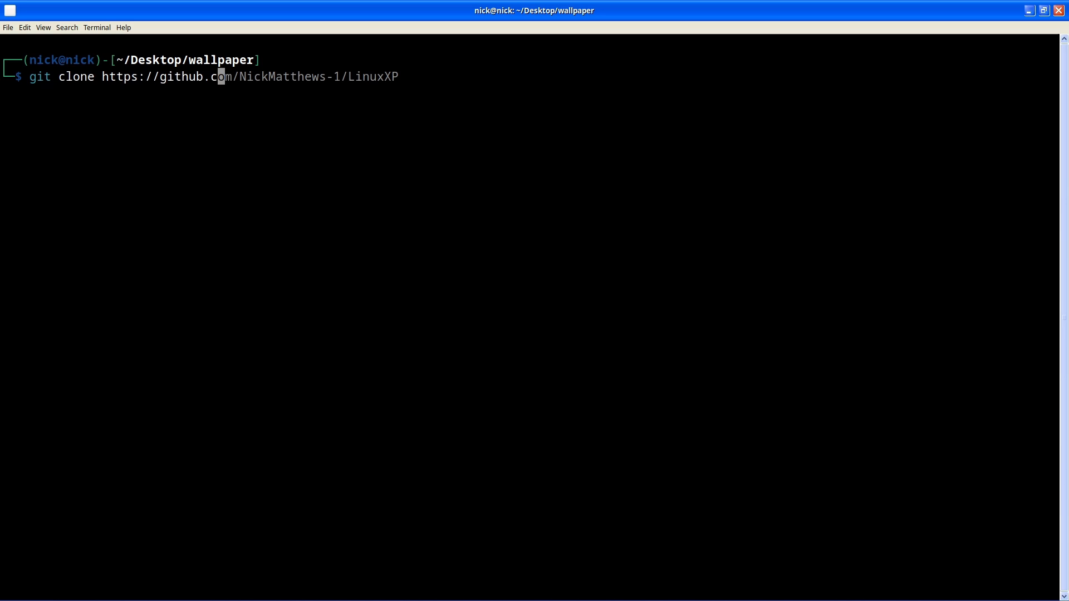
{"action": "key", "text": "Right"}
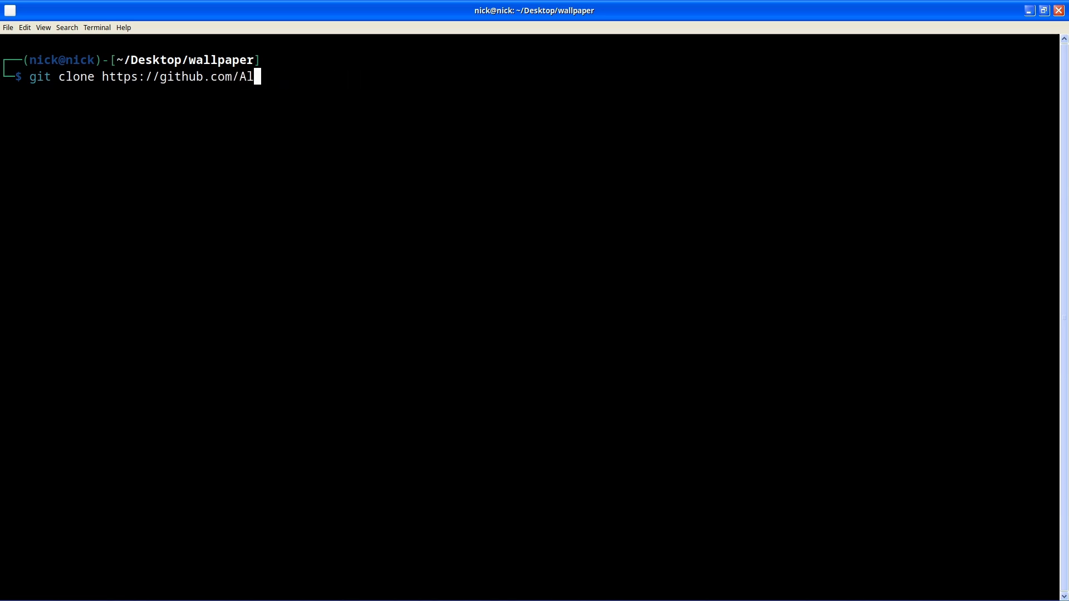
Clone the linux-wallpaperengine repository into the wallpaper folder and move into it
{"action": "type", "text": "mam"}
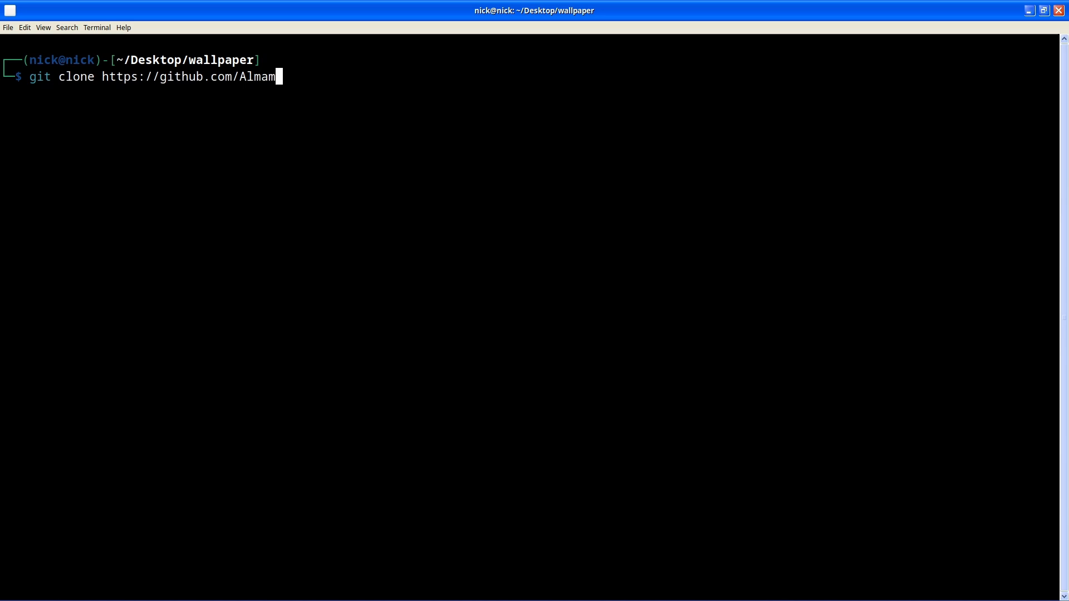
{"action": "type", "text": "u/k"}
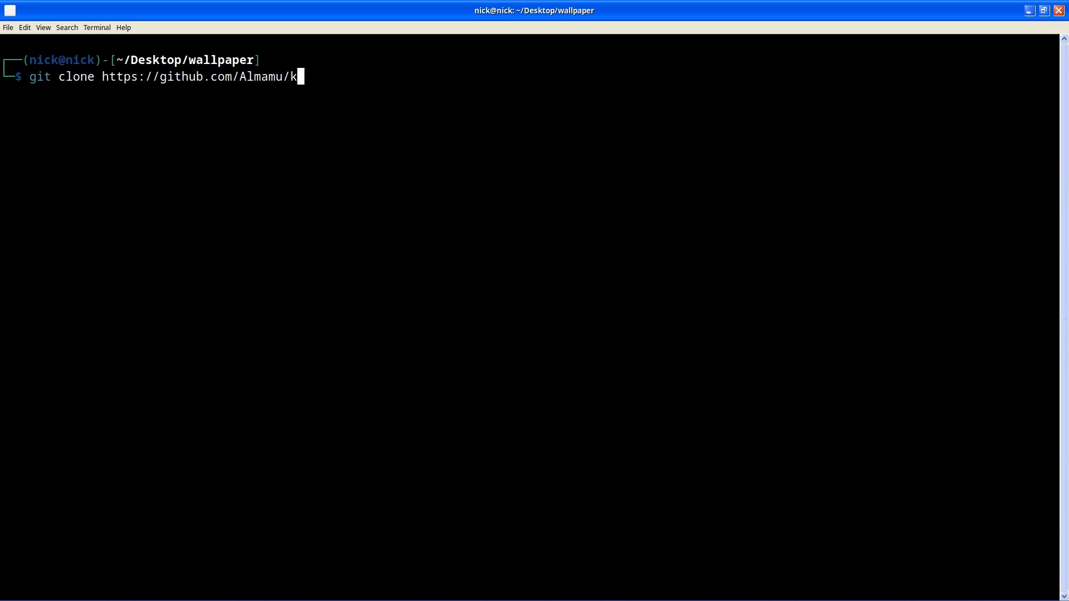
{"action": "key", "text": "BackSpace"}
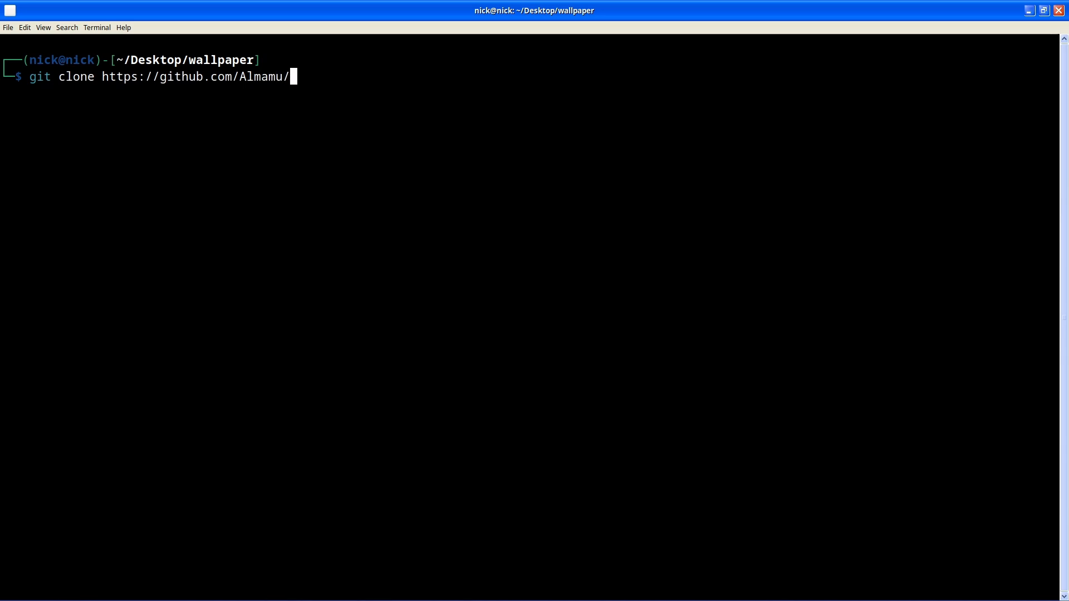
{"action": "type", "text": "linux"}
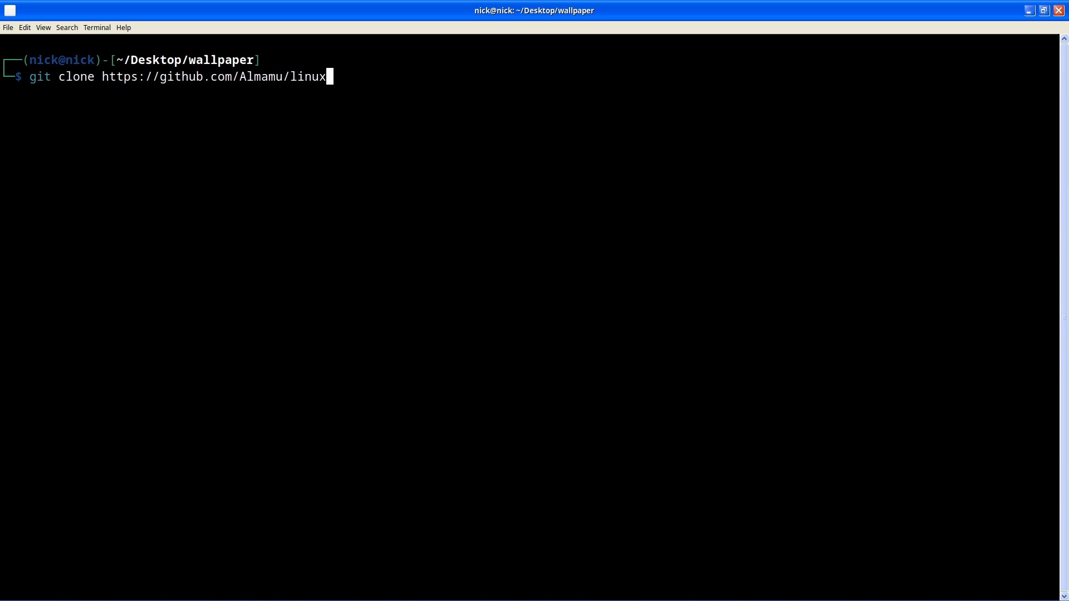
{"action": "type", "text": "-wallpaperen"}
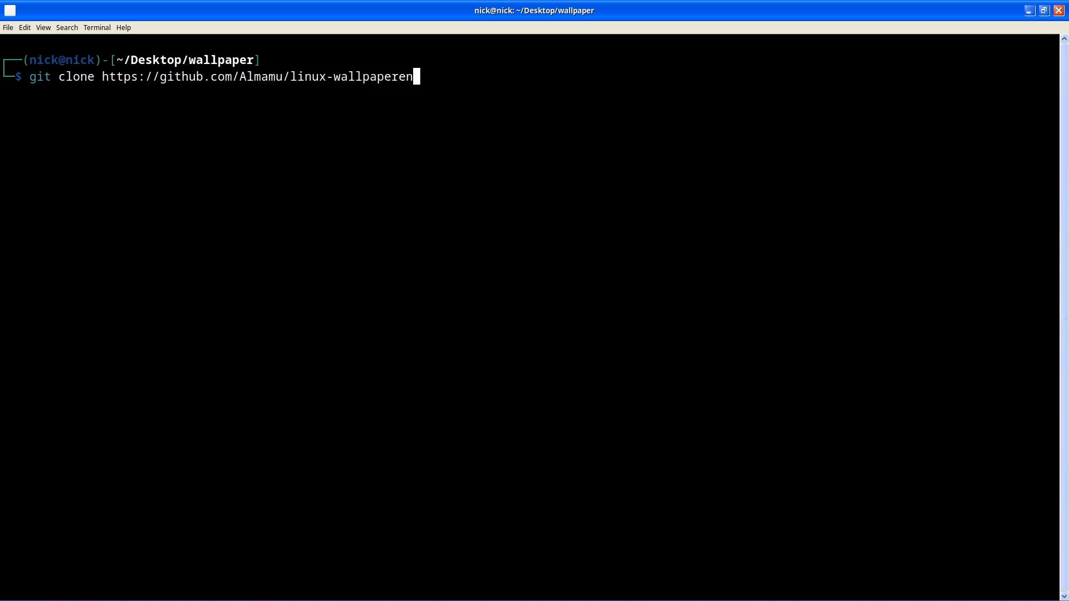
{"action": "key", "text": "Return"}
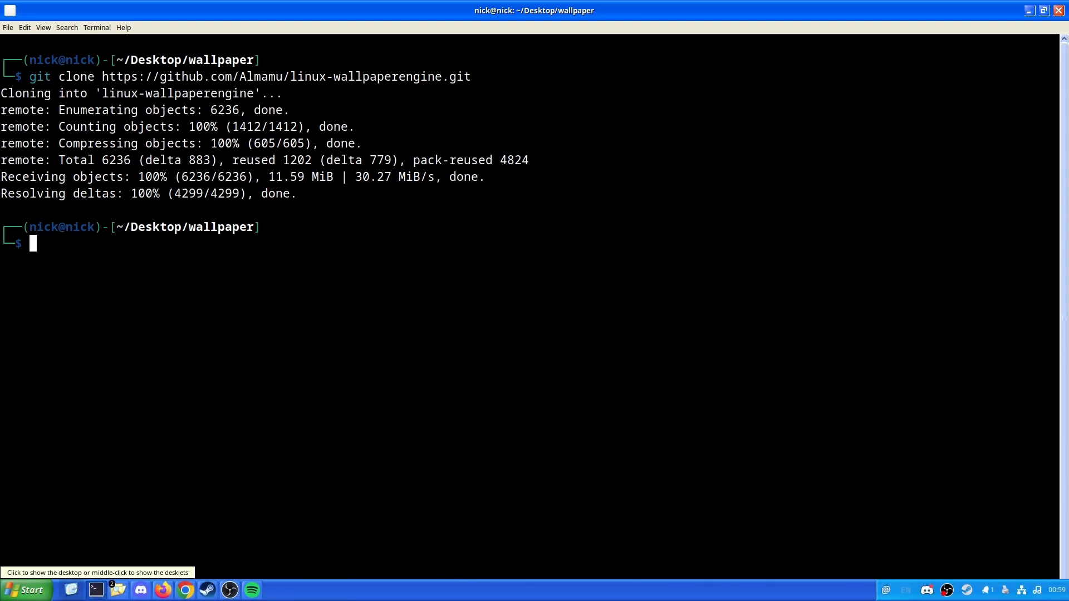
{"action": "mouse_move", "coordinate": [597, 348]}
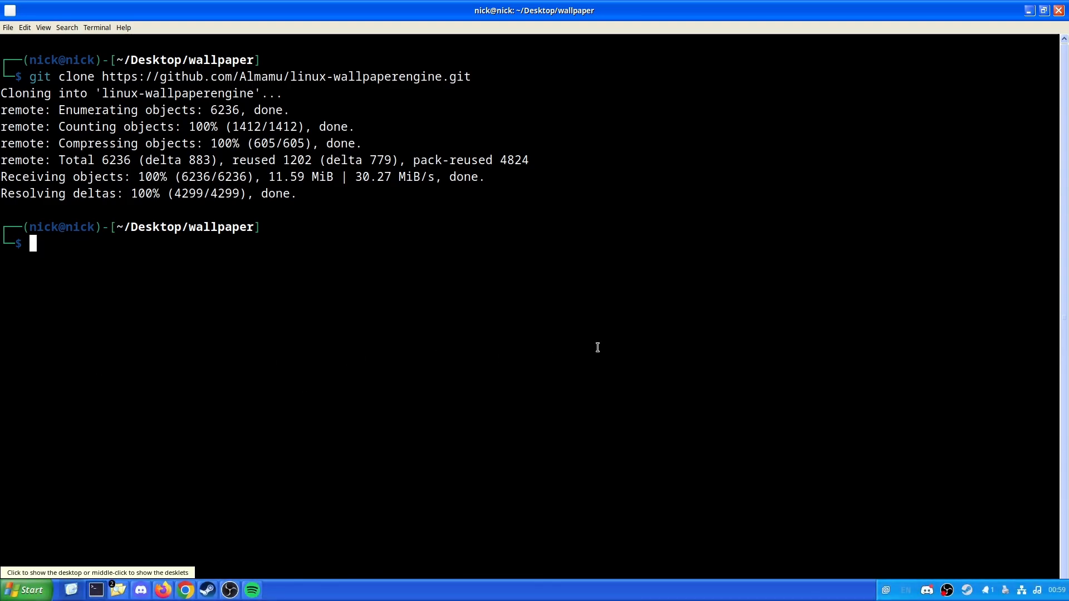
{"action": "type", "text": "ls -la"}
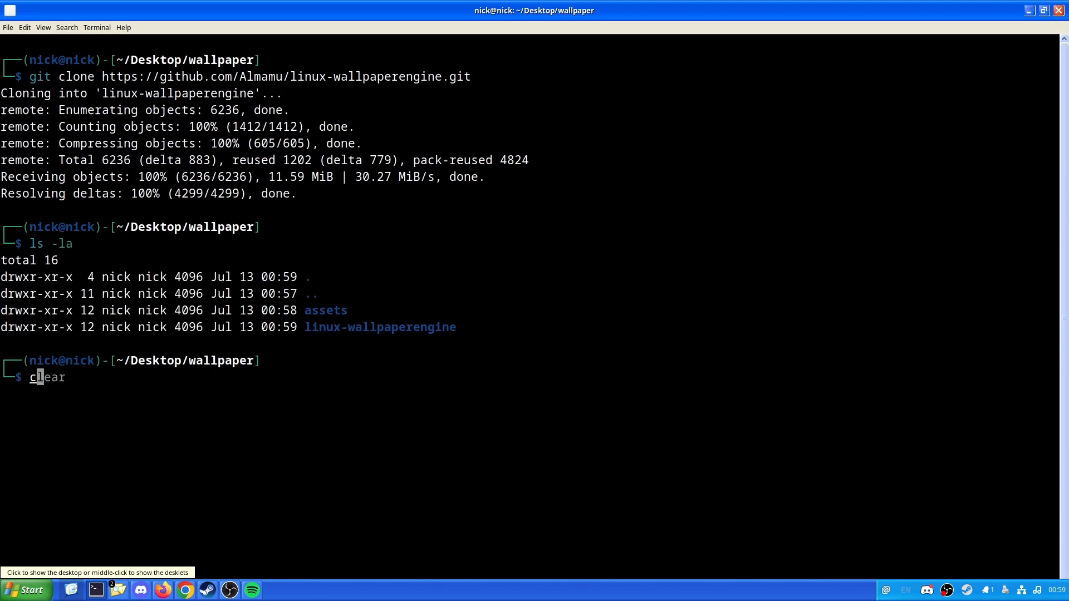
{"action": "key", "text": "Return"}
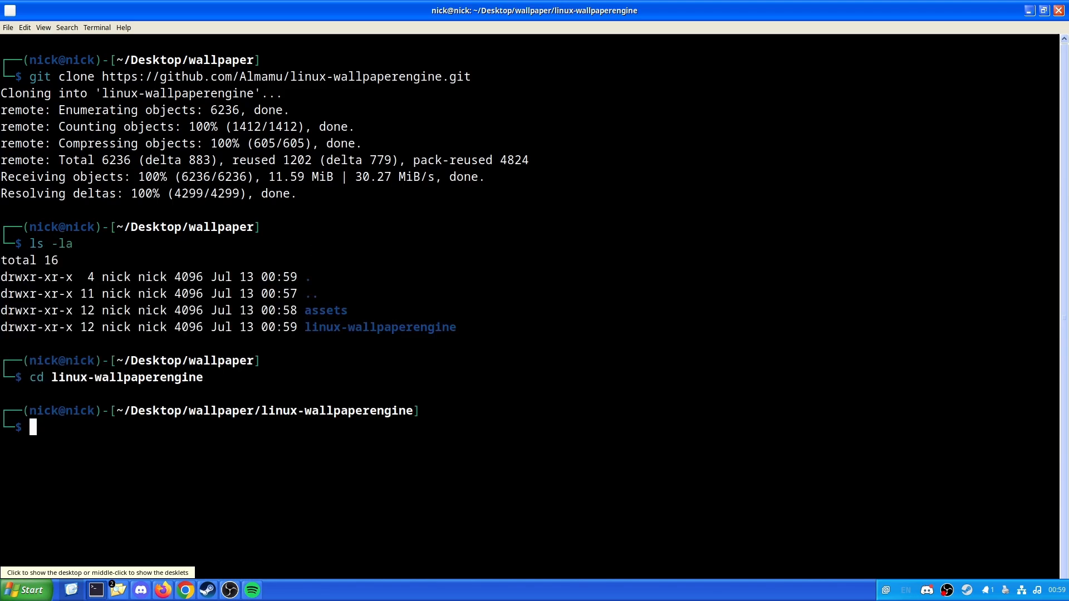
{"action": "mouse_move", "coordinate": [341, 488]}
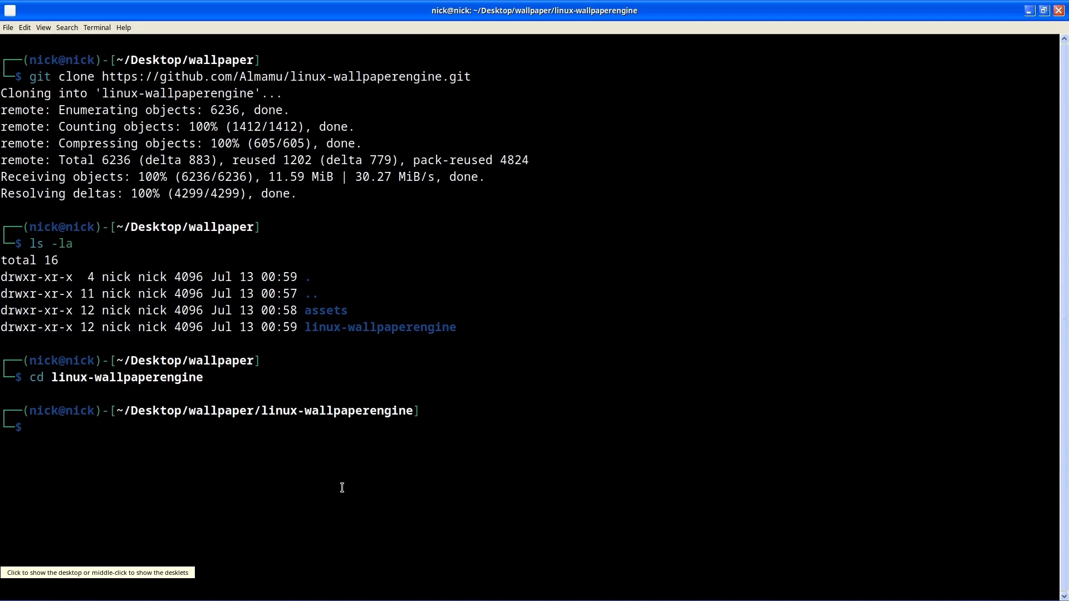
Run cmake .. in the build directory, letting it download the CEF binary package to 100% and begin extraction
{"action": "key", "text": "Return"}
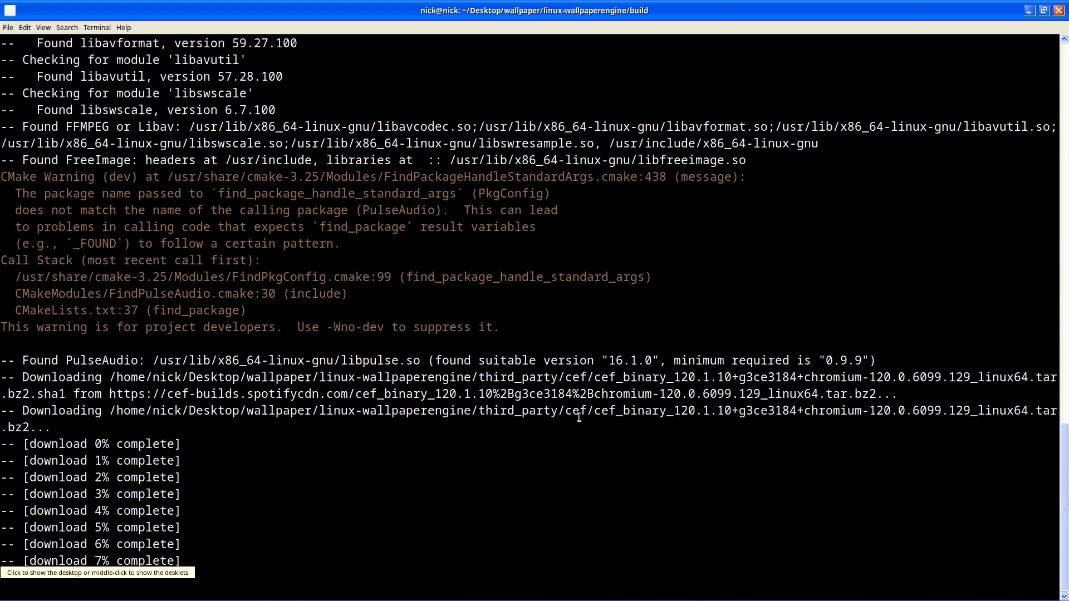
{"action": "scroll", "scroll_direction": "down", "scroll_amount": 3}
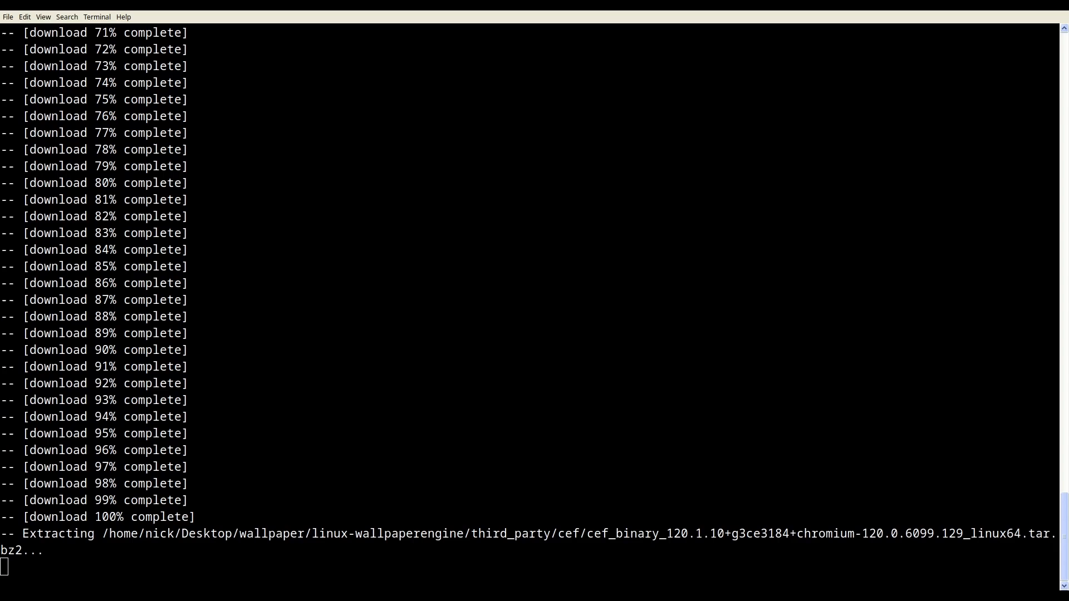
{"action": "mouse_move", "coordinate": [430, 520]}
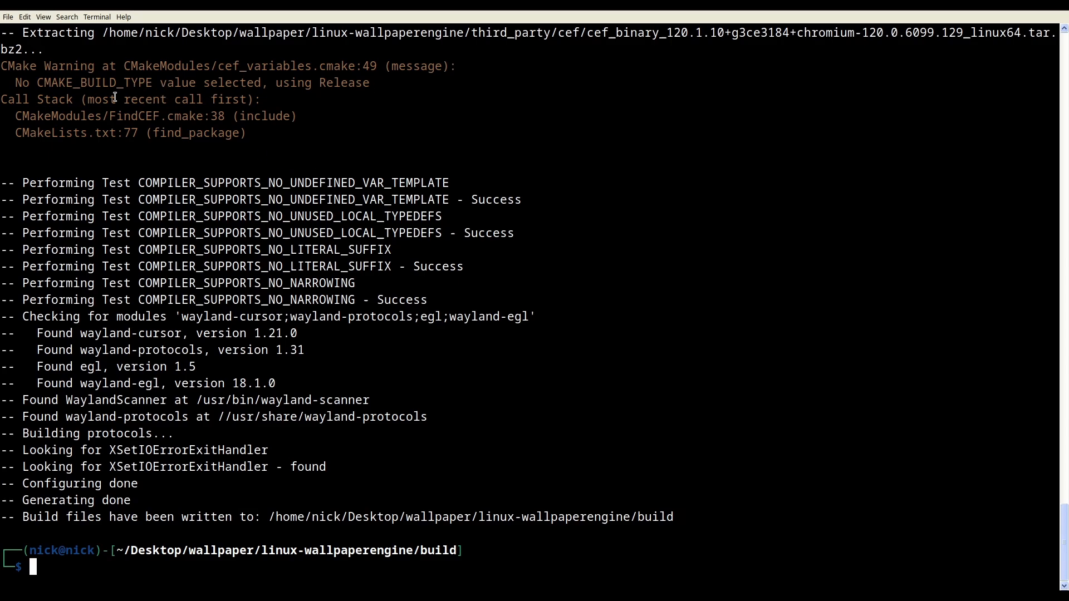
{"action": "mouse_move", "coordinate": [113, 175]}
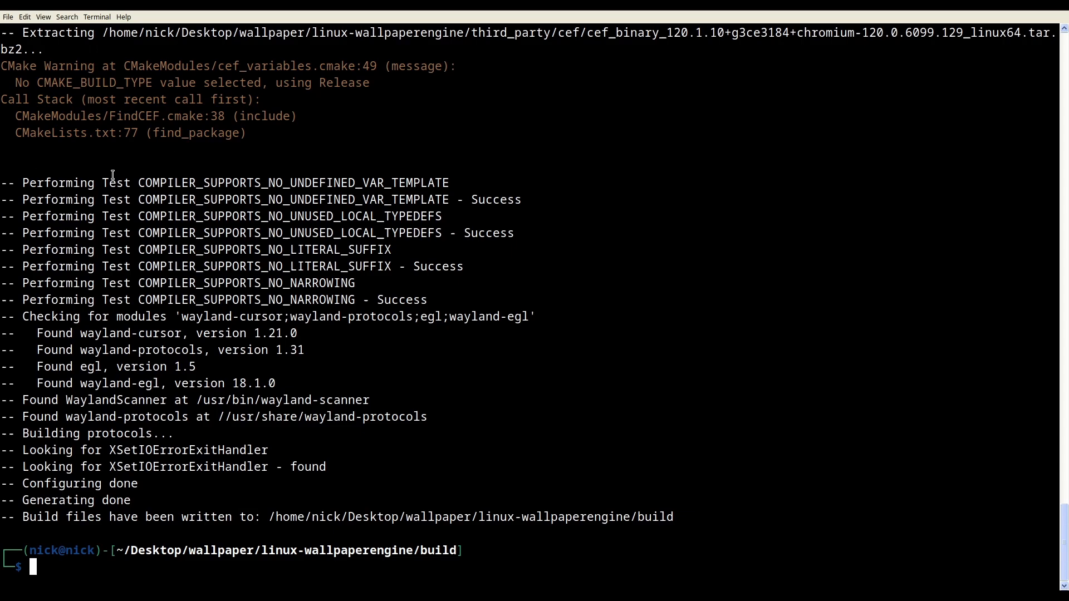
{"action": "mouse_move", "coordinate": [259, 423]}
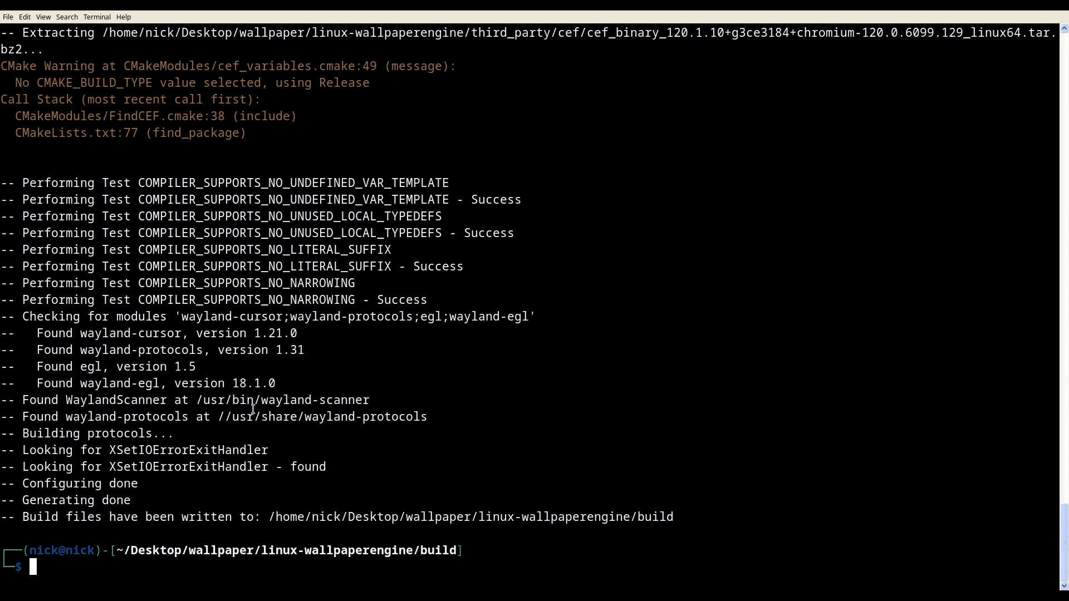
{"action": "mouse_move", "coordinate": [514, 542]}
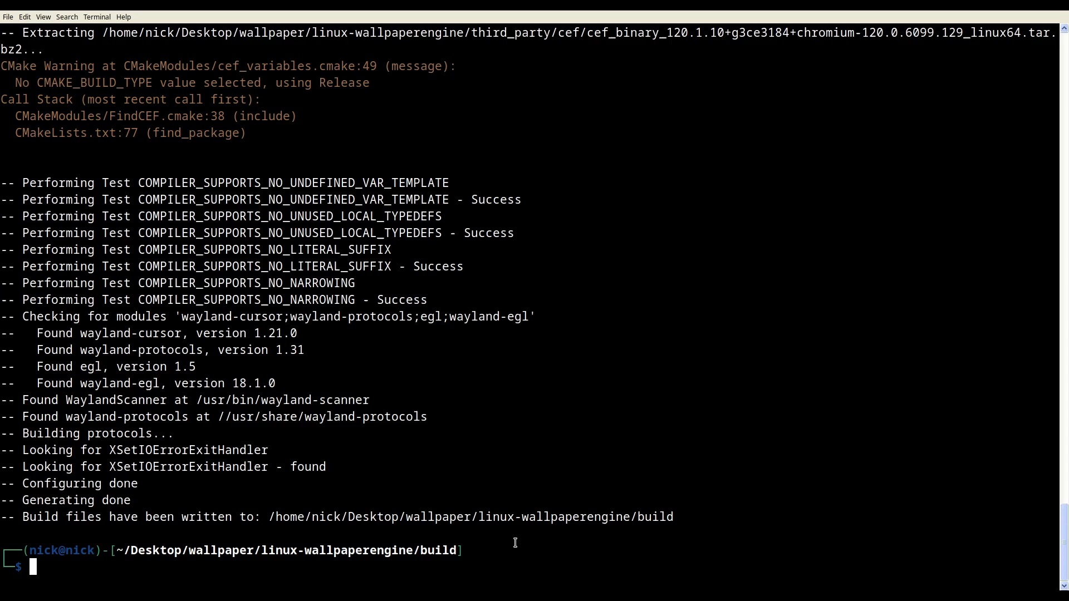
With CMake build files written, prepare the timed parallel build command time make -j30
{"action": "type", "text": "time make -j30"}
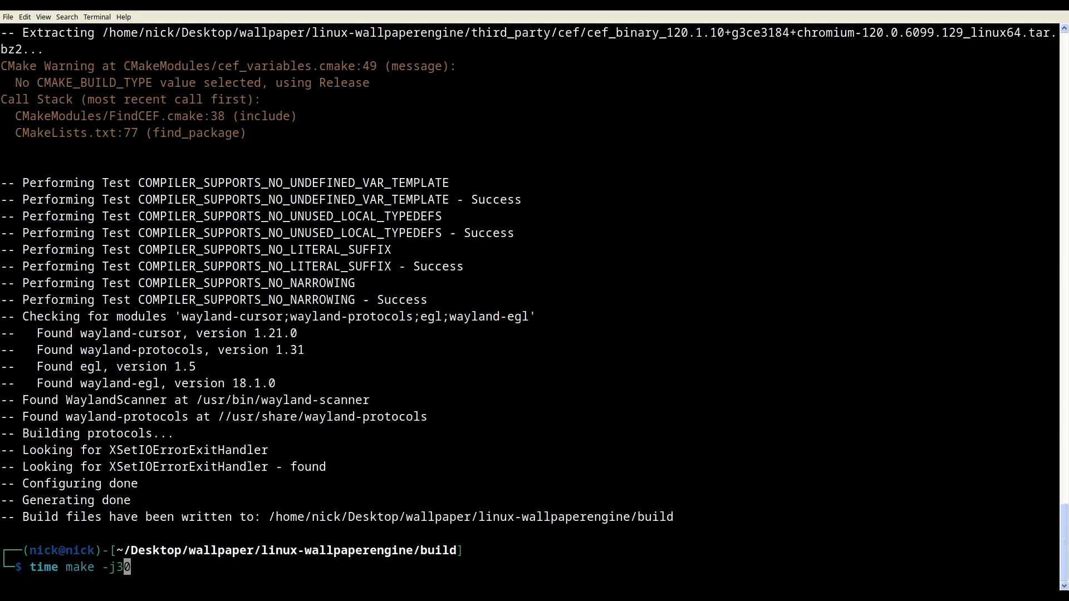
Run time make -j30, building the linux-wallpaperengine target in about 18 seconds
{"action": "key", "text": "Return"}
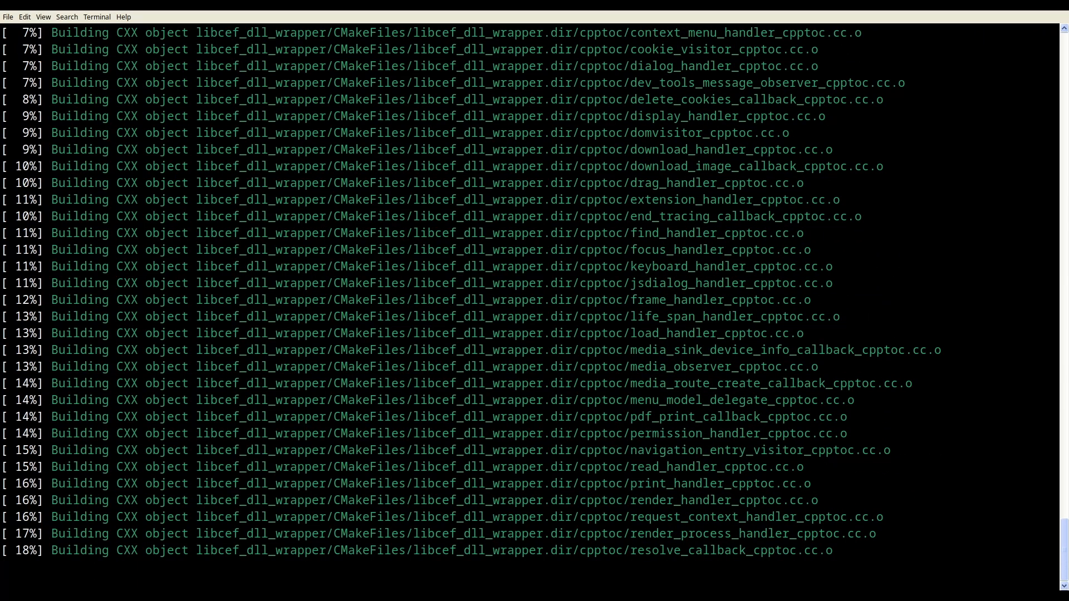
{"action": "scroll", "scroll_direction": "down", "scroll_amount": 3}
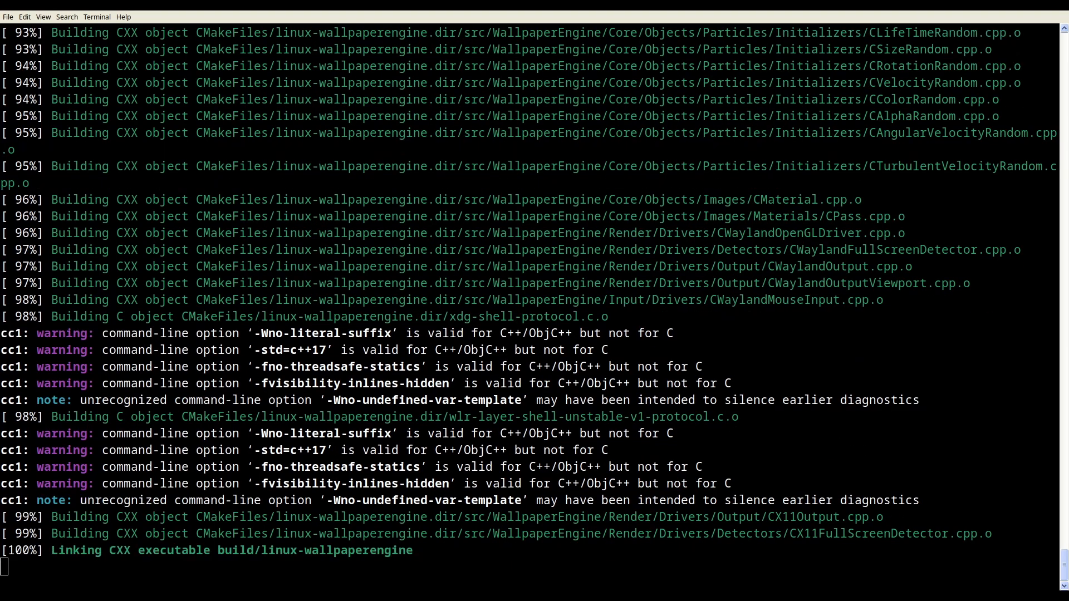
{"action": "scroll", "scroll_direction": "down", "scroll_amount": 3}
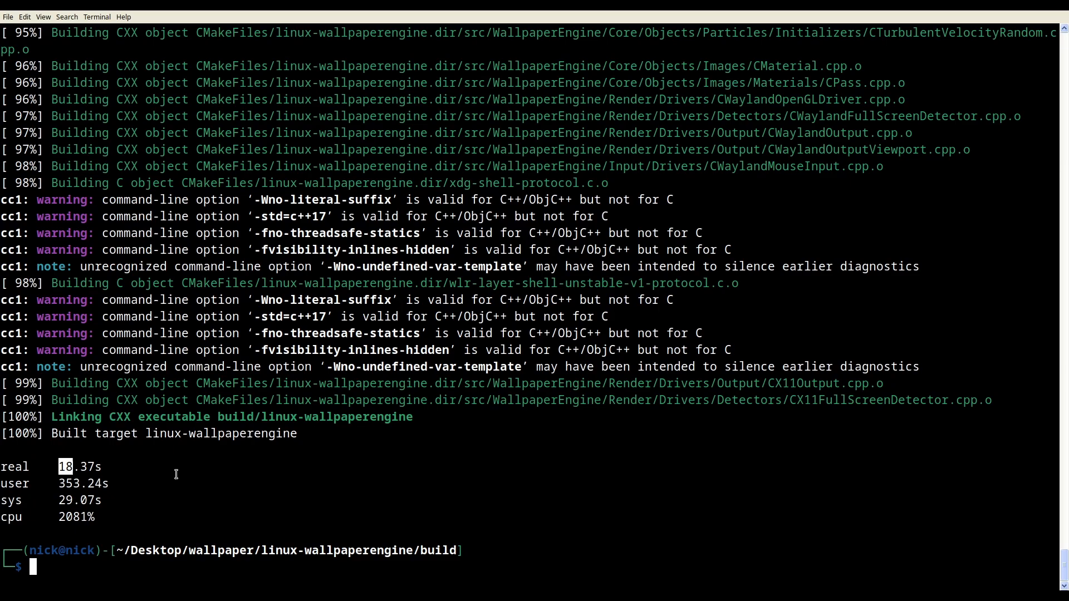
{"action": "mouse_move", "coordinate": [176, 473]}
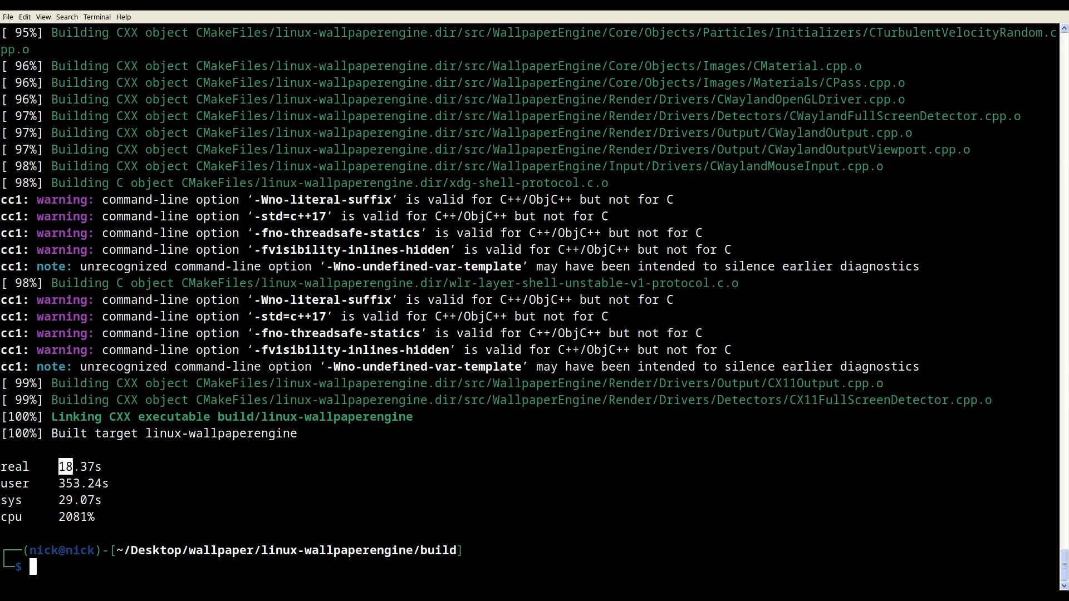
{"action": "mouse_move", "coordinate": [314, 360]}
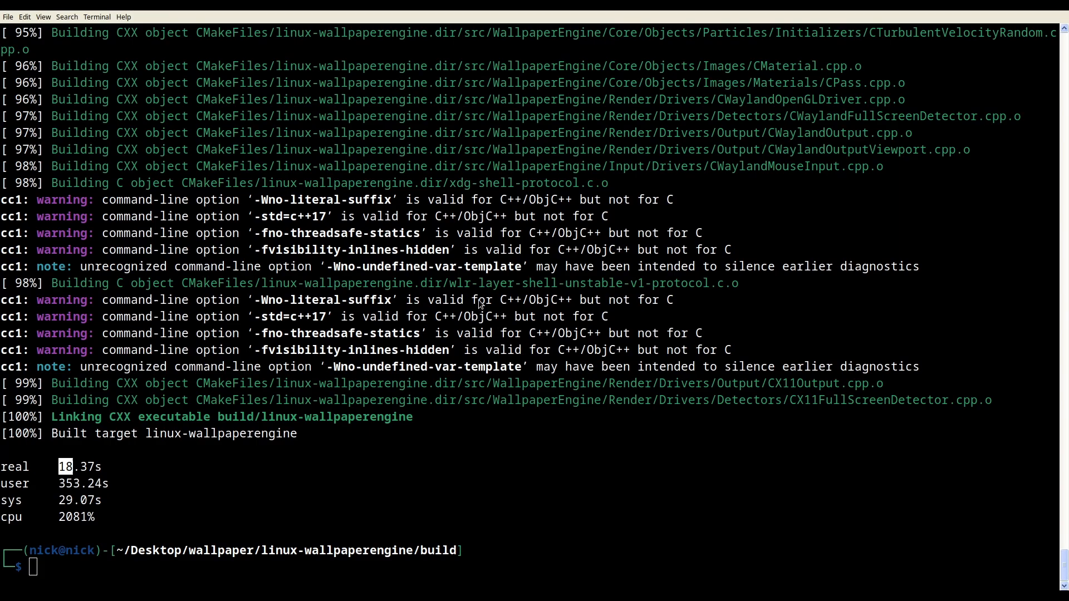
{"action": "mouse_move", "coordinate": [381, 256]}
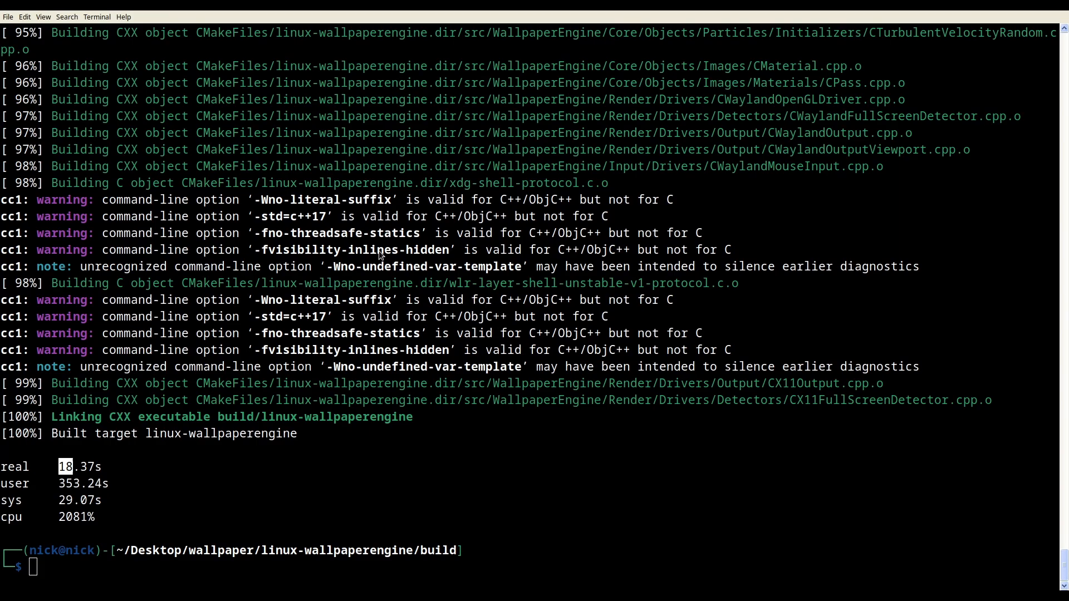
{"action": "mouse_move", "coordinate": [667, 203]}
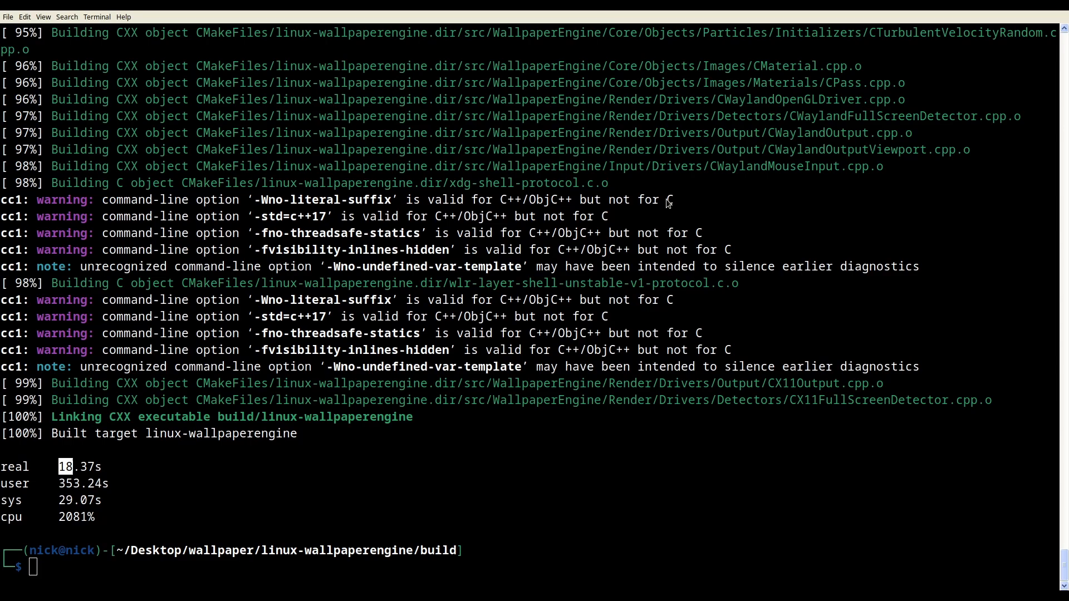
{"action": "mouse_move", "coordinate": [370, 338]}
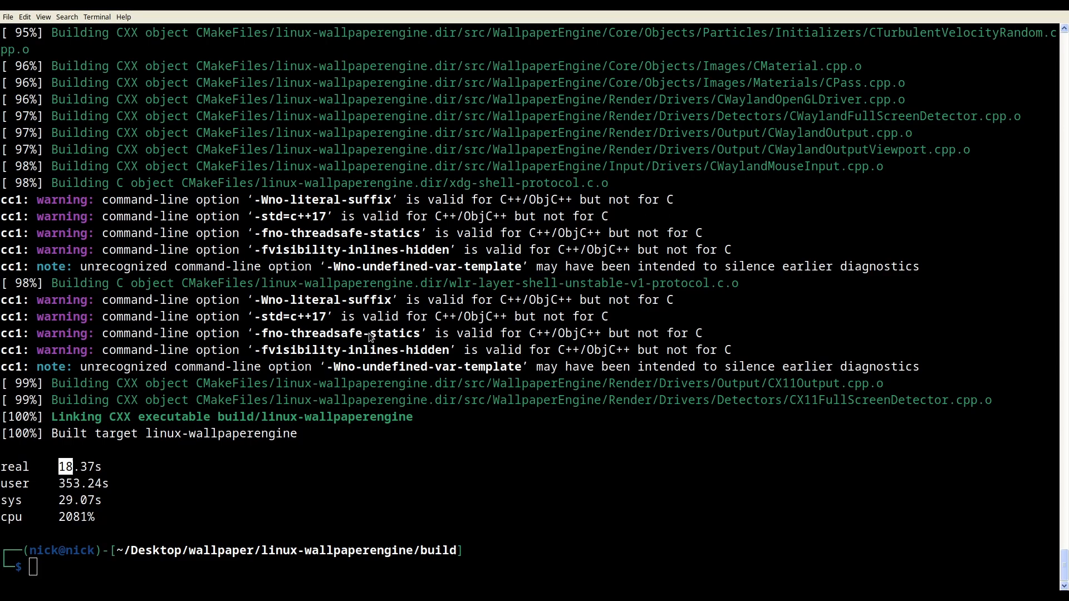
{"action": "mouse_move", "coordinate": [324, 321]}
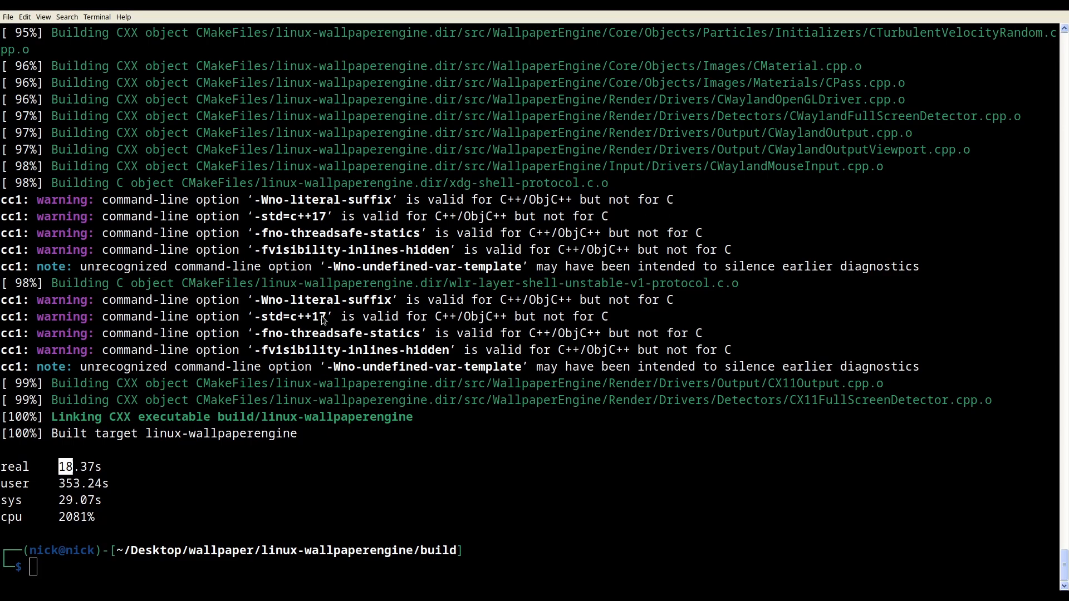
{"action": "mouse_move", "coordinate": [302, 367]}
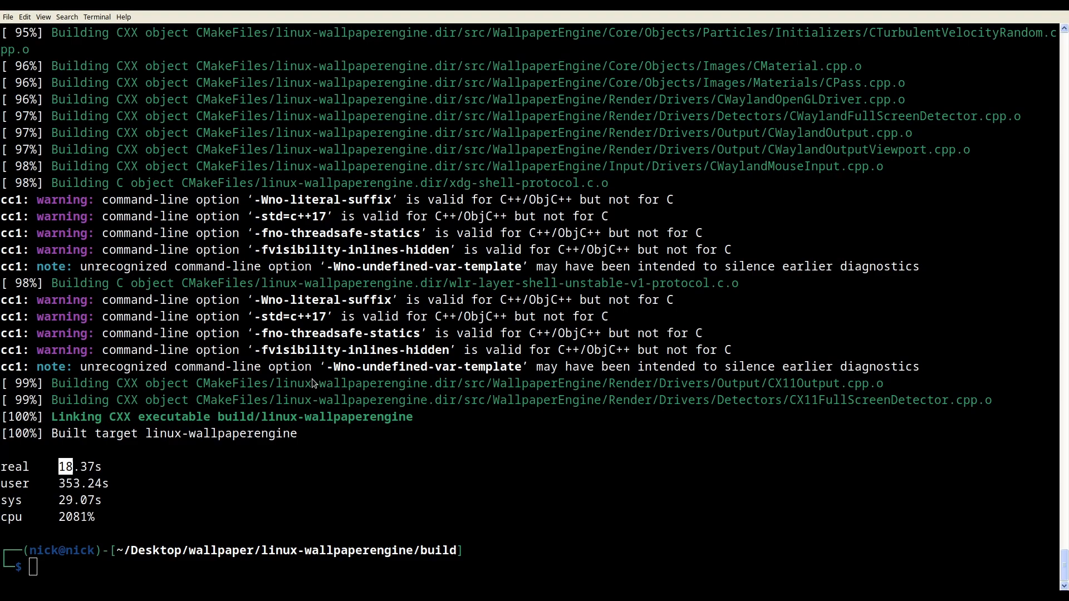
{"action": "mouse_move", "coordinate": [332, 459]}
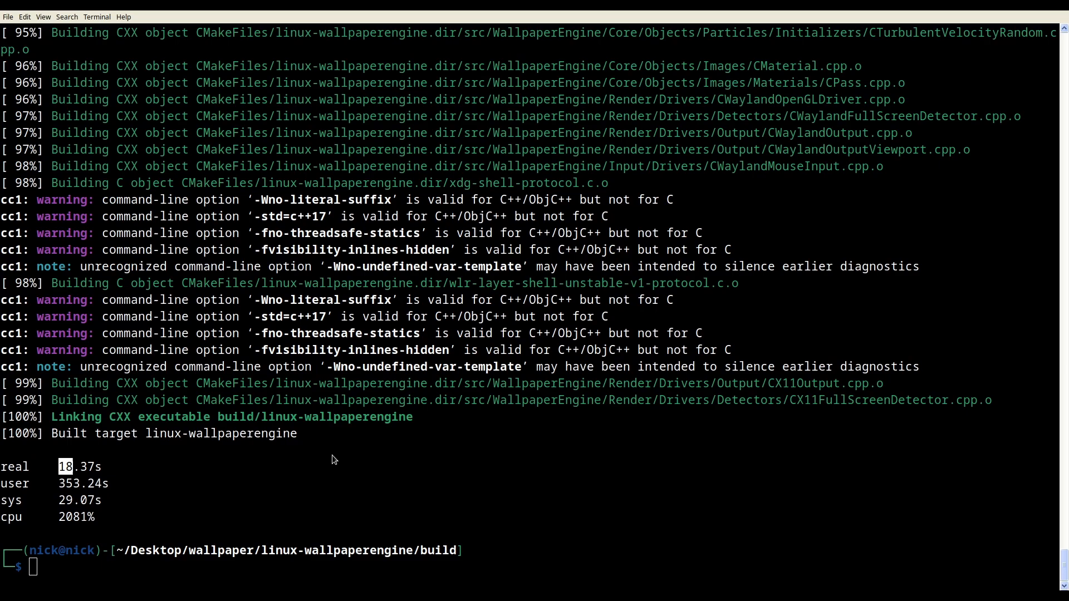
{"action": "mouse_move", "coordinate": [312, 325]}
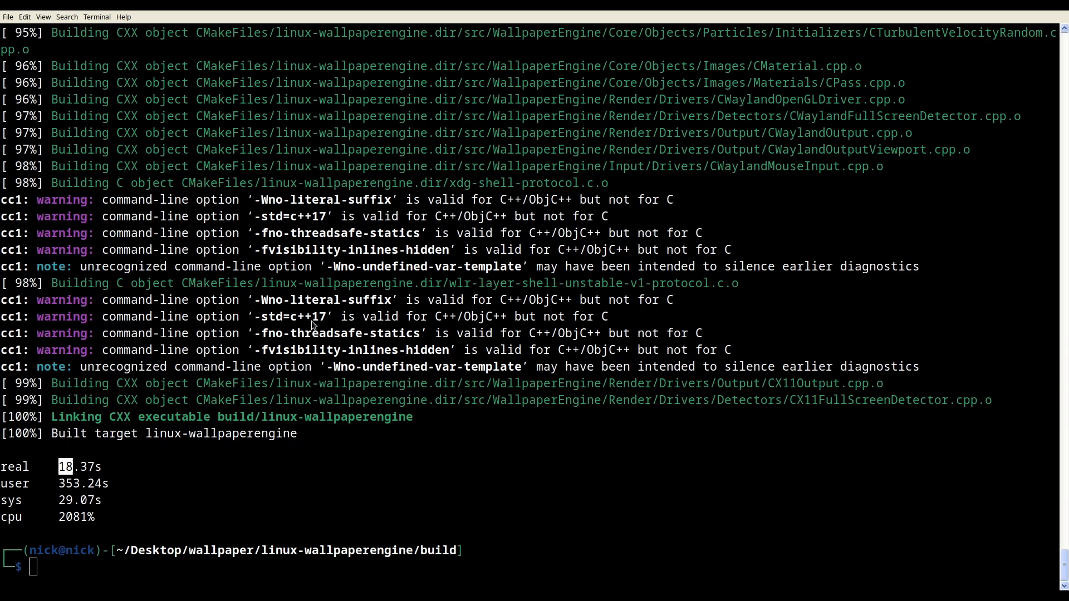
{"action": "mouse_move", "coordinate": [333, 336]}
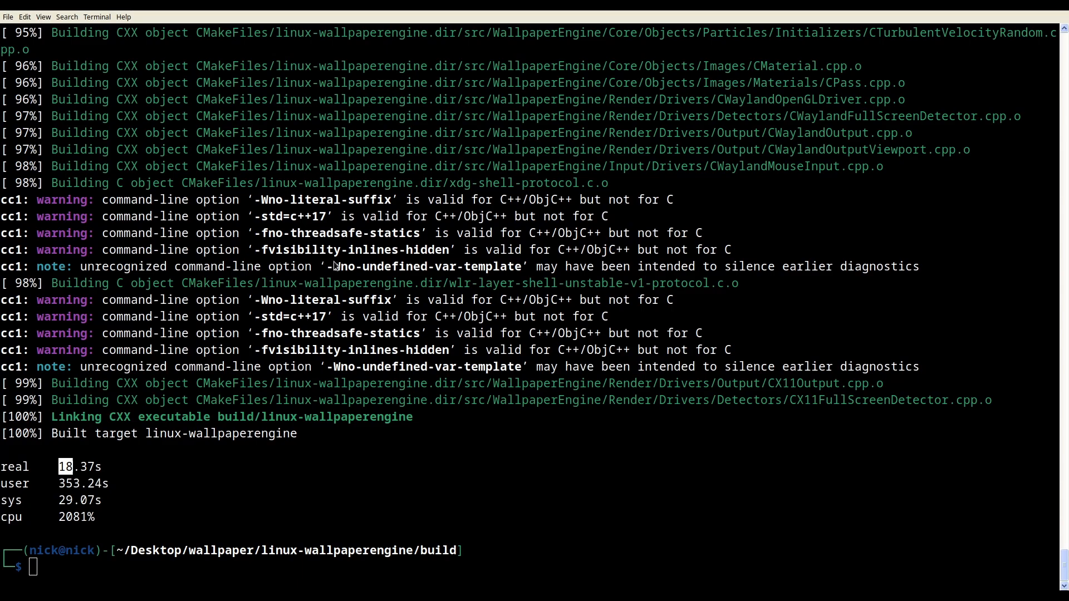
{"action": "mouse_move", "coordinate": [706, 250]}
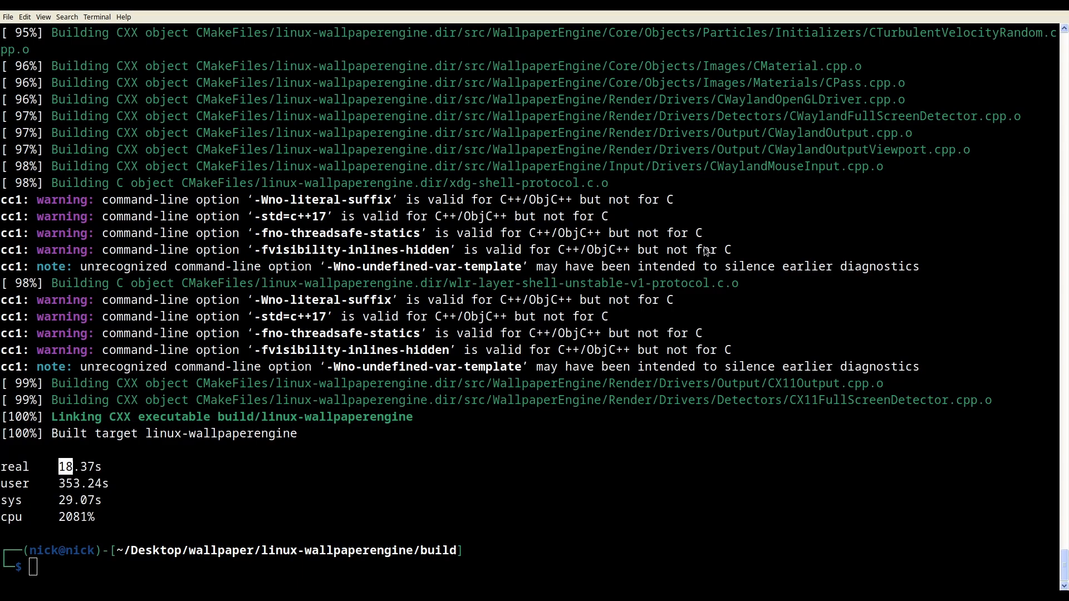
{"action": "mouse_move", "coordinate": [338, 365]}
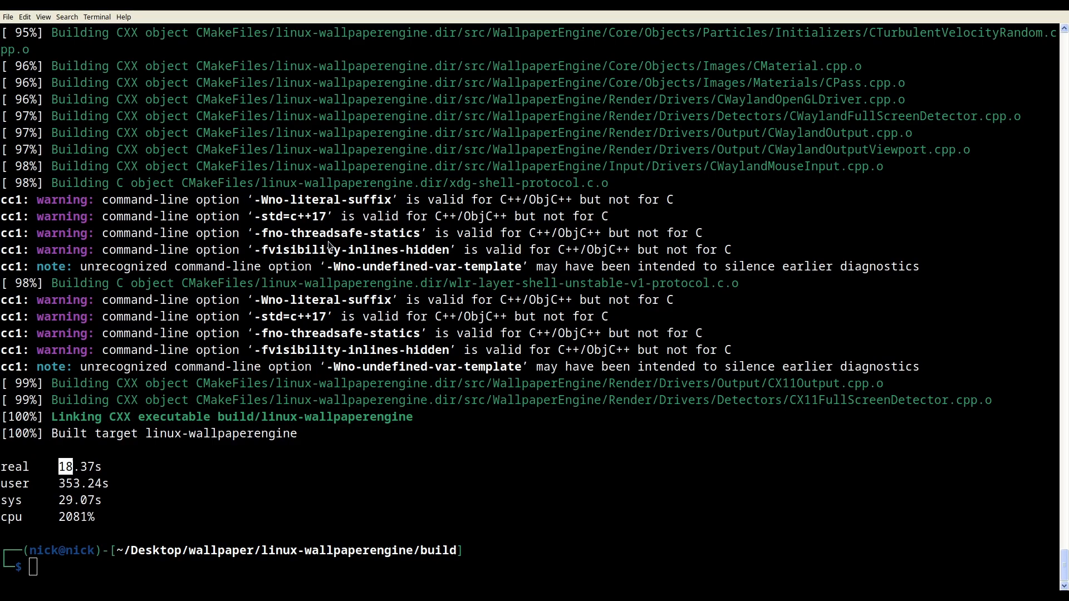
{"action": "mouse_move", "coordinate": [532, 217]}
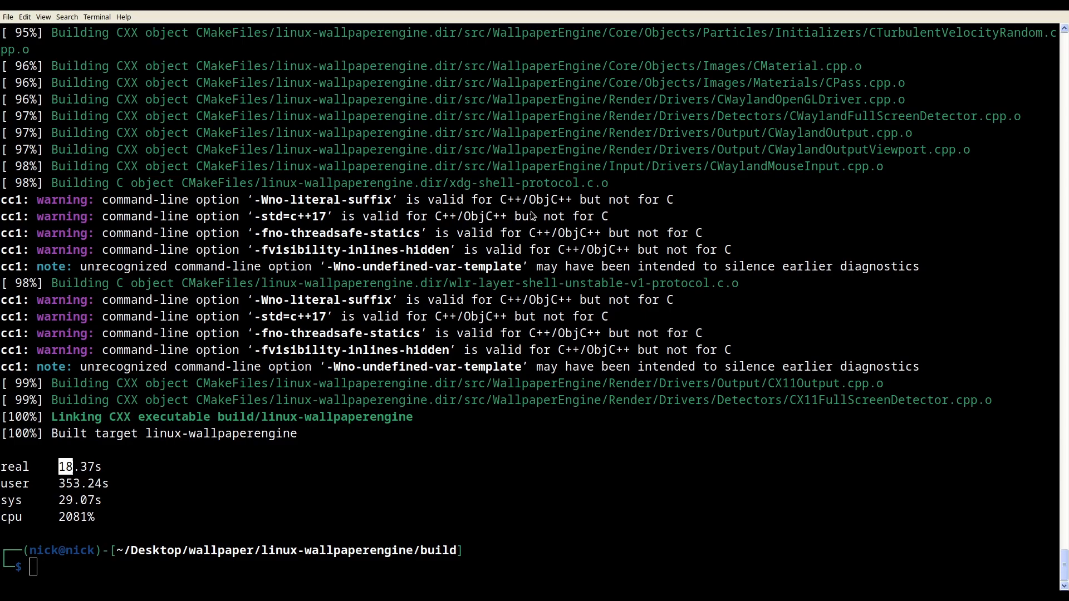
{"action": "mouse_move", "coordinate": [446, 509]}
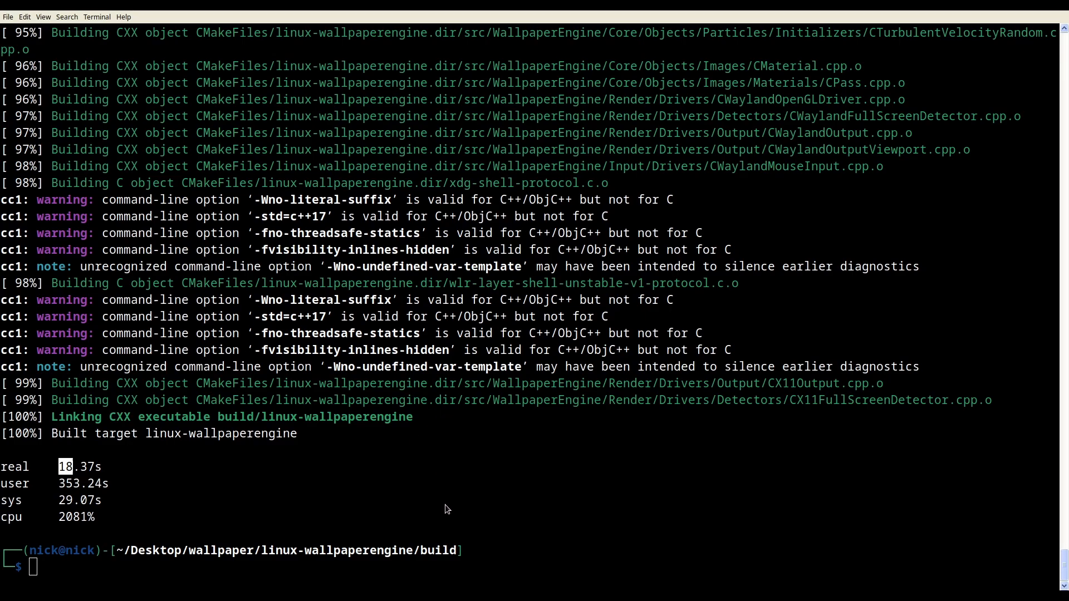
{"action": "mouse_move", "coordinate": [439, 470]}
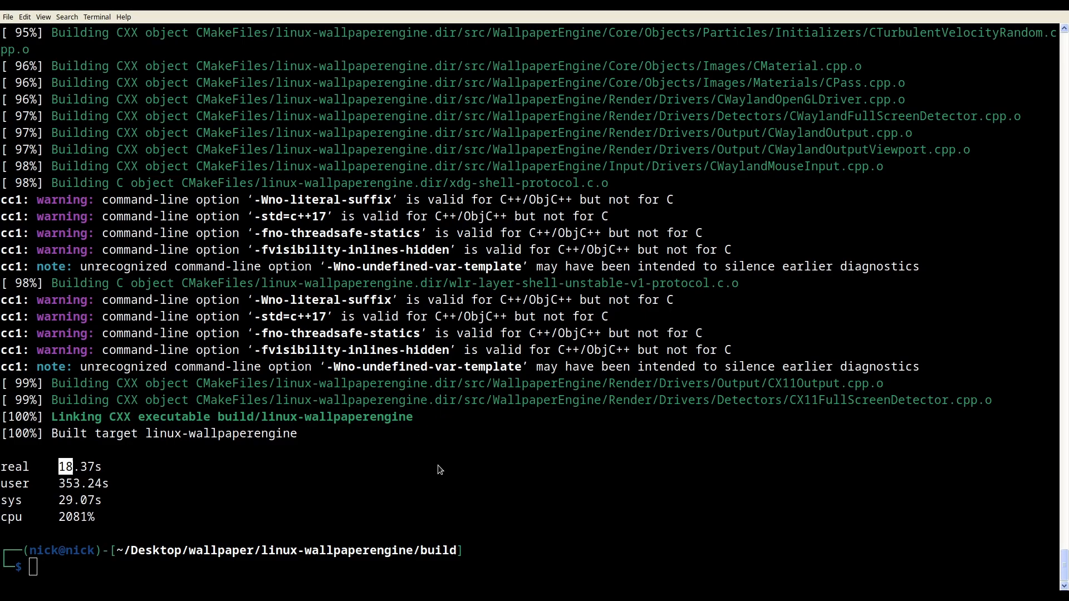
{"action": "mouse_move", "coordinate": [426, 469]}
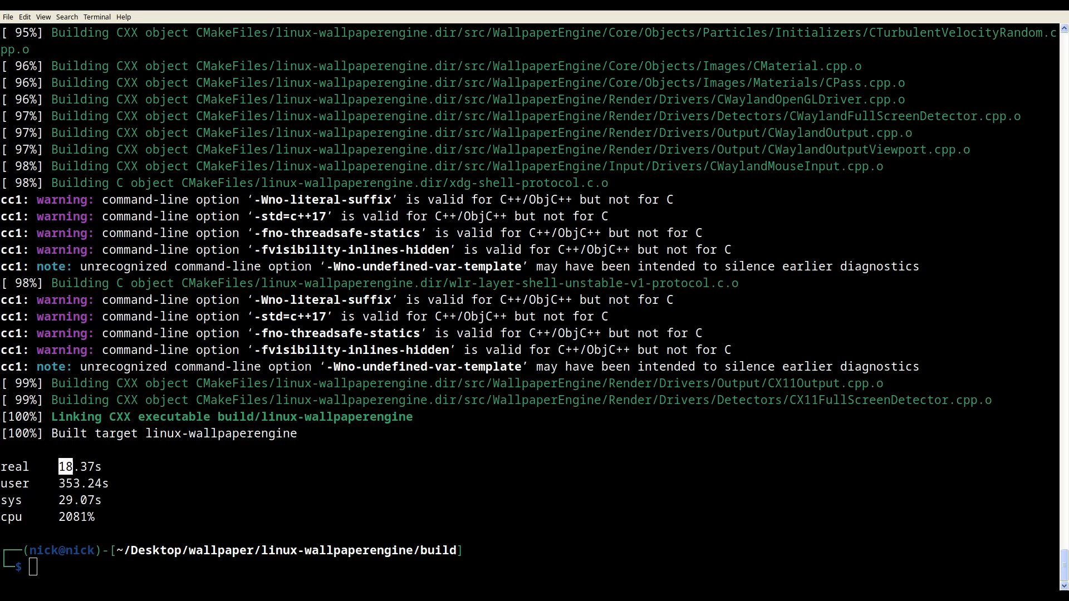
{"action": "mouse_move", "coordinate": [242, 490]}
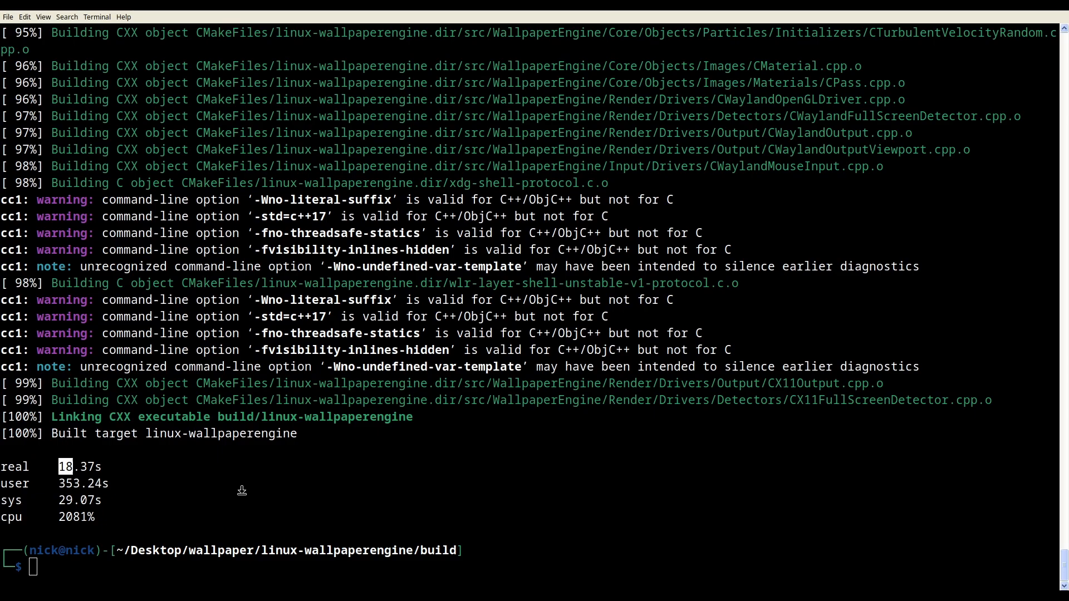
{"action": "mouse_move", "coordinate": [620, 270]}
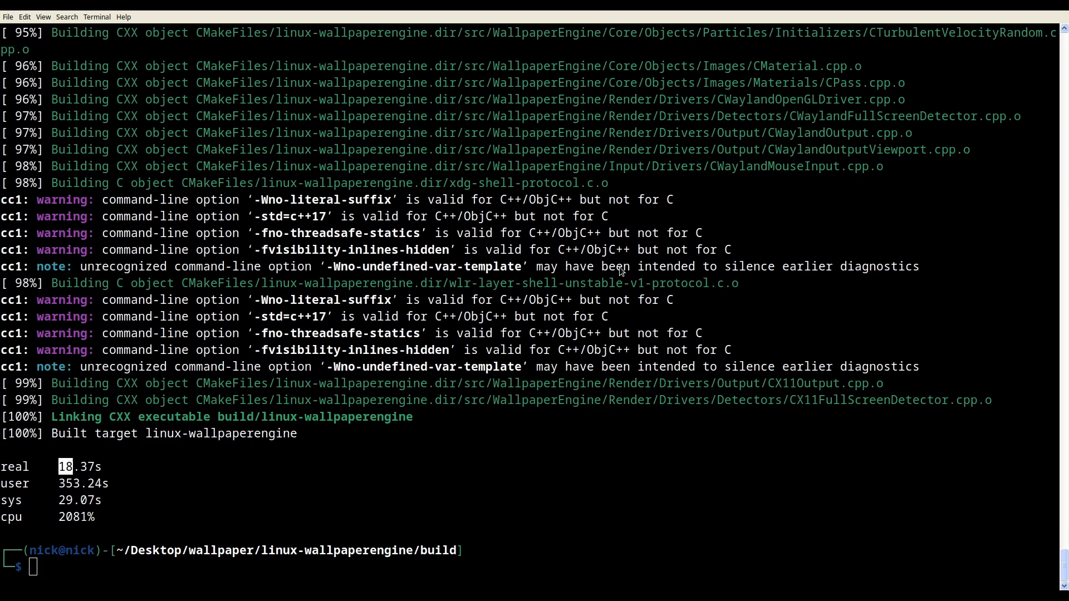
{"action": "mouse_move", "coordinate": [302, 261]}
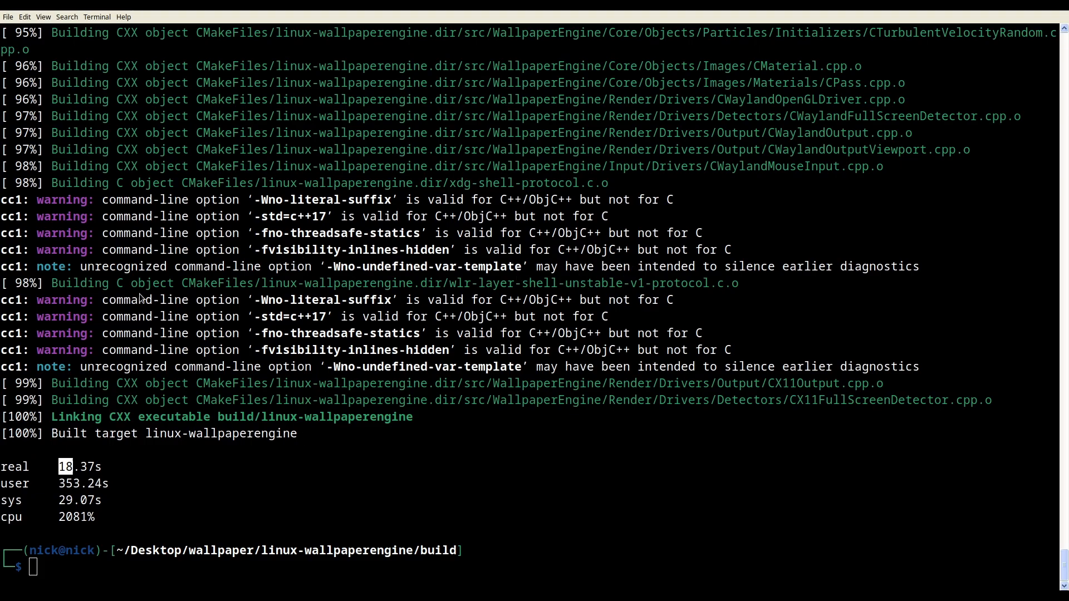
{"action": "mouse_move", "coordinate": [152, 303]}
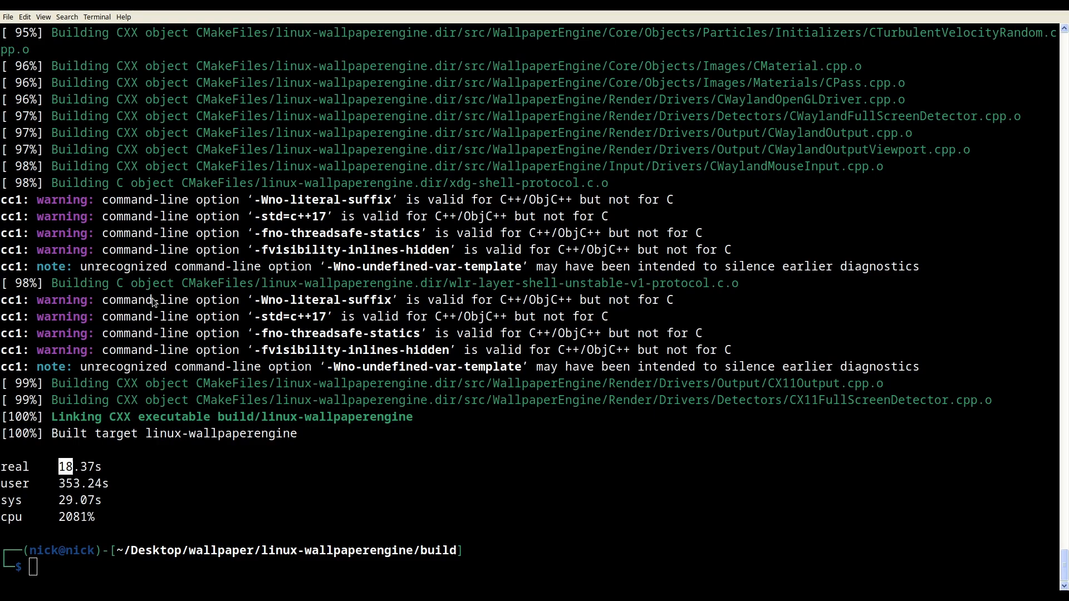
{"action": "mouse_move", "coordinate": [539, 281]}
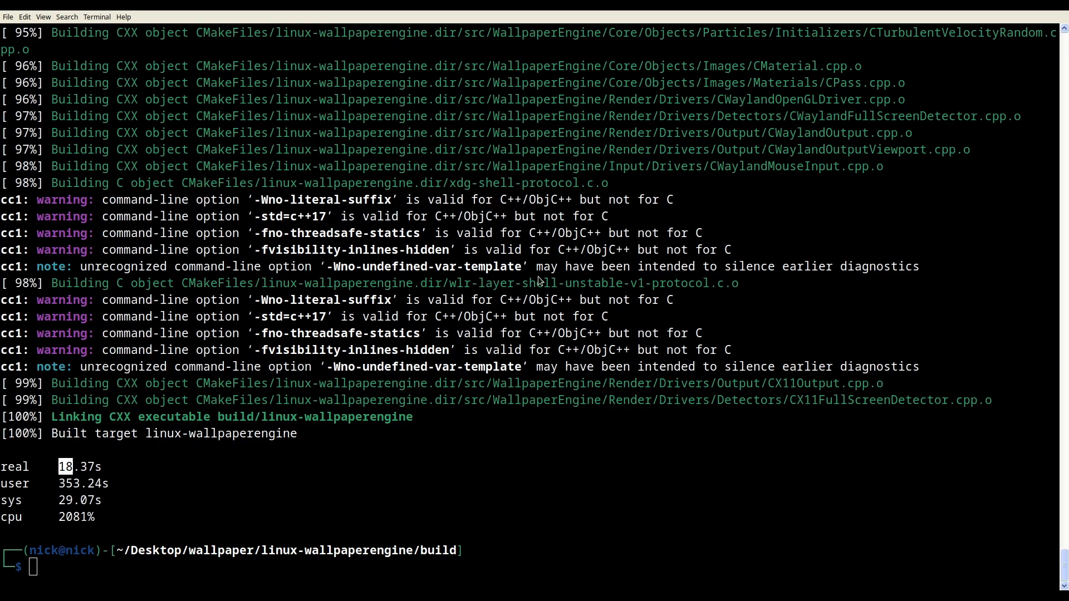
{"action": "mouse_move", "coordinate": [882, 585]}
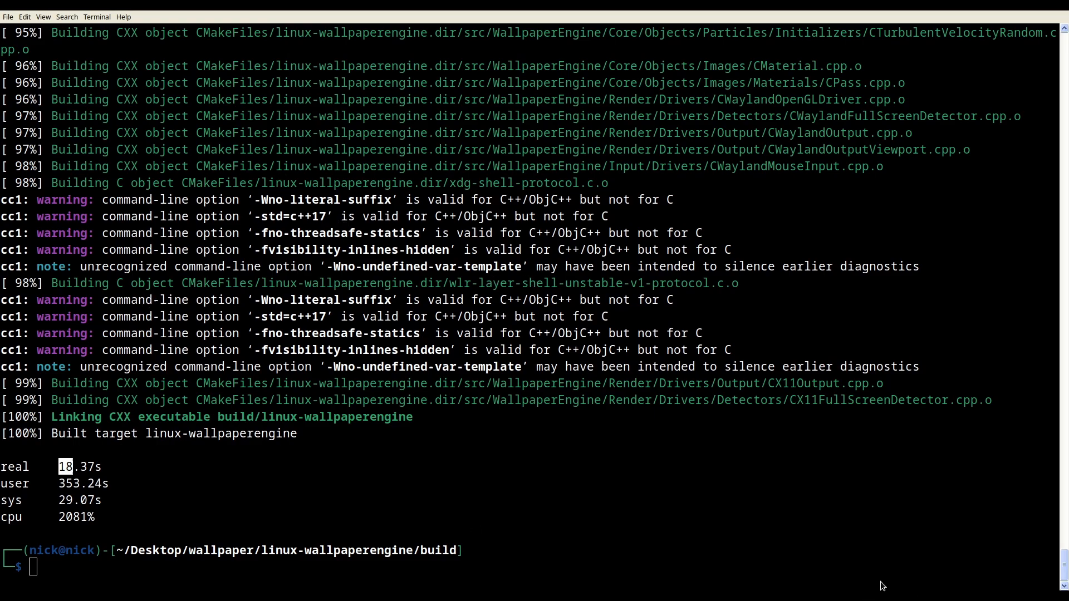
{"action": "mouse_move", "coordinate": [912, 469]}
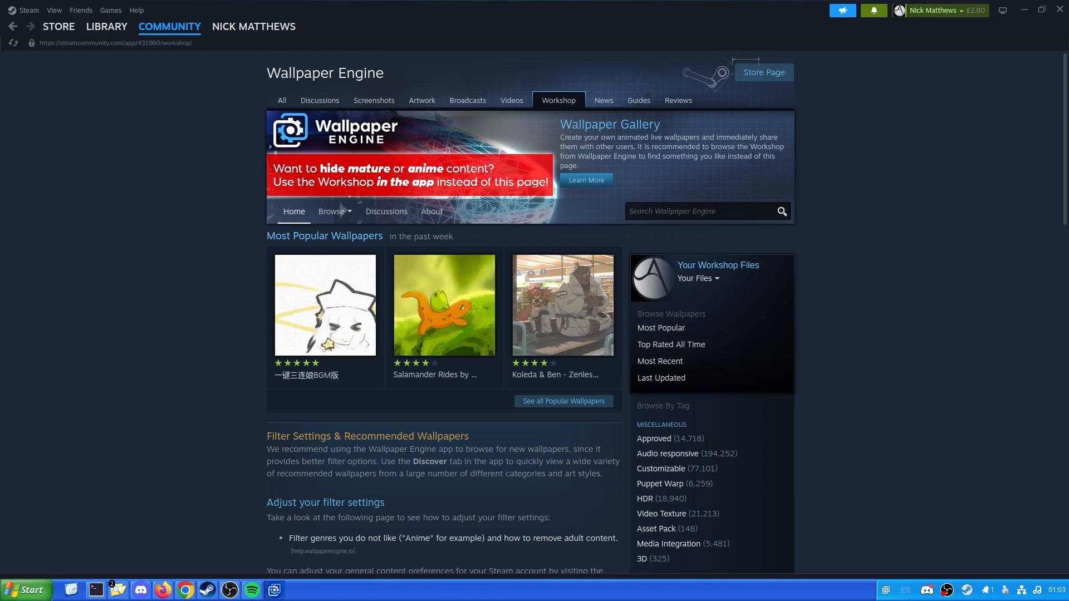
Search the Steam Workshop for 'Arch Linux Anime'
{"action": "left_click", "coordinate": [694, 210]}
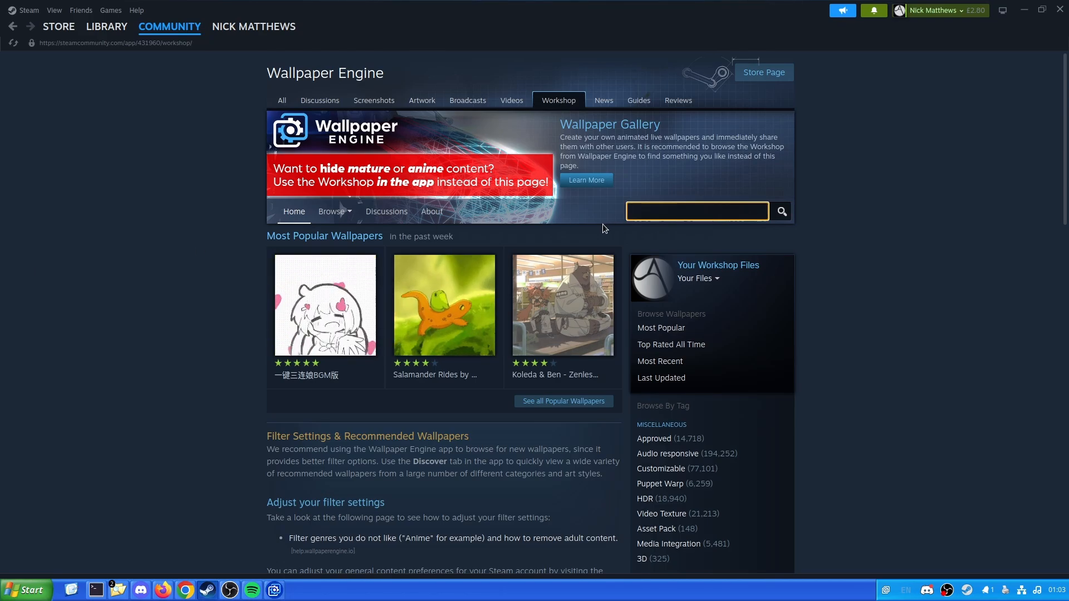
{"action": "type", "text": "Arch Linux"}
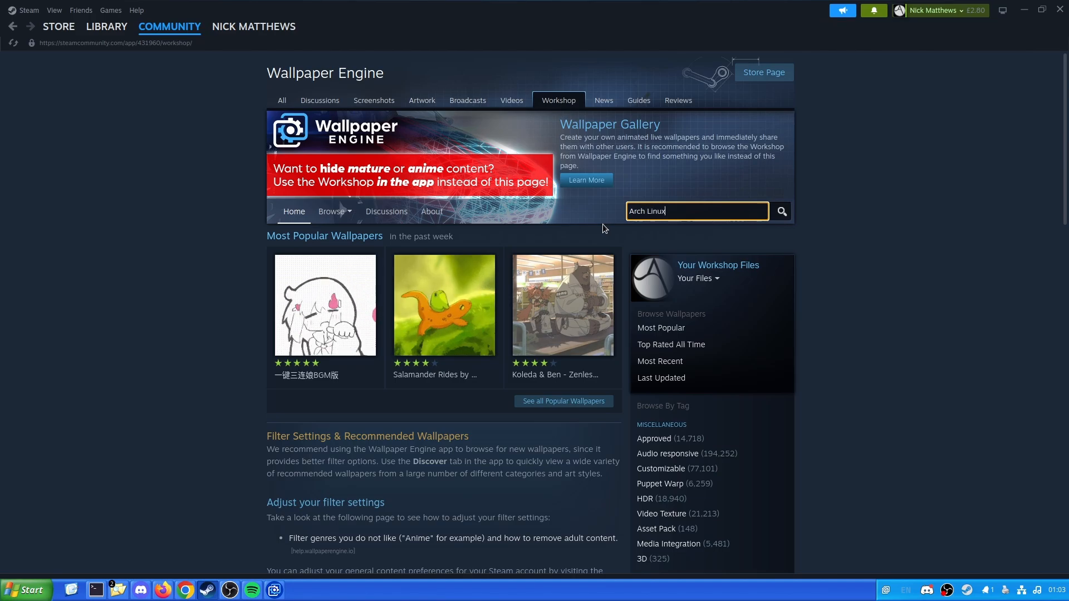
{"action": "type", "text": "Anime"}
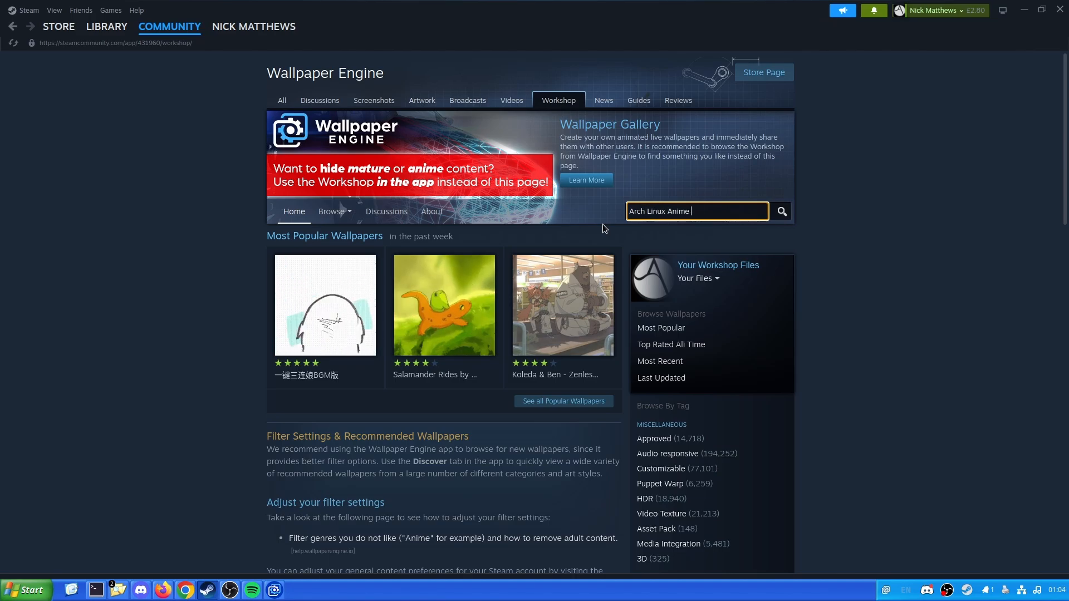
{"action": "left_click", "coordinate": [780, 211]}
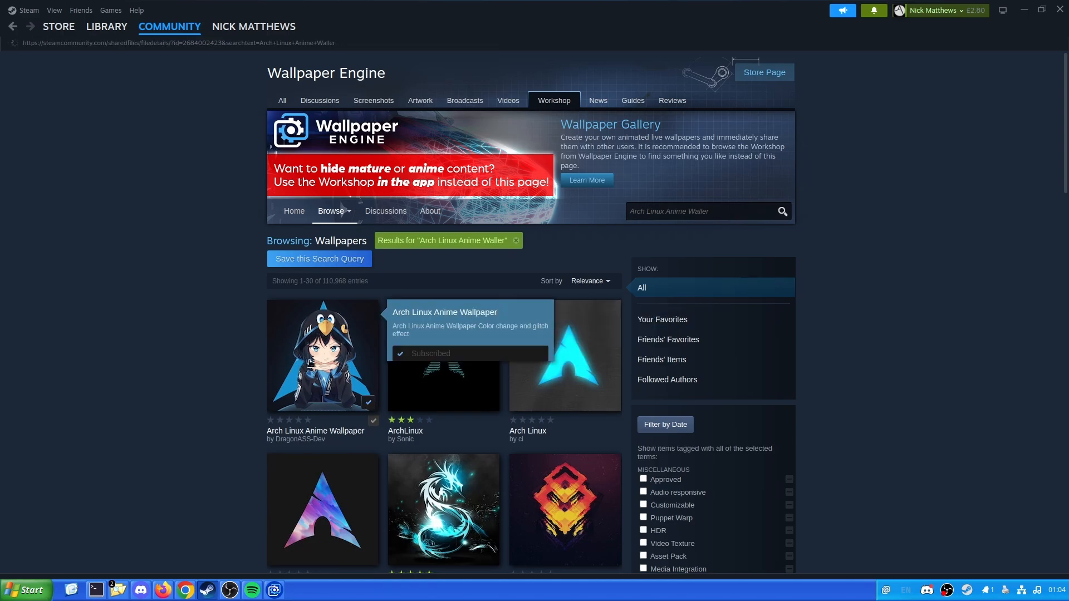
Open the Arch Linux Anime Wallpaper item page, which already shows as subscribed
{"action": "left_click", "coordinate": [322, 356]}
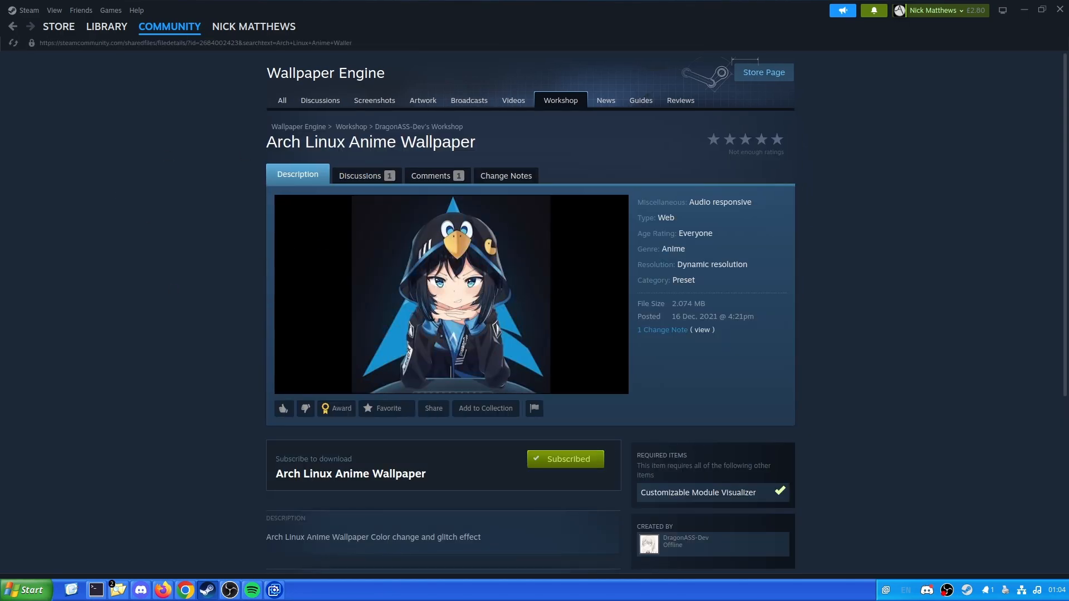
{"action": "mouse_move", "coordinate": [286, 353]}
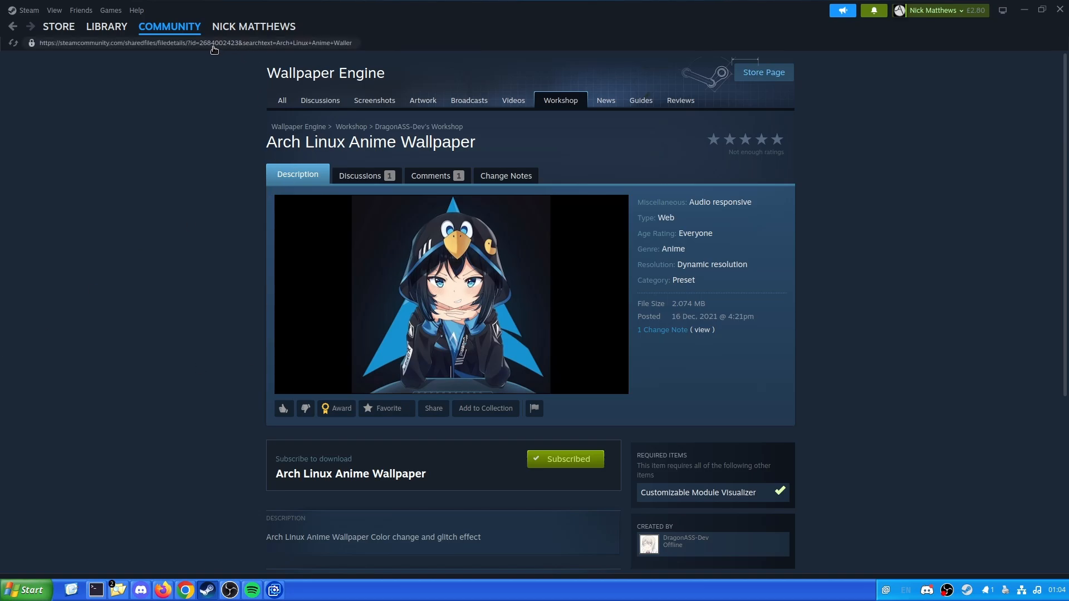
{"action": "scroll", "scroll_direction": "down", "scroll_amount": 3}
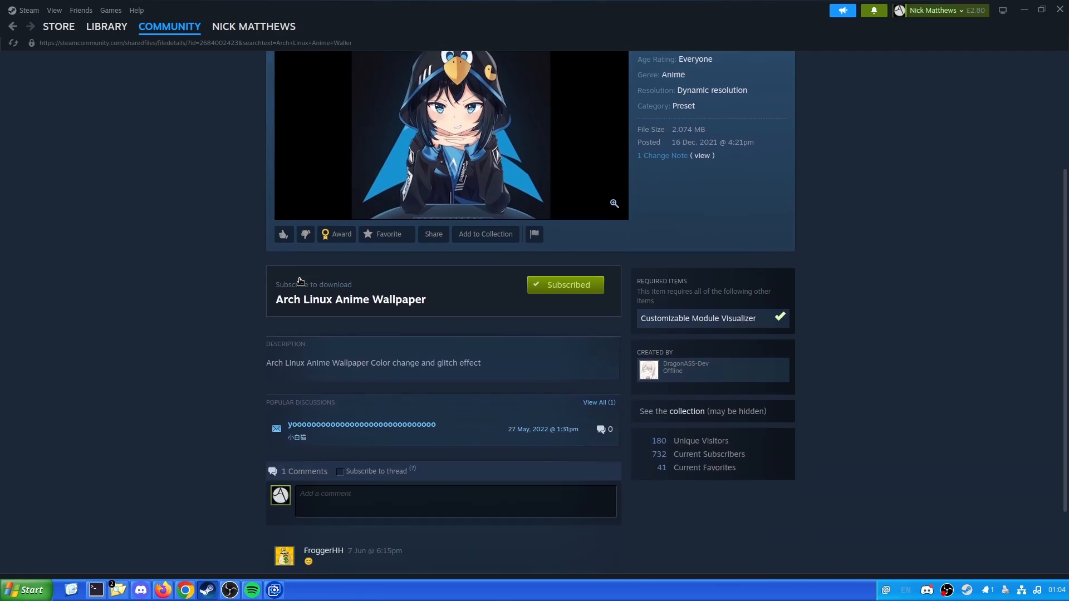
{"action": "scroll", "scroll_direction": "down", "scroll_amount": 3}
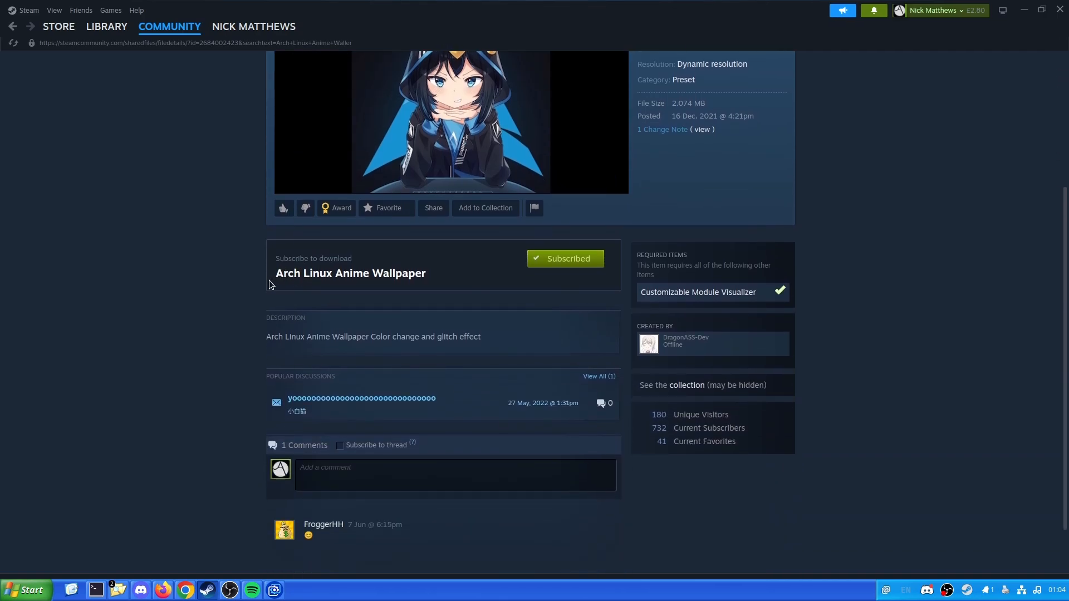
{"action": "left_click", "coordinate": [169, 26]}
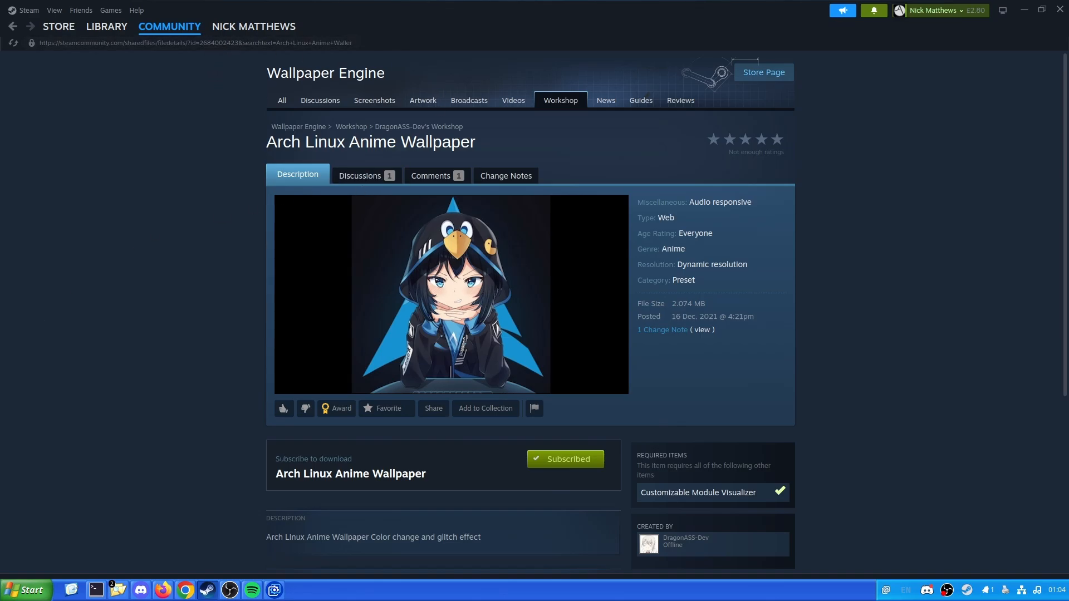
{"action": "mouse_move", "coordinate": [51, 432]}
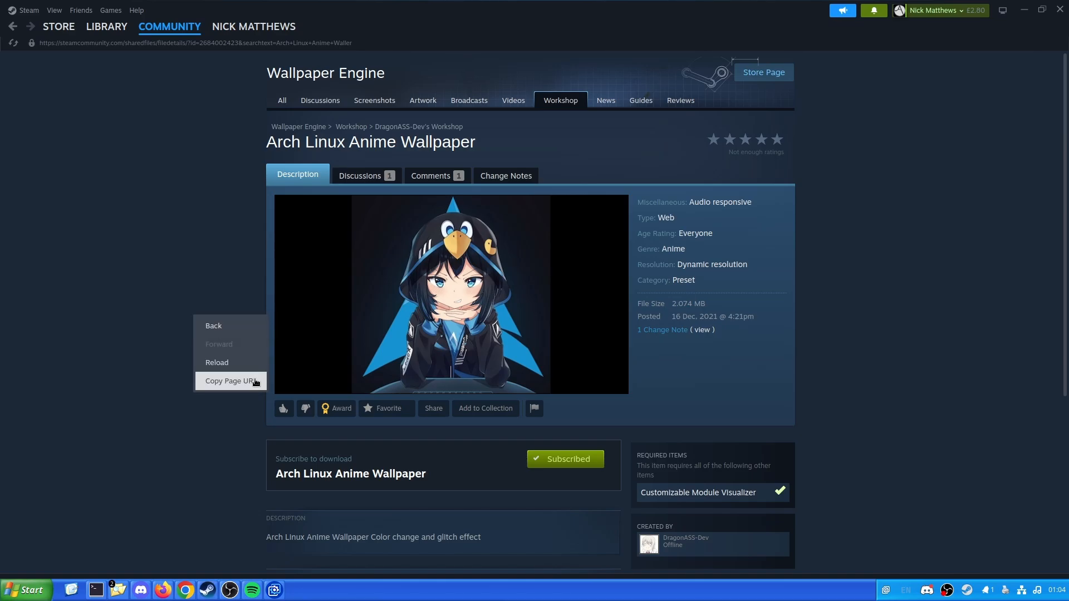
{"action": "left_click", "coordinate": [232, 381]}
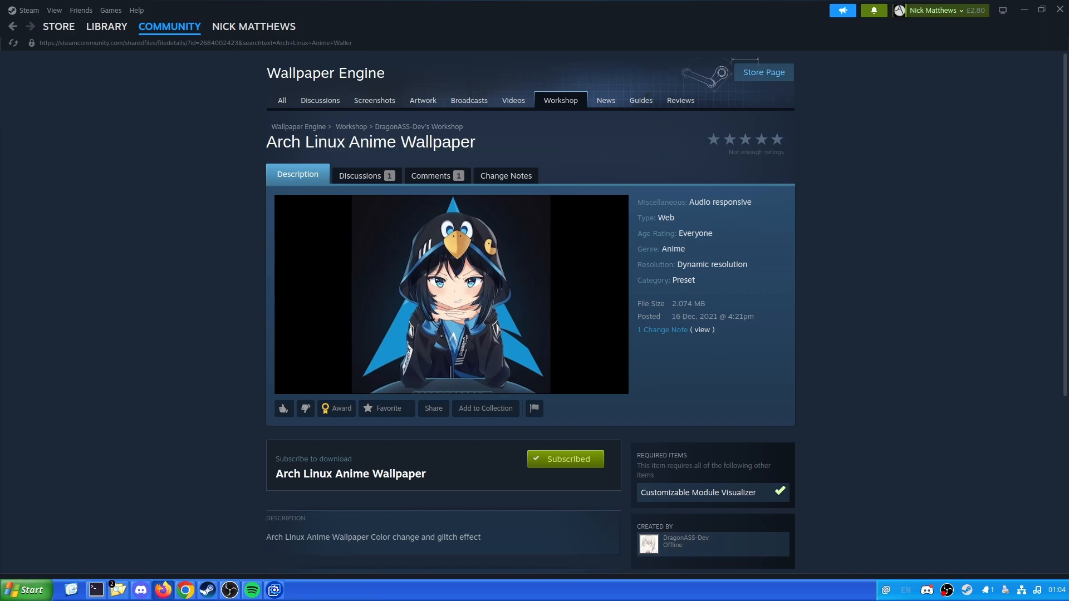
{"action": "left_click", "coordinate": [185, 590]}
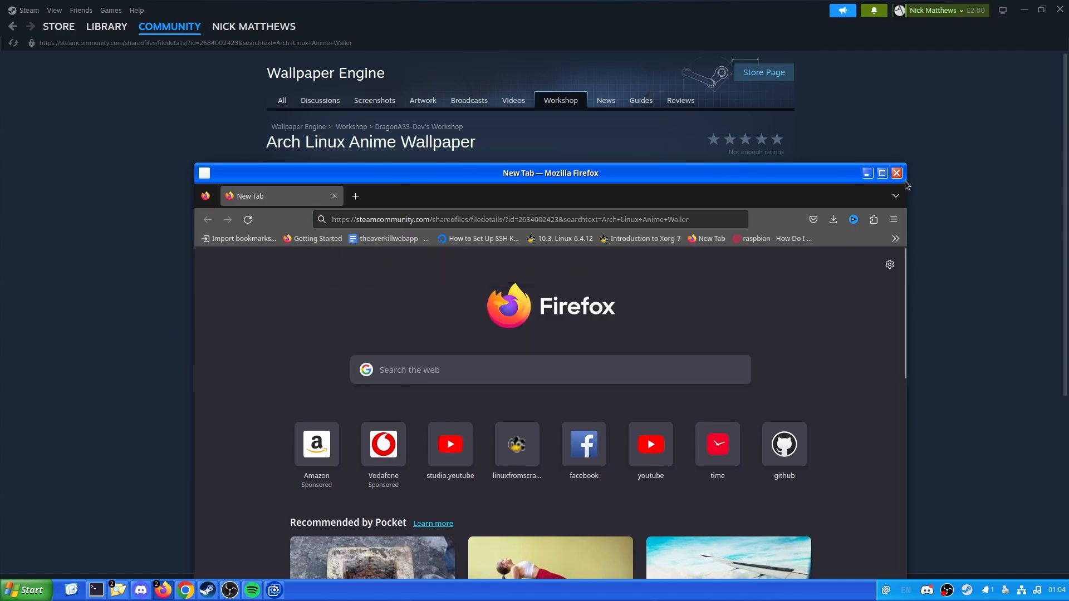
{"action": "left_click", "coordinate": [895, 173]}
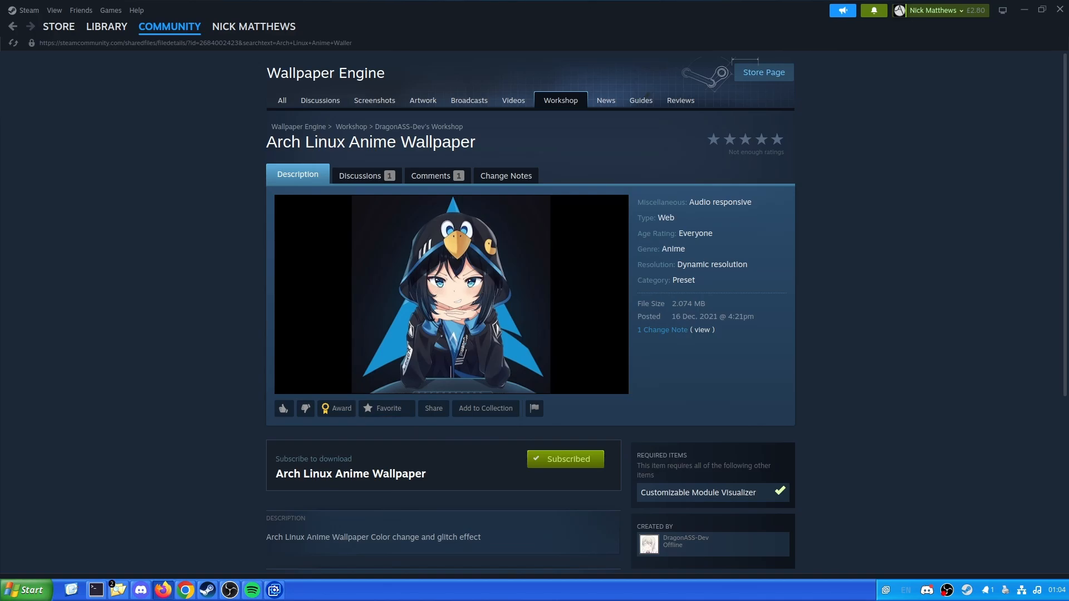
{"action": "left_click", "coordinate": [253, 26]}
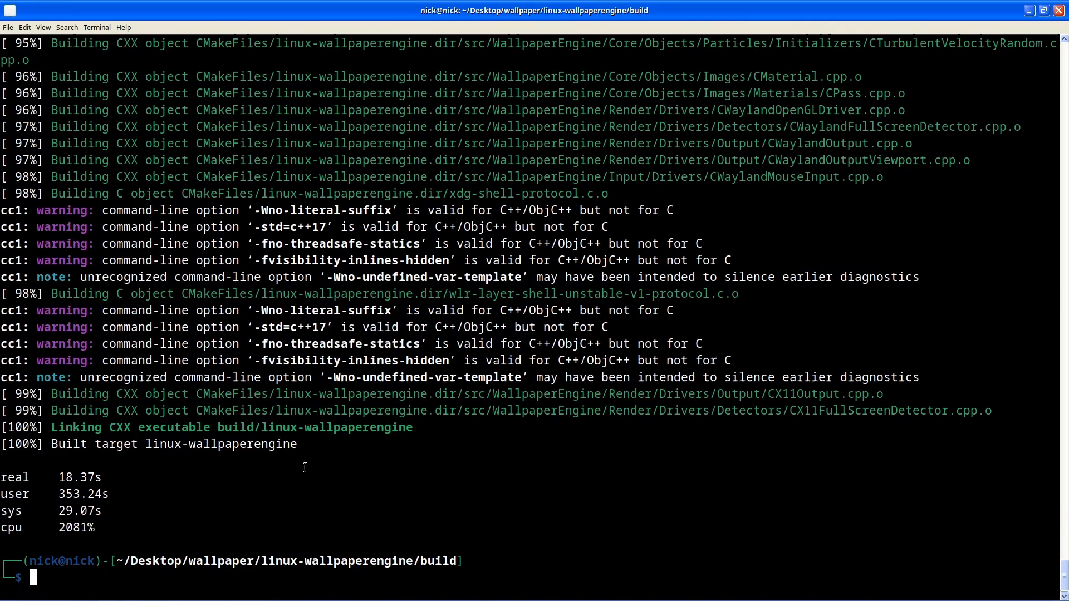
{"action": "mouse_move", "coordinate": [258, 470]}
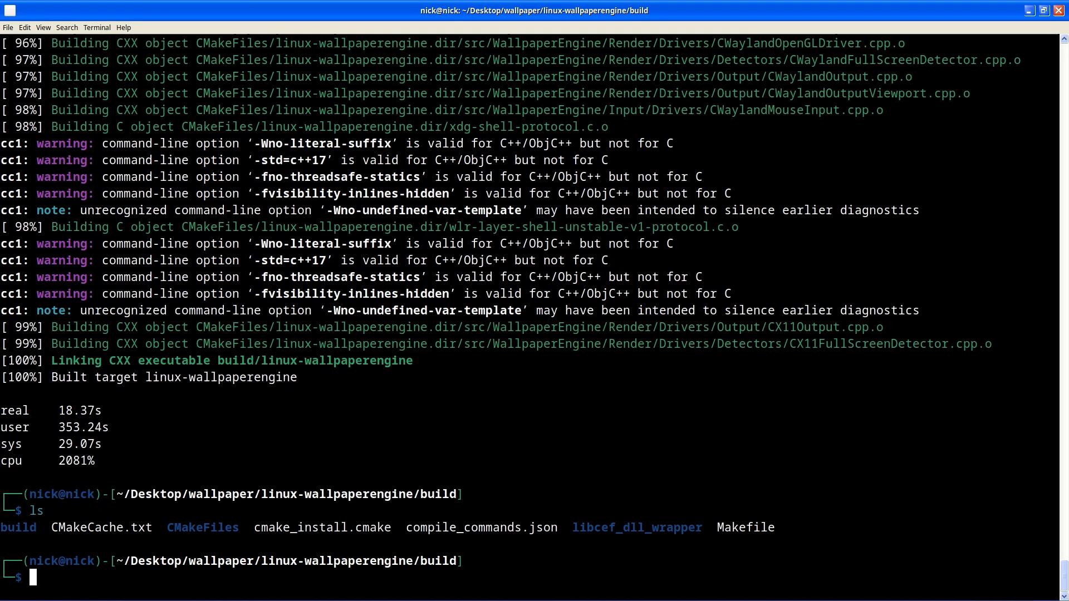
Move into the inner build folder
{"action": "type", "text": "cd build"}
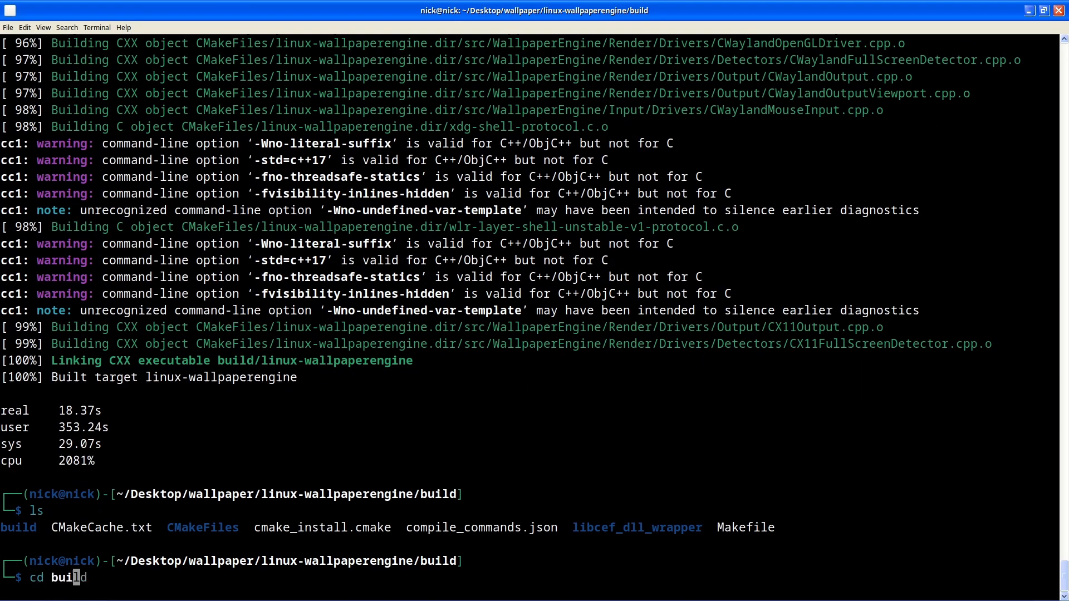
{"action": "key", "text": "Return"}
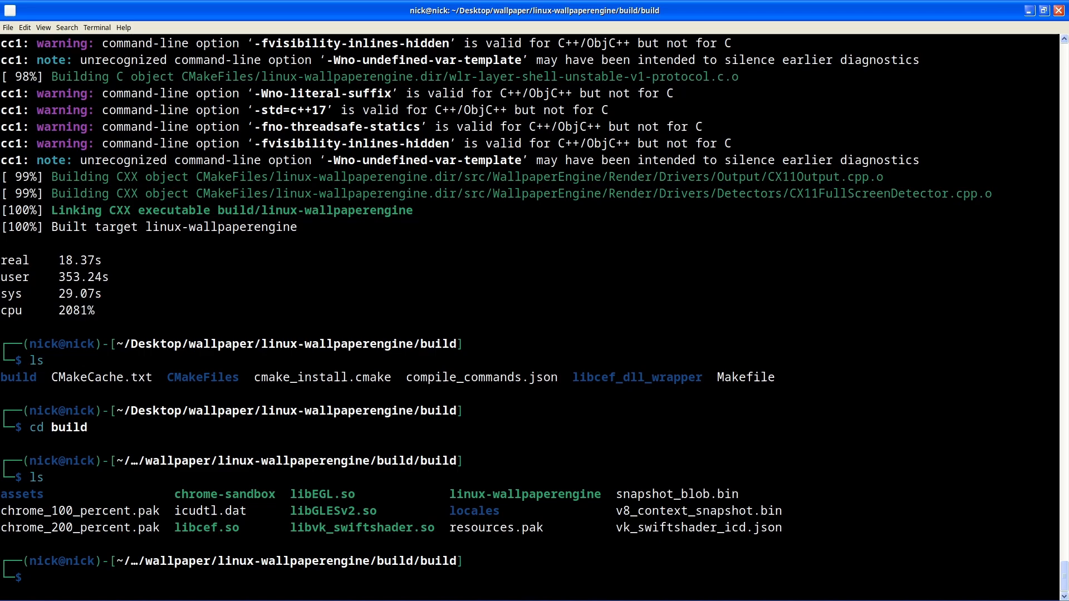
{"action": "type", "text": "./linux-wallpaperengine"}
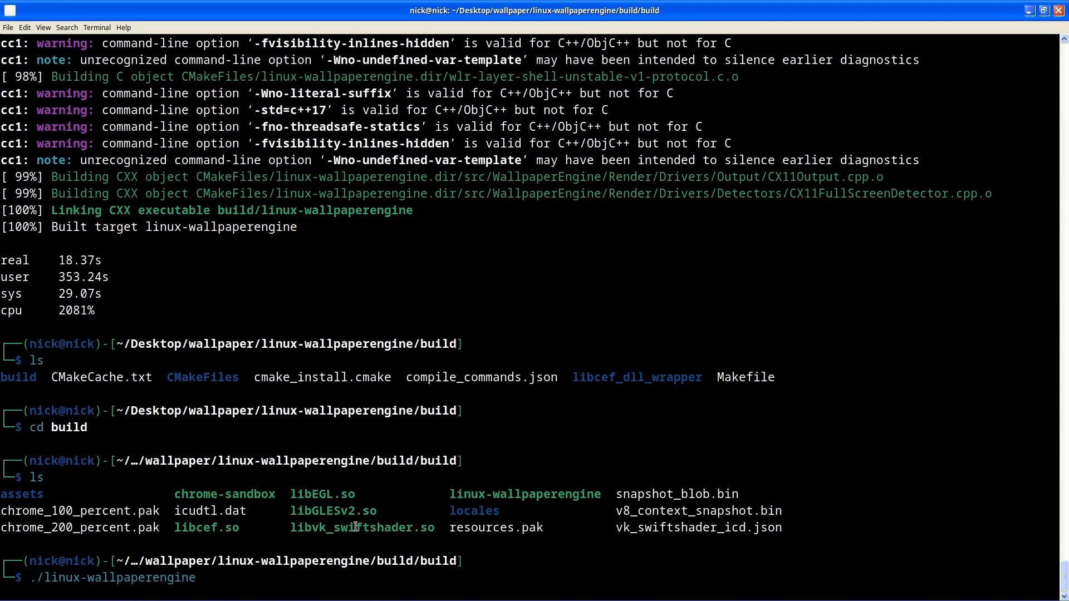
{"action": "type", "text": "268"}
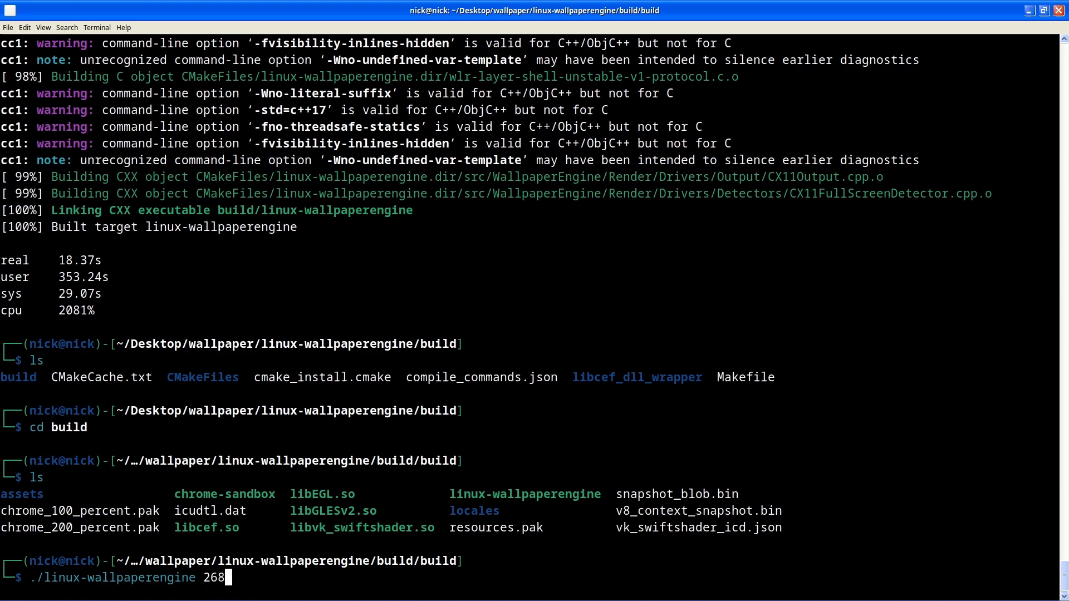
{"action": "type", "text": "40024"}
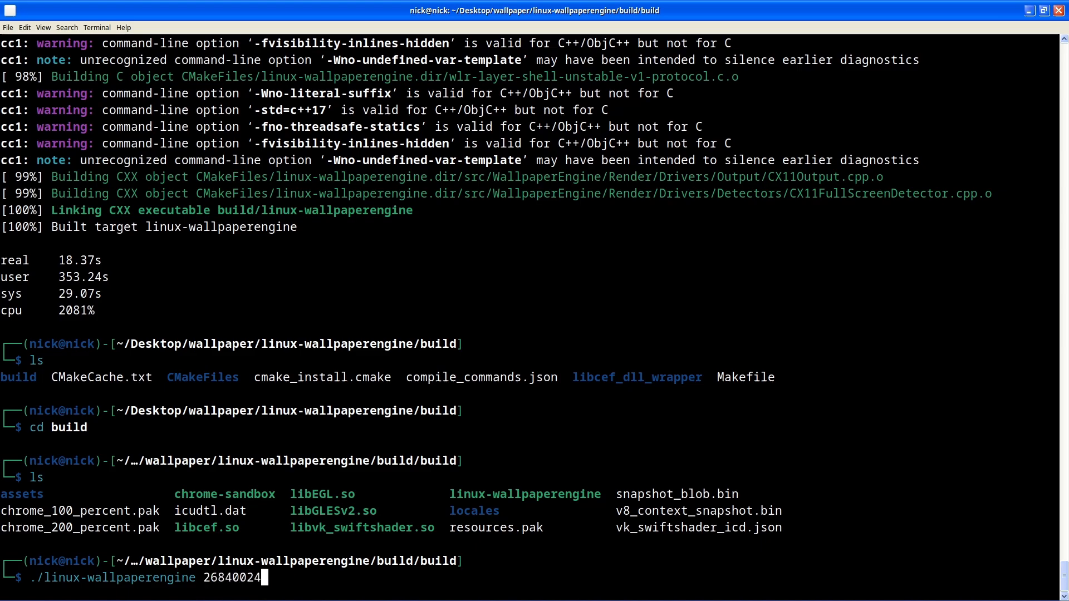
{"action": "type", "text": "23"}
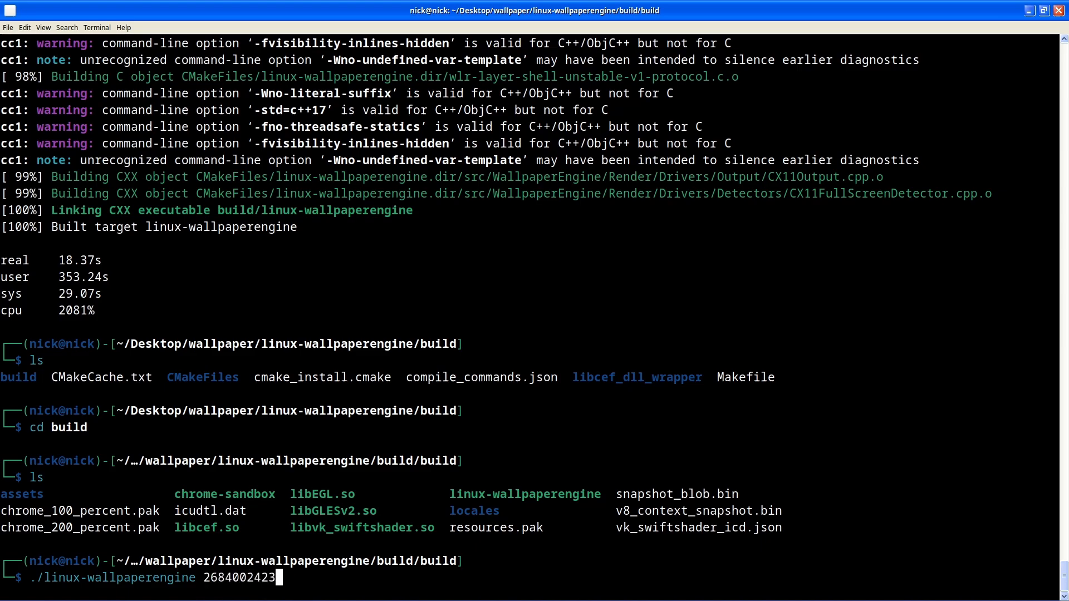
{"action": "key", "text": "Return"}
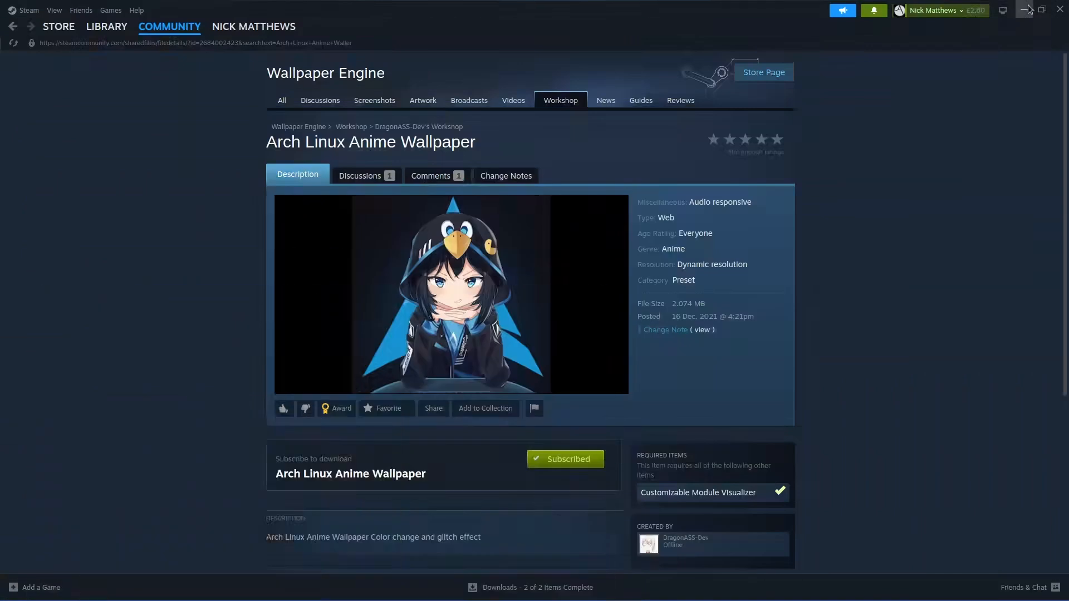
{"action": "left_click", "coordinate": [1025, 10]}
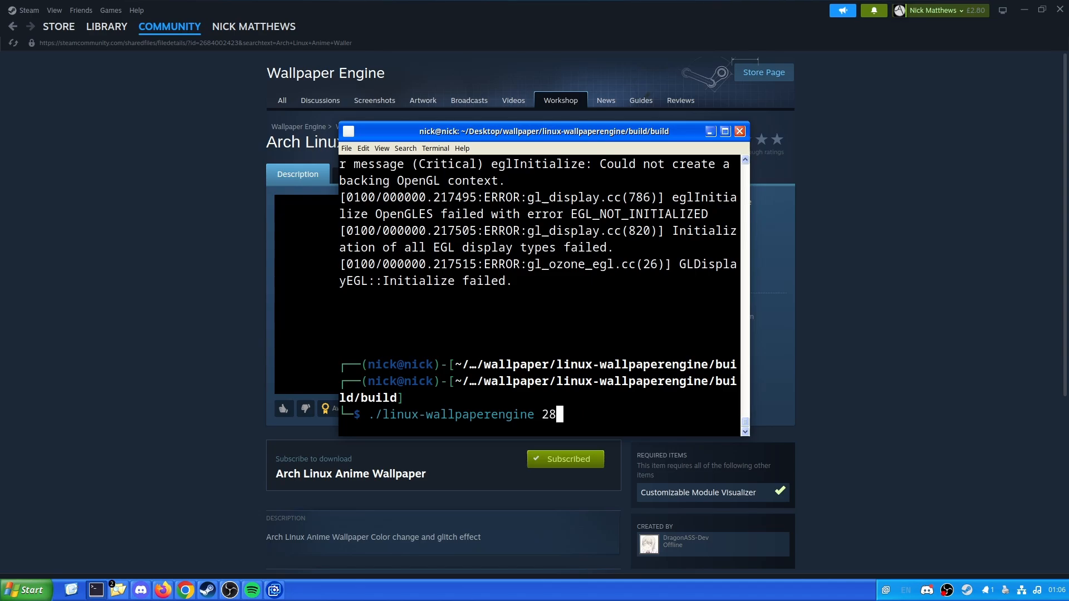
{"action": "type", "text": "684002423"}
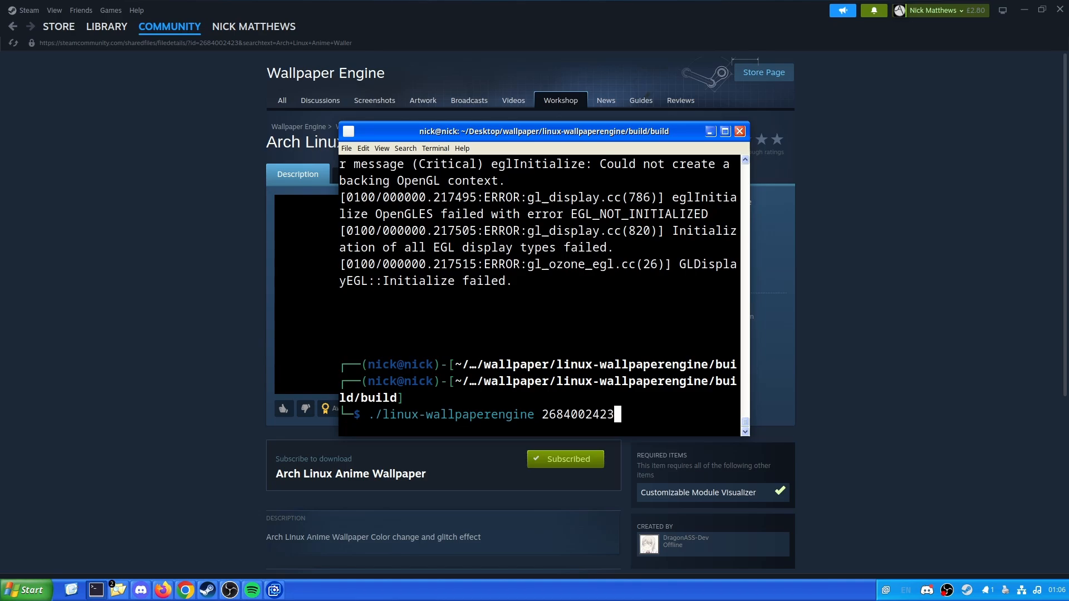
{"action": "key", "text": "Return"}
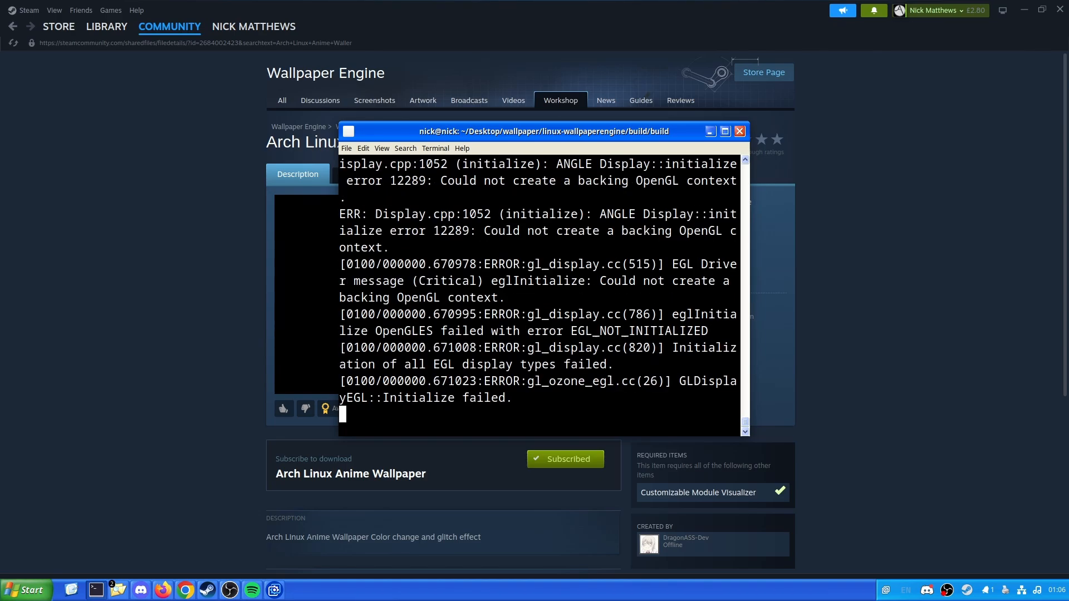
{"action": "mouse_move", "coordinate": [746, 297]}
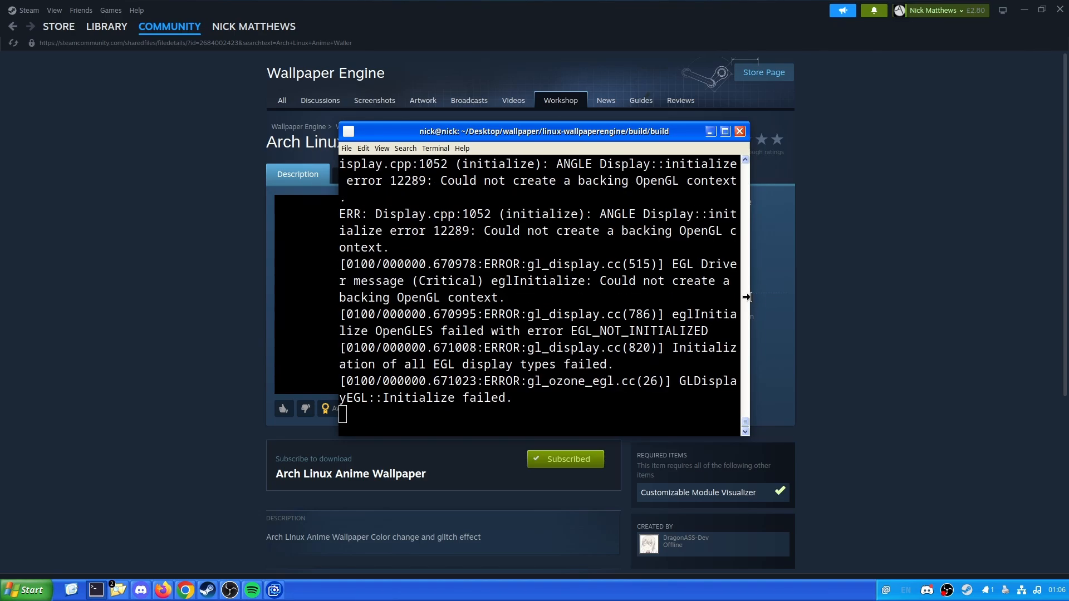
{"action": "left_click", "coordinate": [1038, 131]}
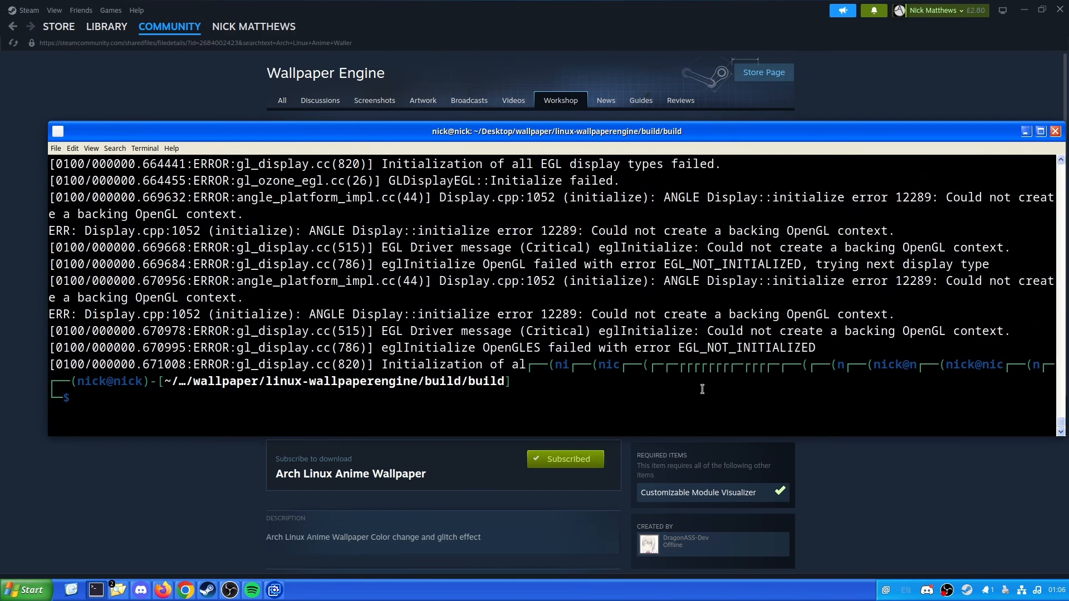
Clear the terminal and begin a new launch command pointing at a /home/nick/ path
{"action": "type", "text": "clear"}
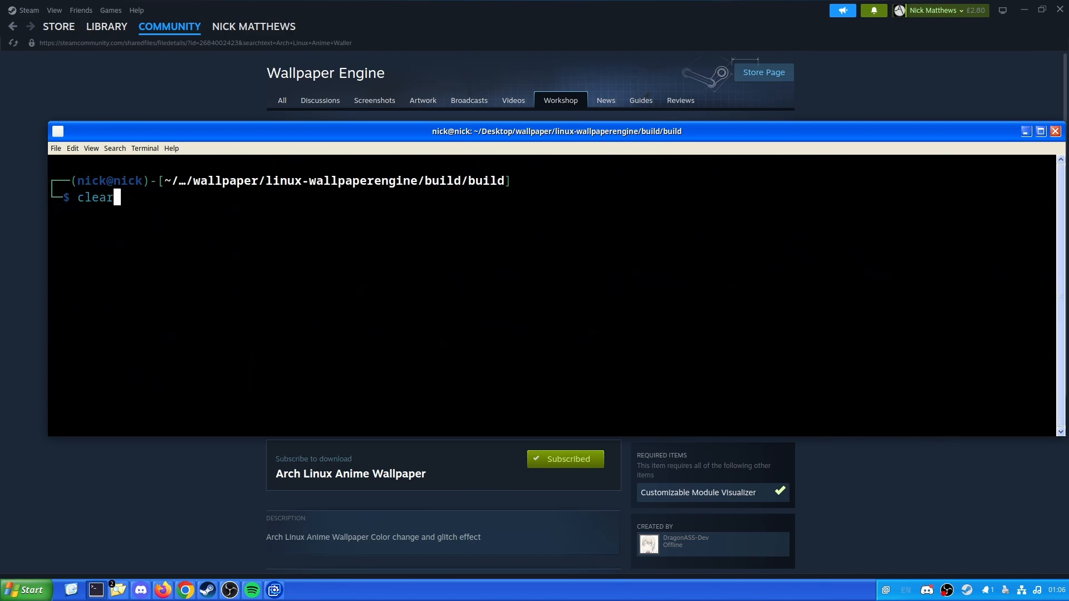
{"action": "key", "text": "Return"}
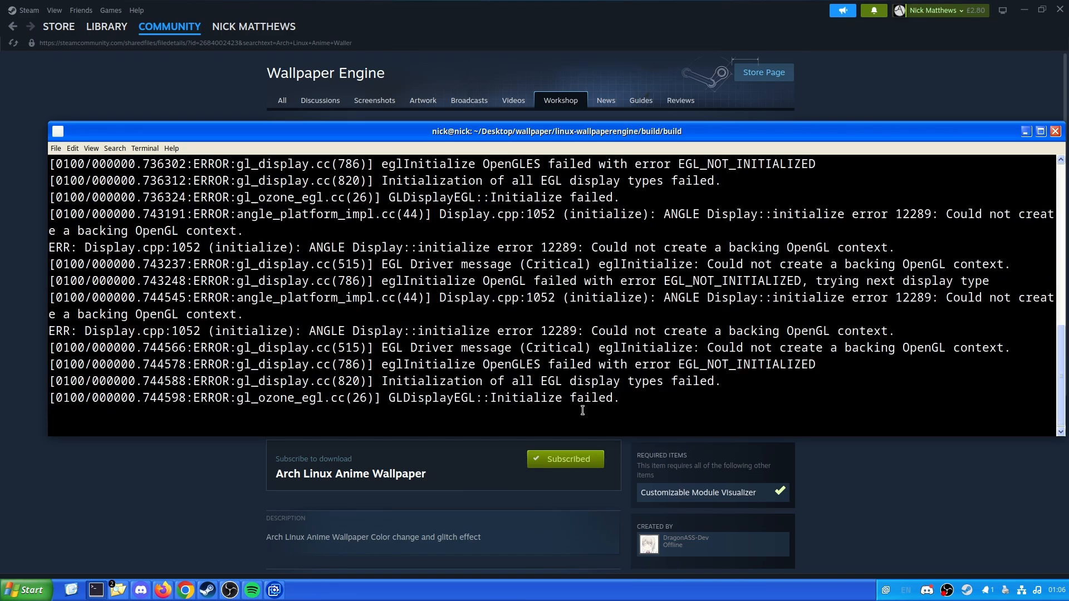
{"action": "mouse_move", "coordinate": [691, 265]}
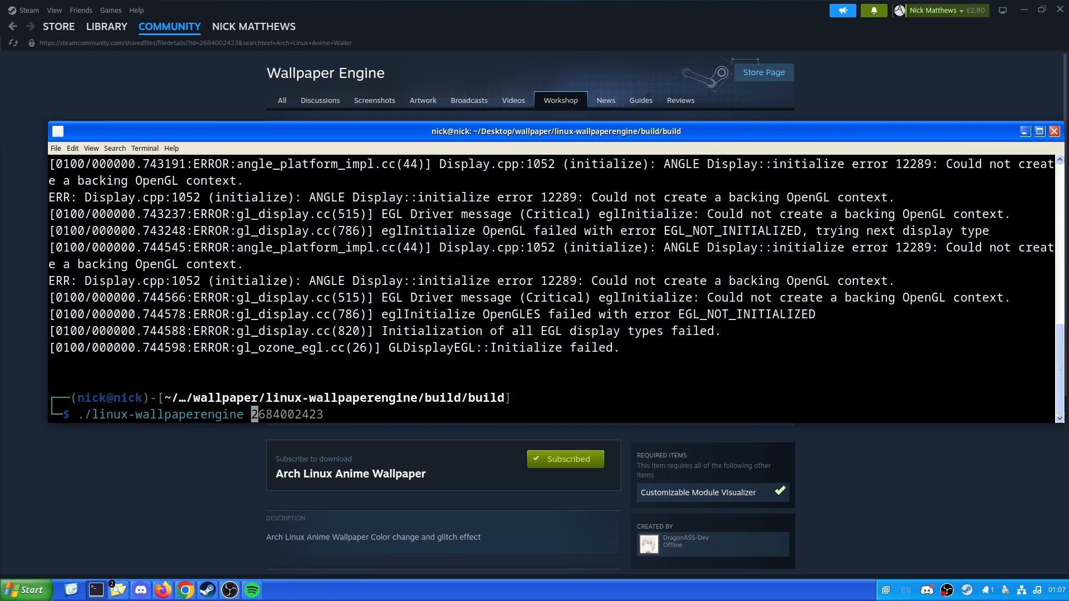
{"action": "type", "text": "/home/n"}
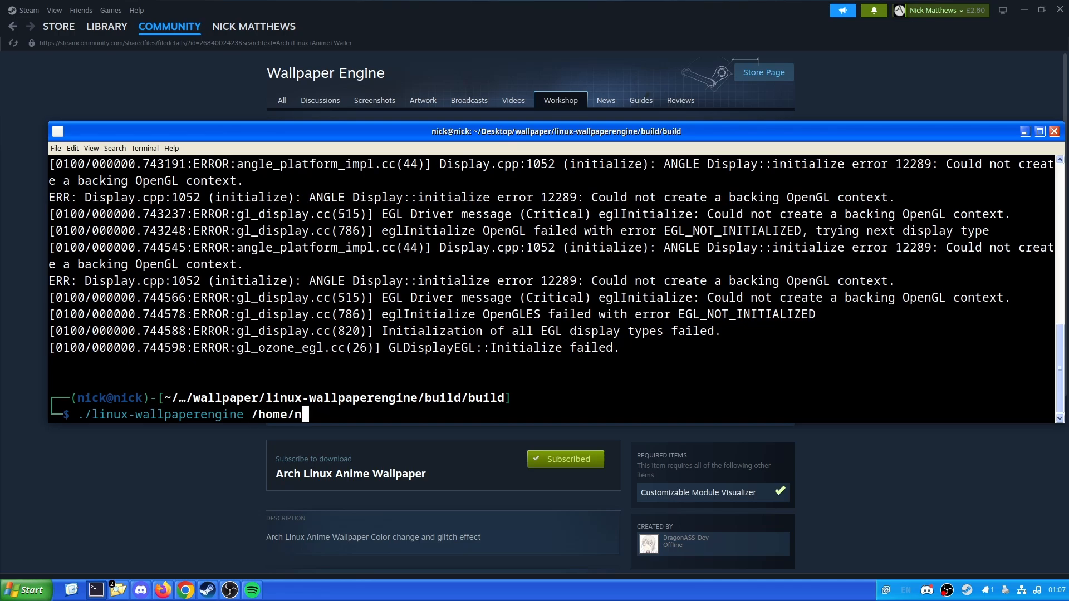
{"action": "type", "text": "ick"}
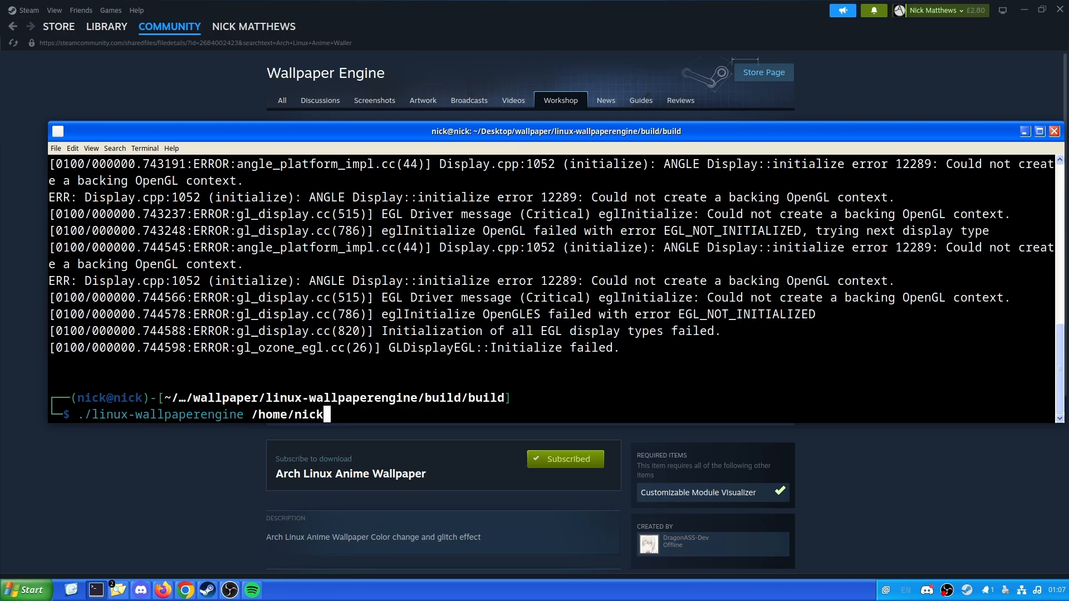
{"action": "type", "text": "/"}
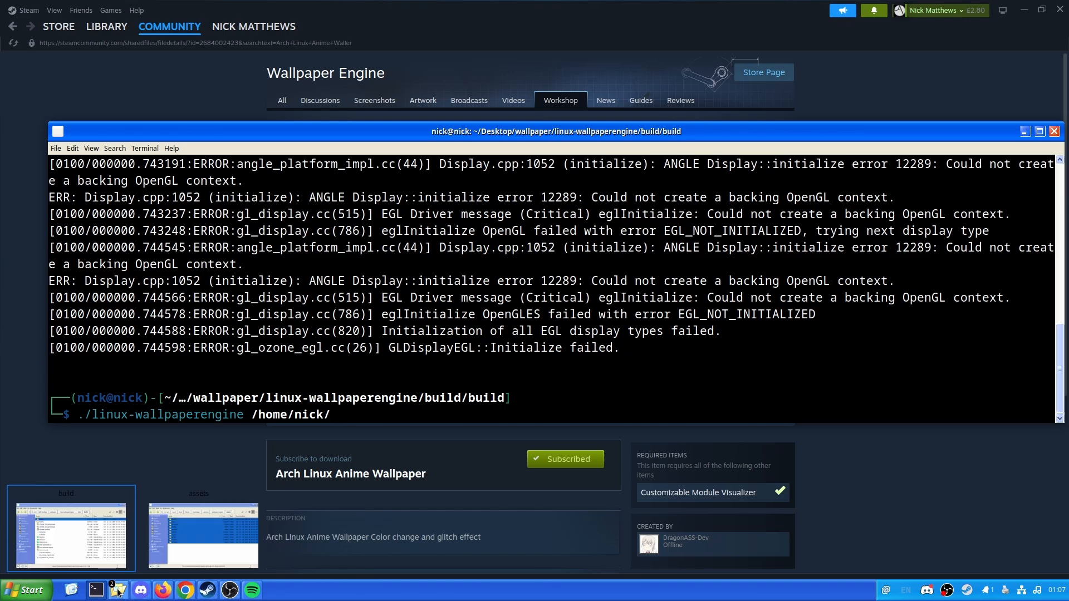
View the contents of Steam's wallpaper_engine install folder in the File Manager
{"action": "left_click", "coordinate": [203, 535]}
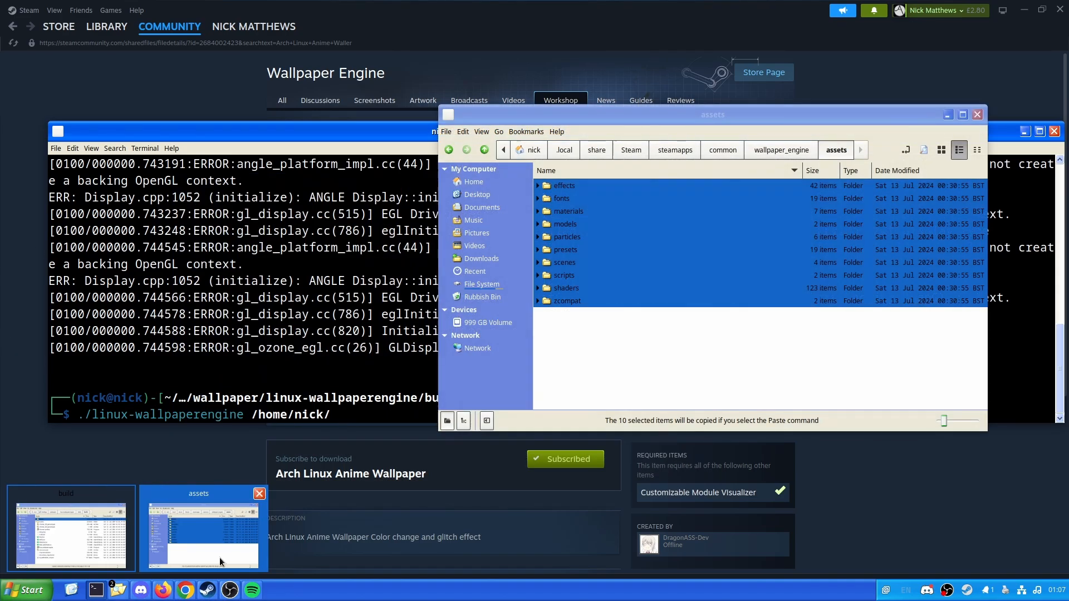
{"action": "left_click", "coordinate": [779, 150]}
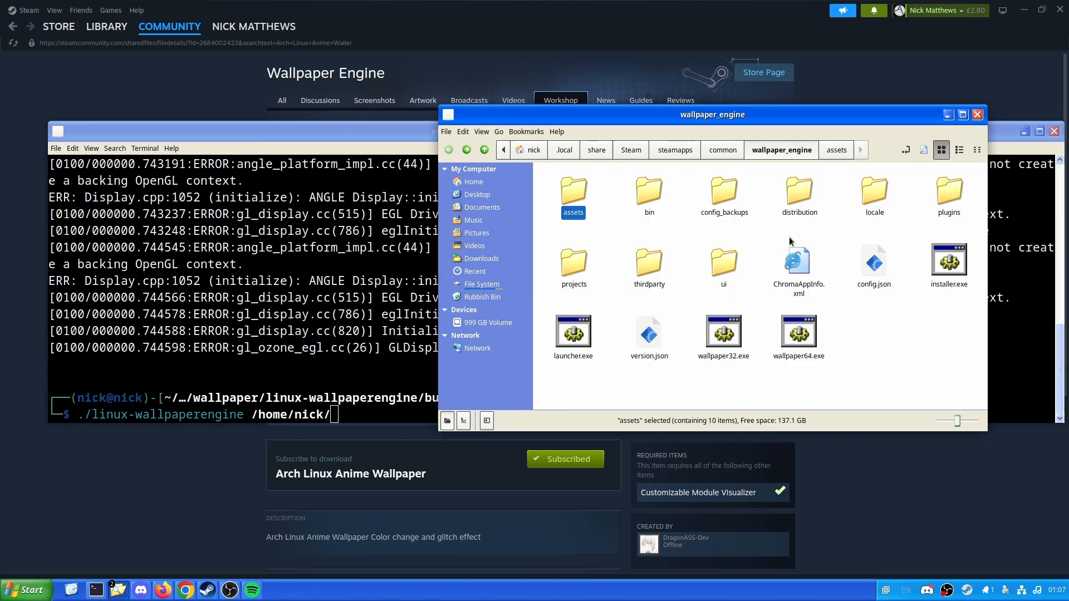
{"action": "mouse_move", "coordinate": [949, 194]}
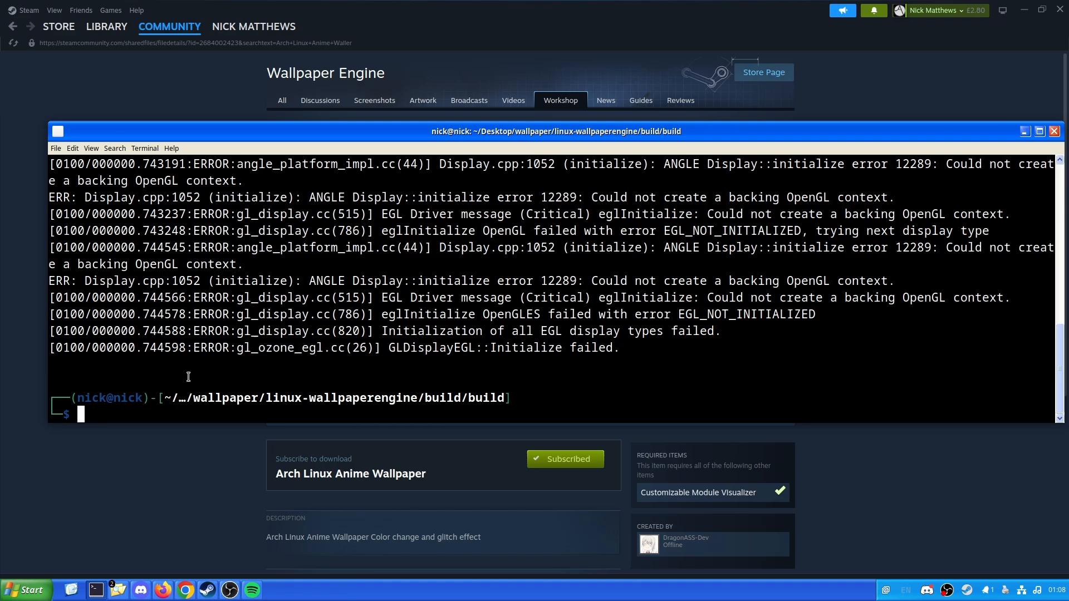
{"action": "type", "text": "xrandr --output HDMI-0 --brightness 1.0"}
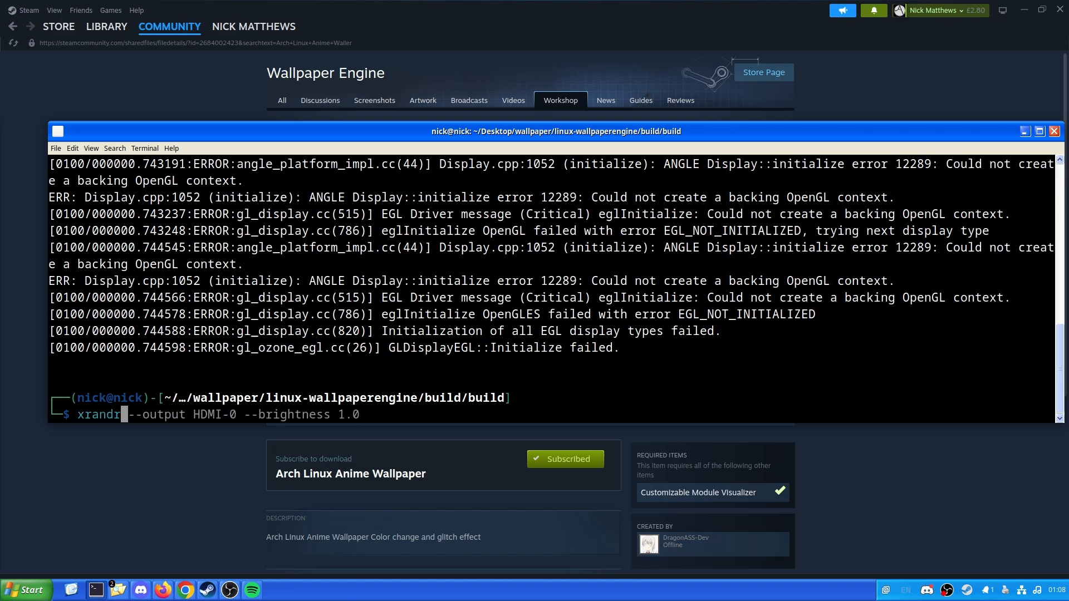
{"action": "key", "text": "Return"}
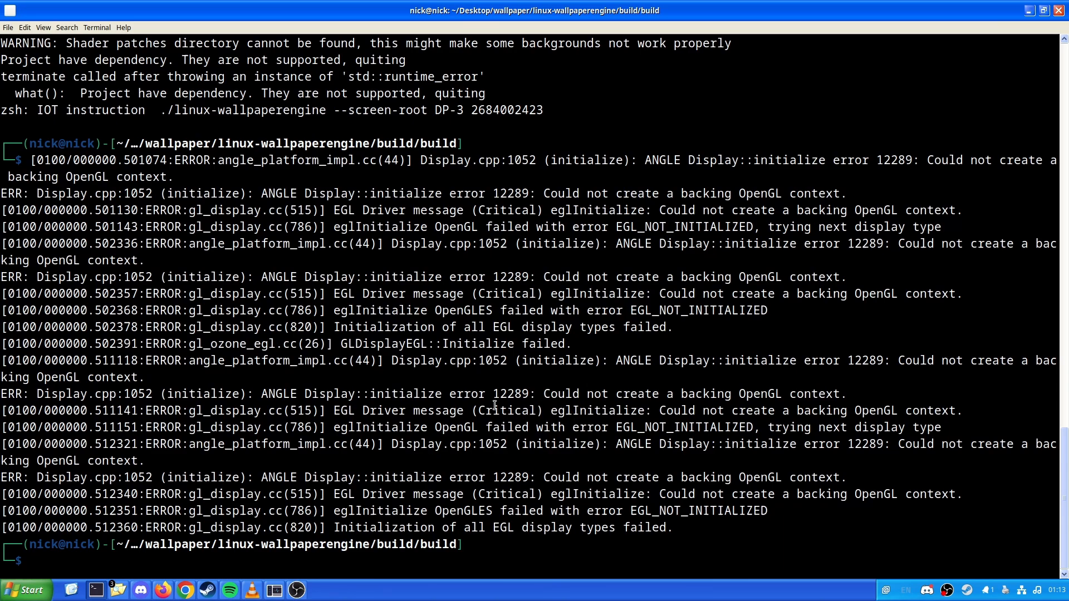
{"action": "type", "text": "./linux-wallpaperengine --screen-root DP-3 2684002423"}
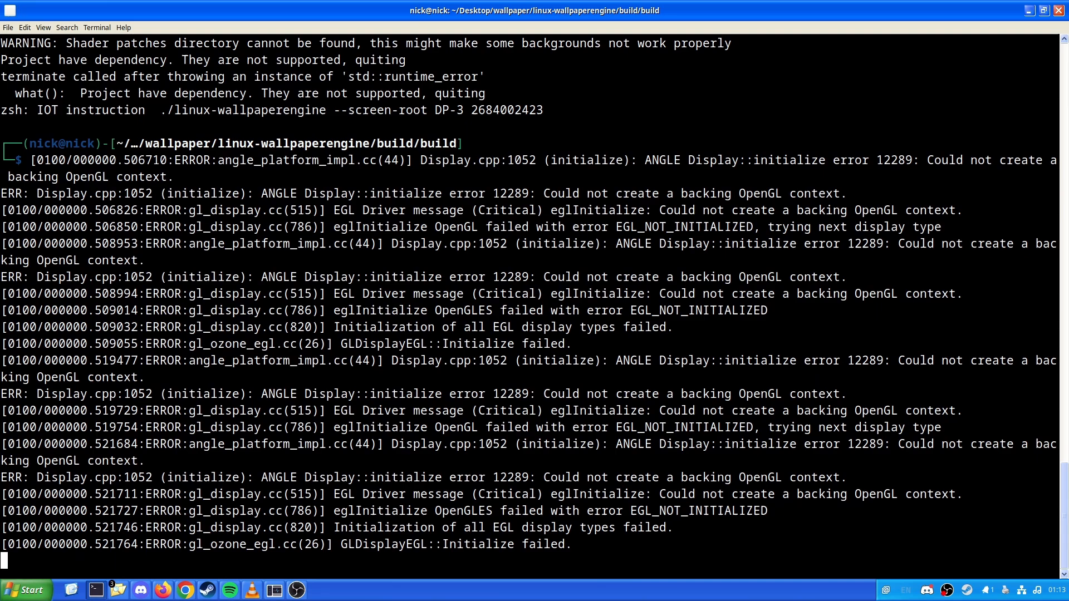
{"action": "mouse_move", "coordinate": [330, 457]}
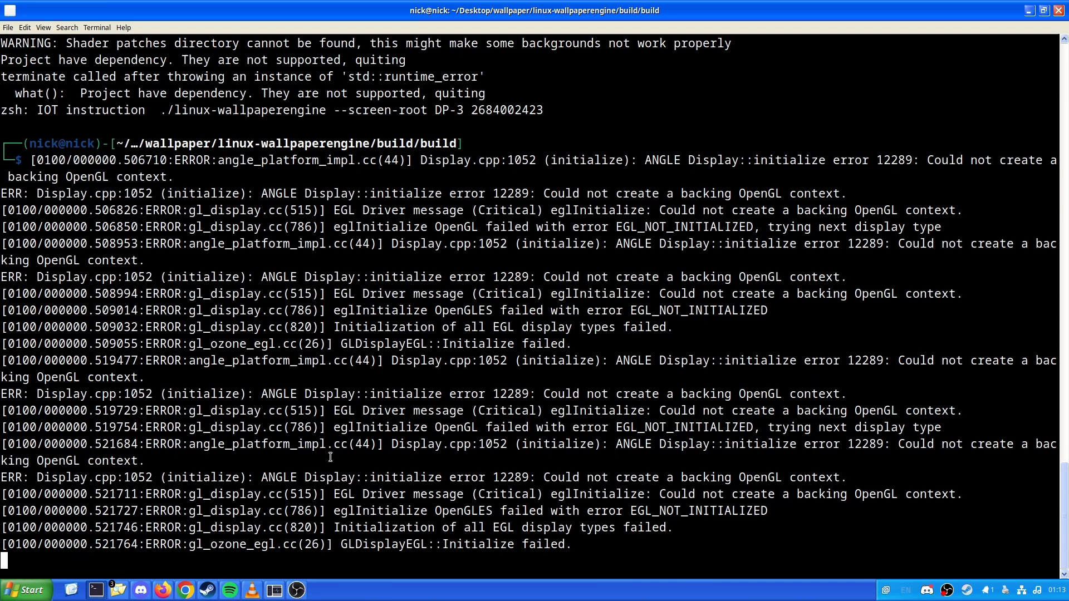